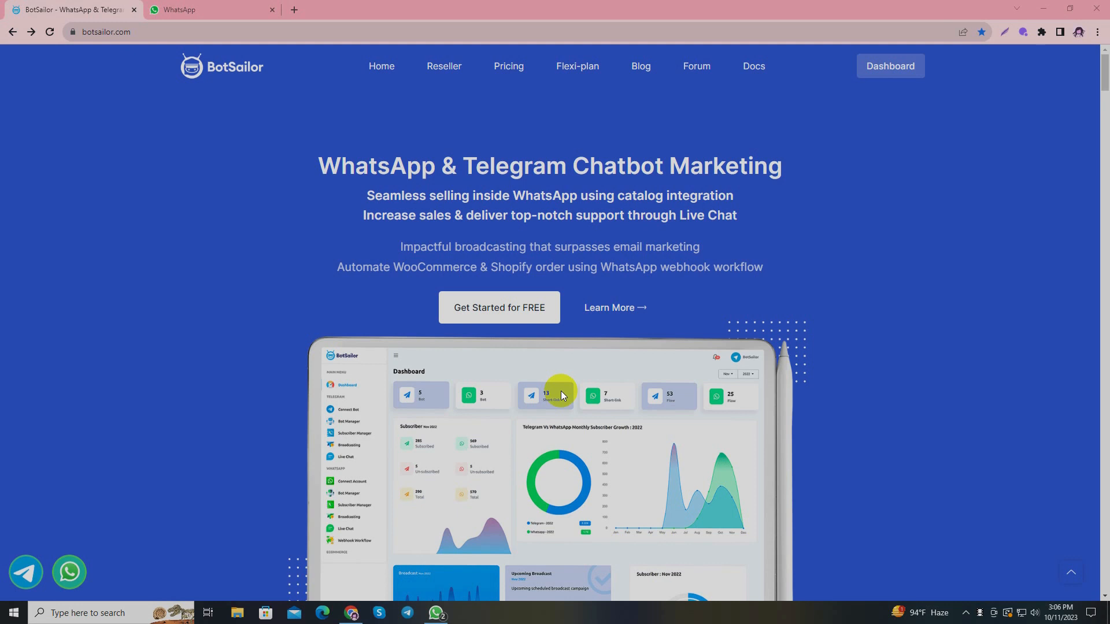
mouse_move(498, 307)
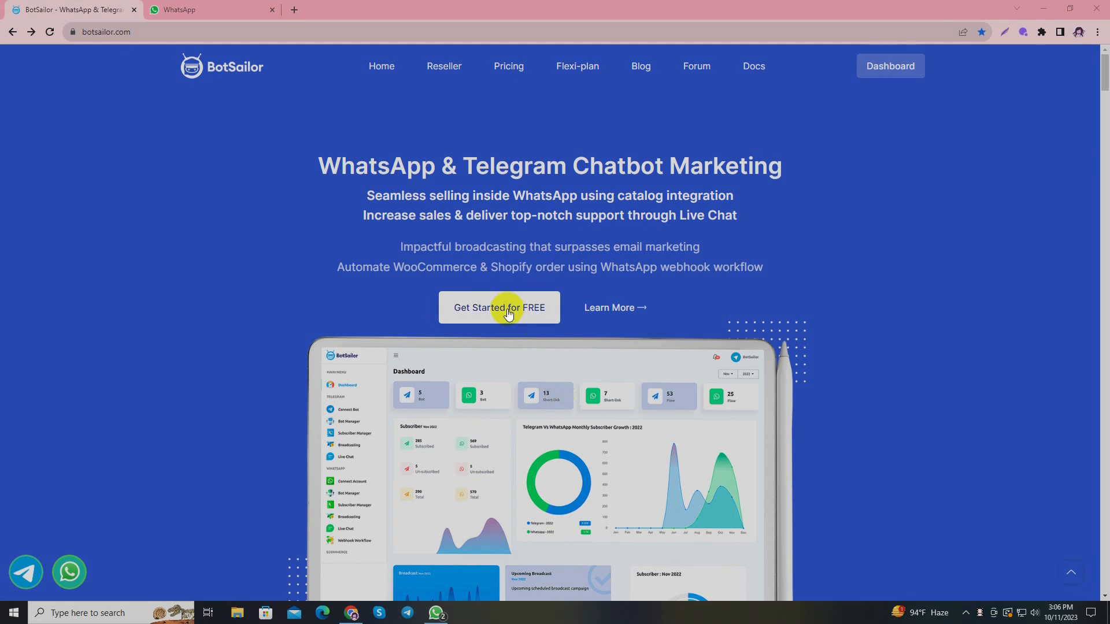
Enter the dashboard, open the WhatsApp Bot Manager, and create a new bot reply flow.
left_click(499, 307)
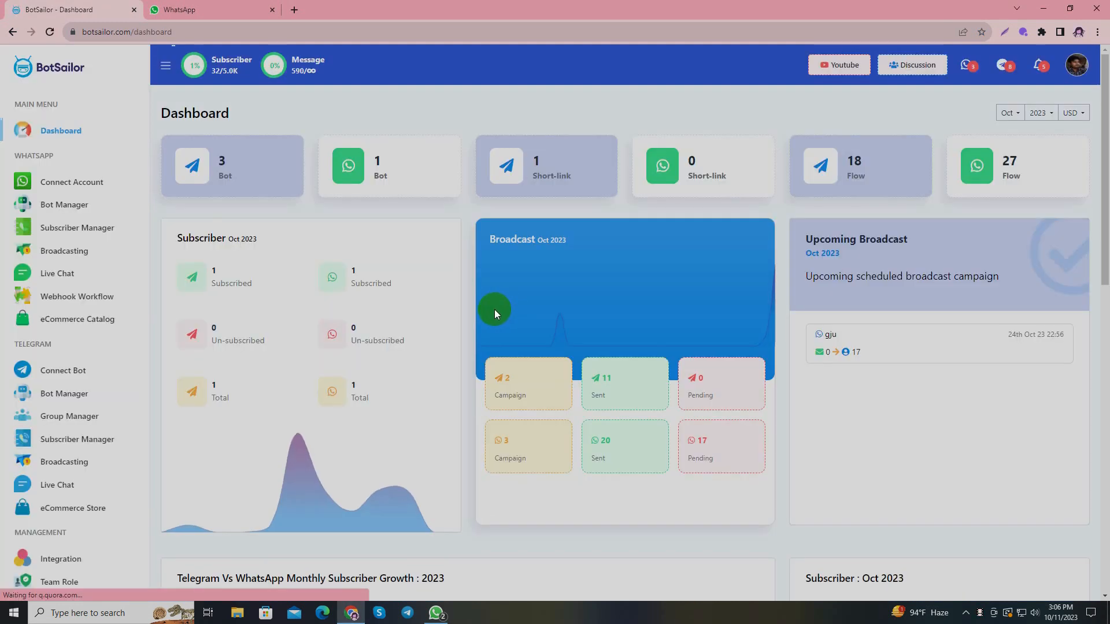
left_click(64, 205)
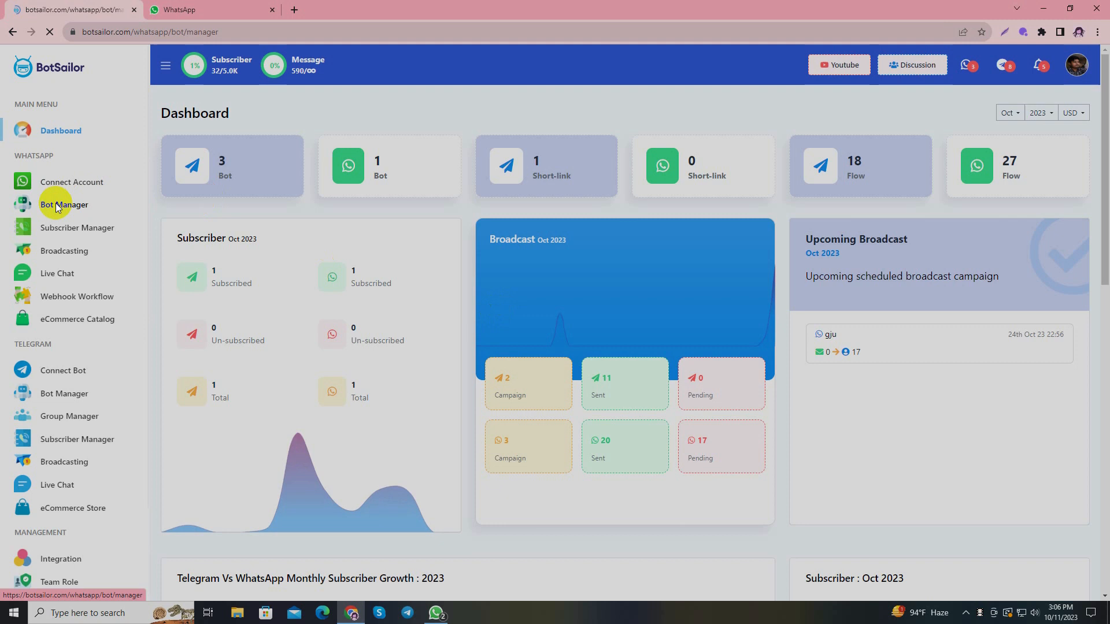
left_click(63, 205)
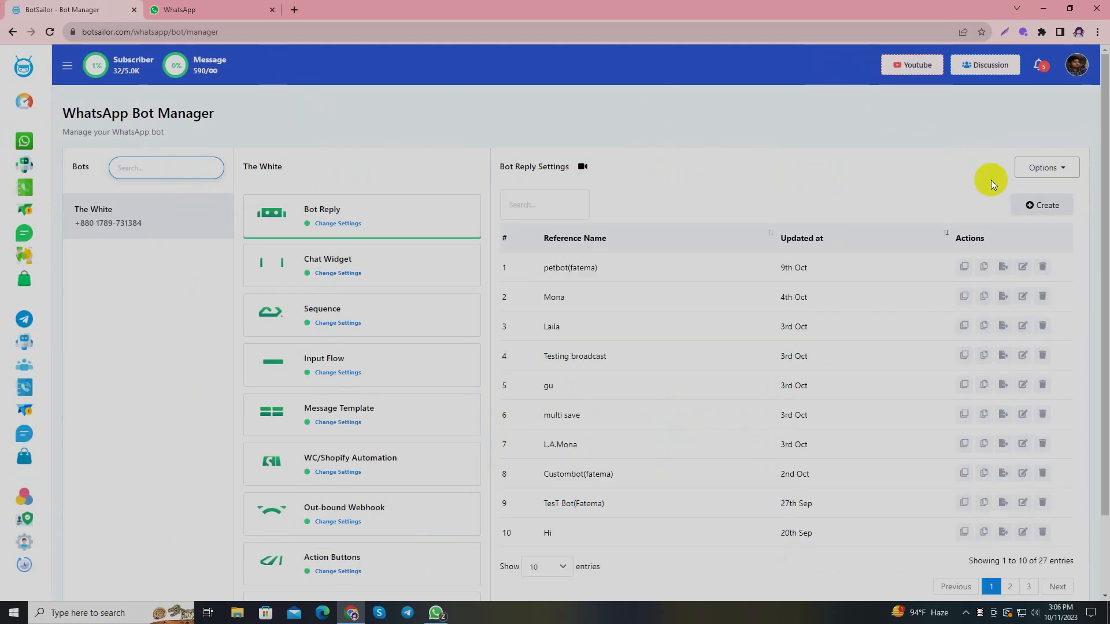
left_click(1002, 268)
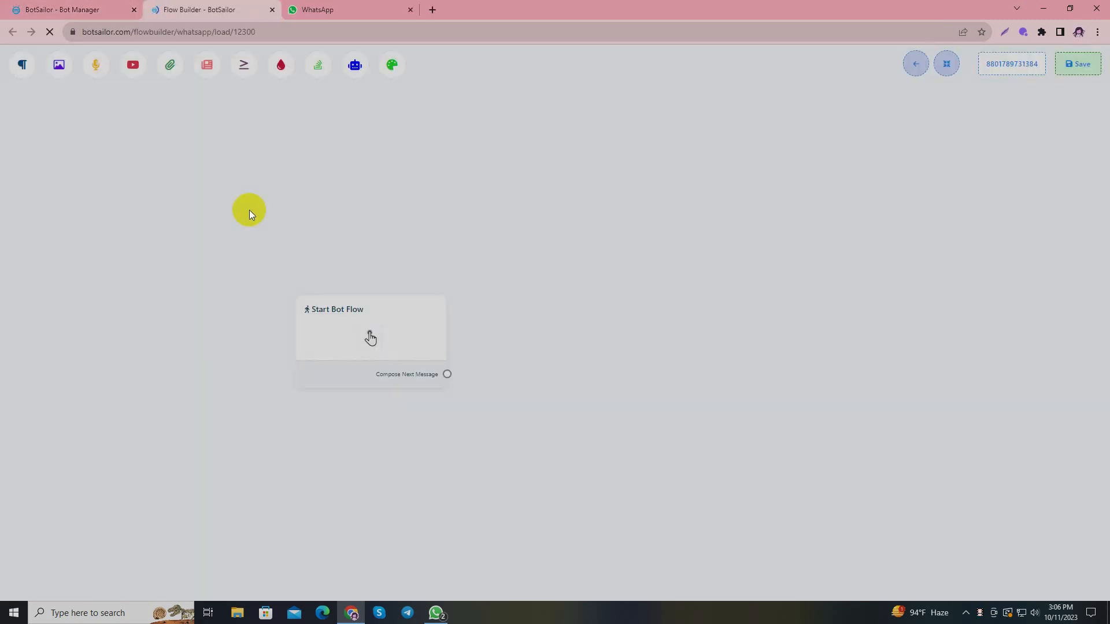
mouse_move(515, 256)
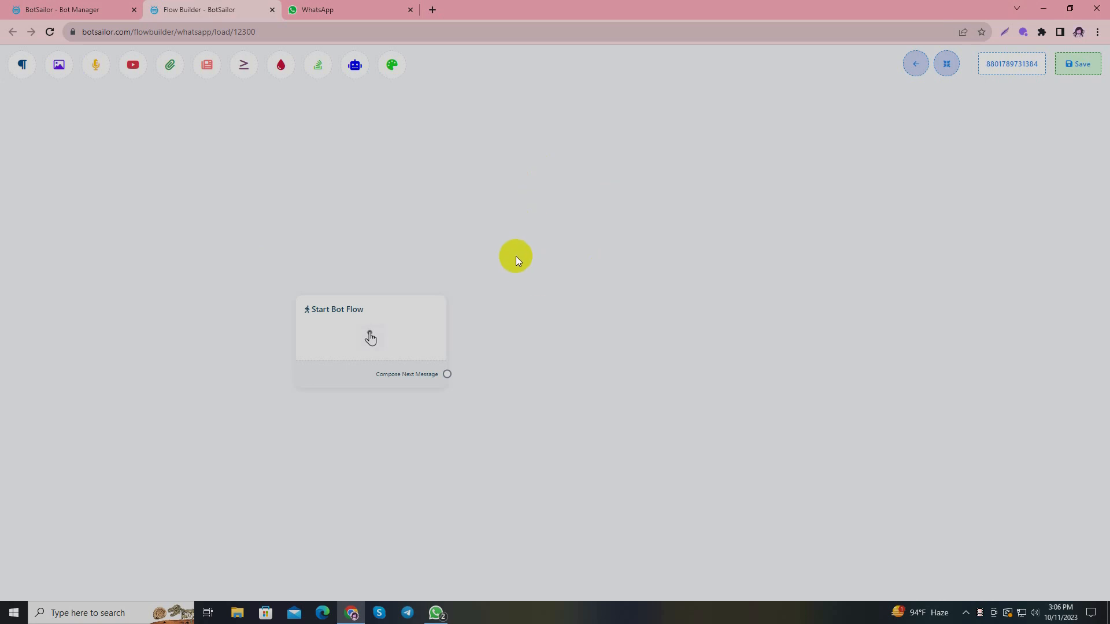
Set trigger keywords Hello, Hi, Start with exact matching and title the flow Petbot.
left_click(370, 333)
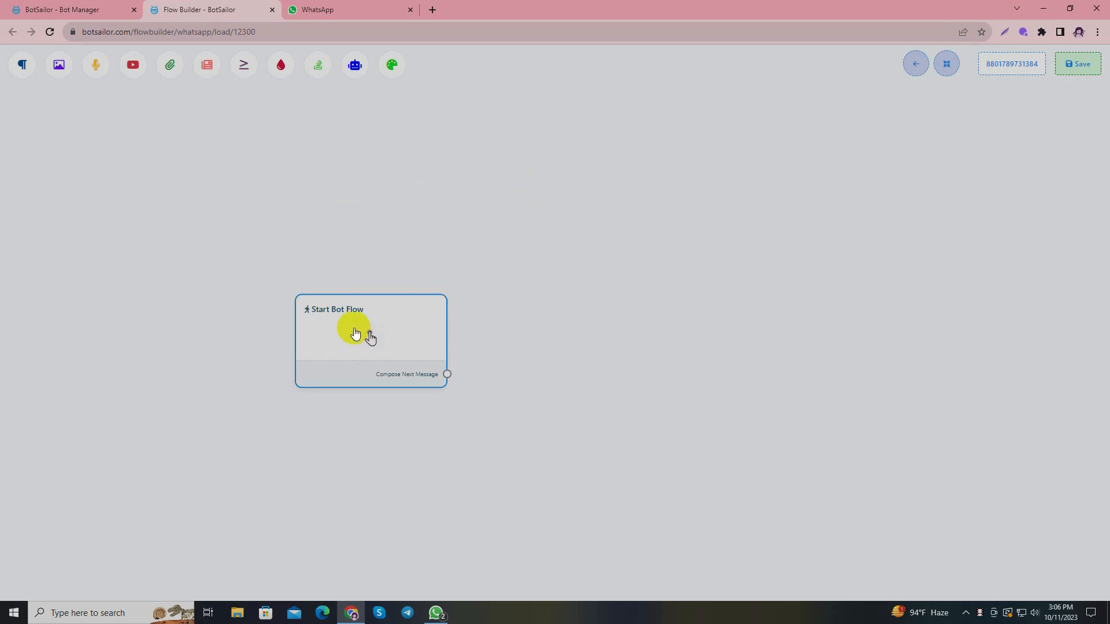
left_click(368, 333)
type("Hello,")
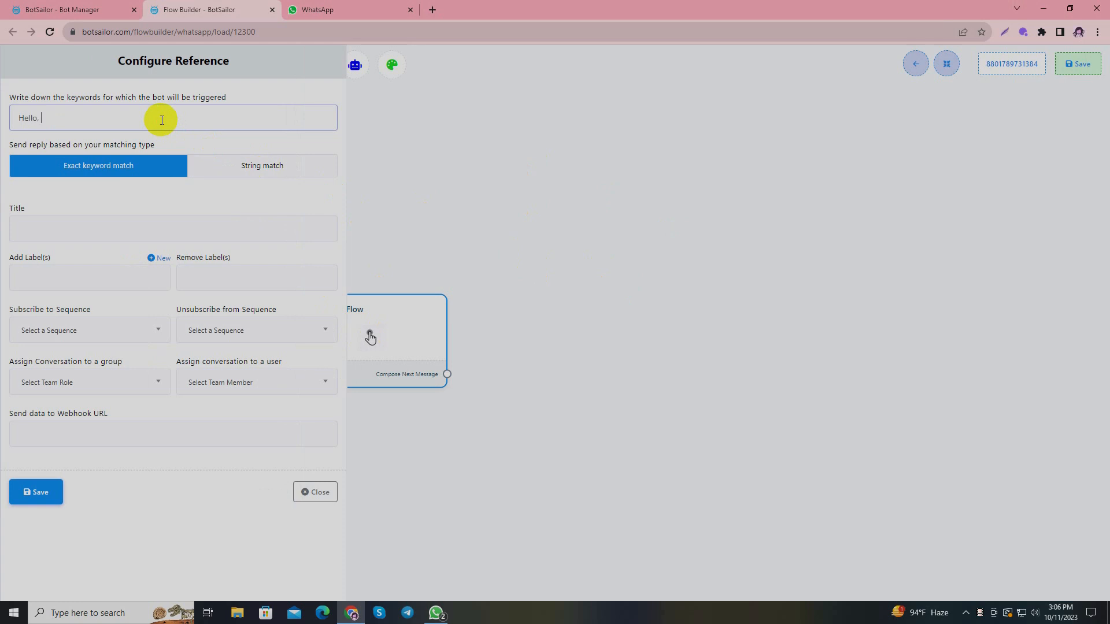
type("Hi, Sta")
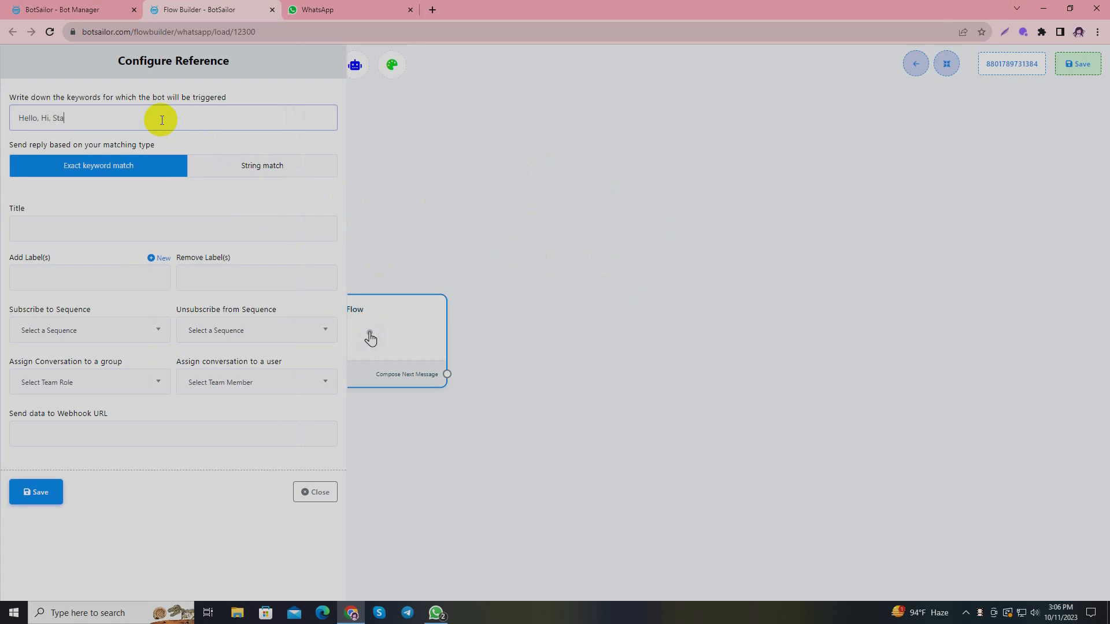
left_click(173, 229)
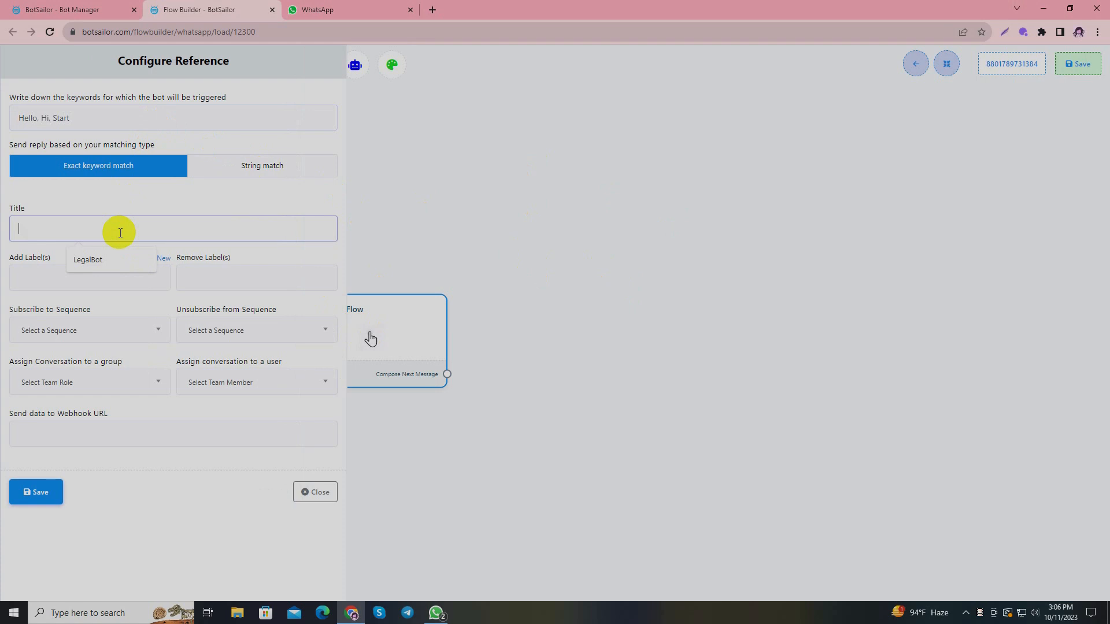
type("Petbot")
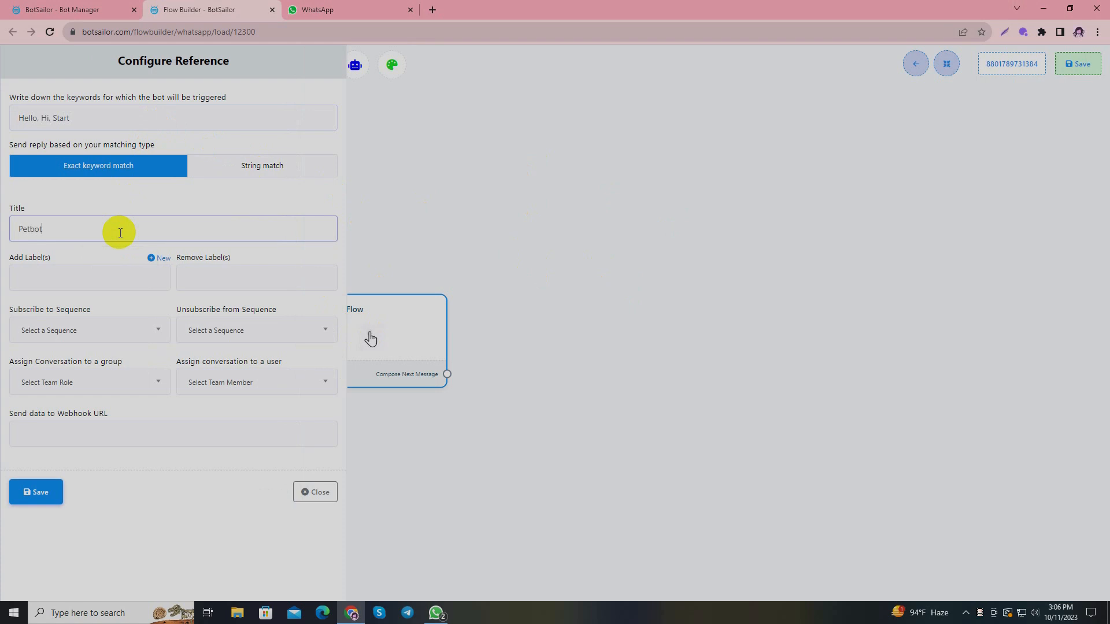
left_click(314, 492)
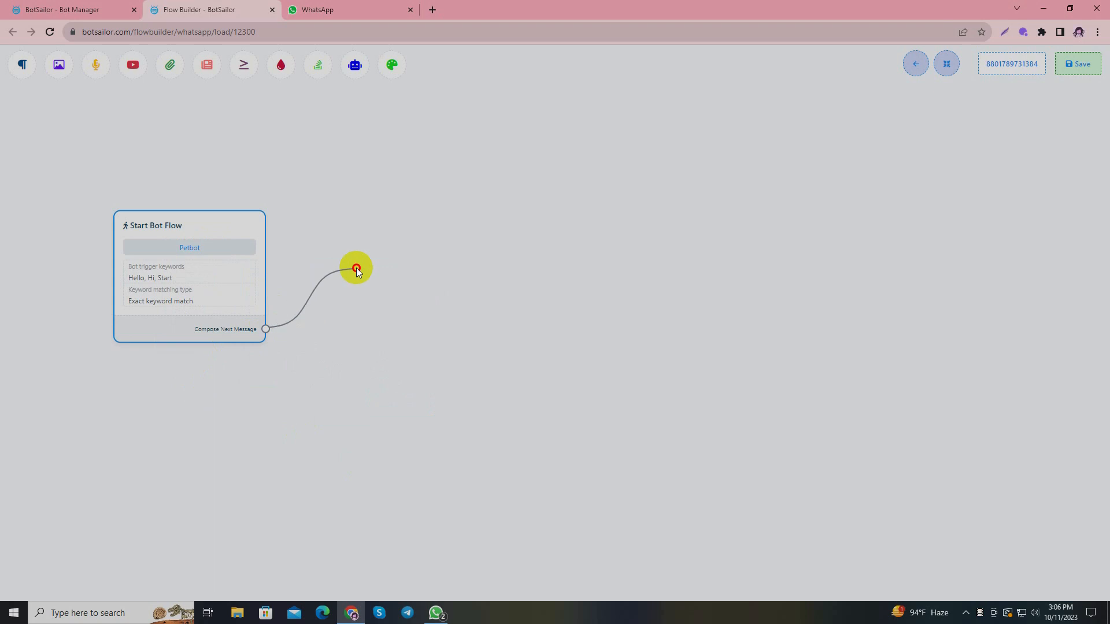
Add a text reply 'Hello pet lovers! Welcome to mini pet shop!' and save it.
left_click(356, 268)
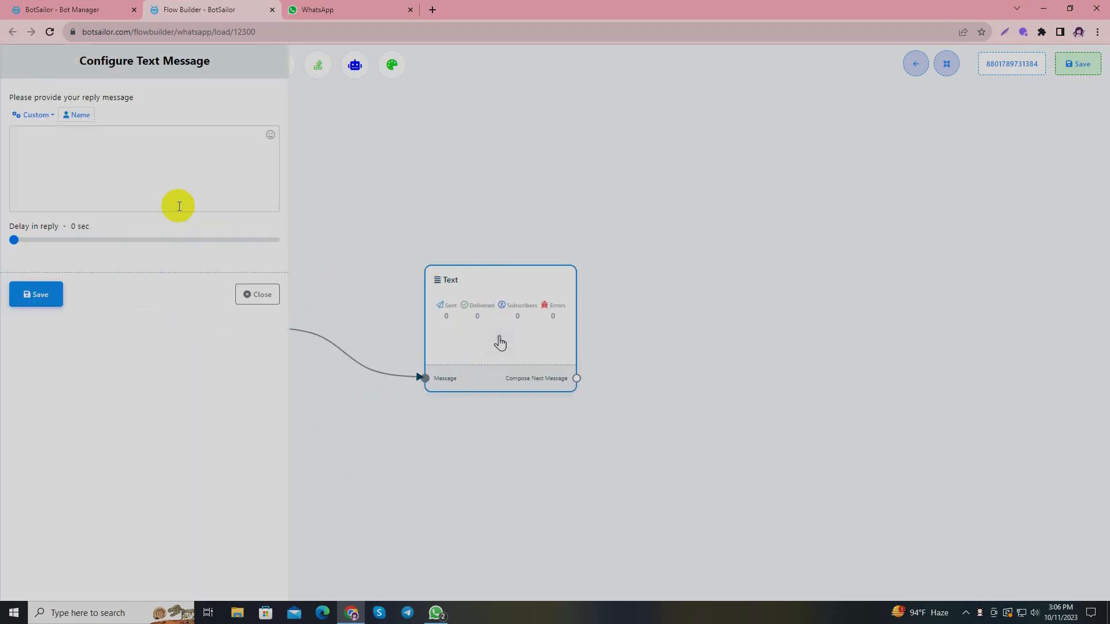
type("Hello")
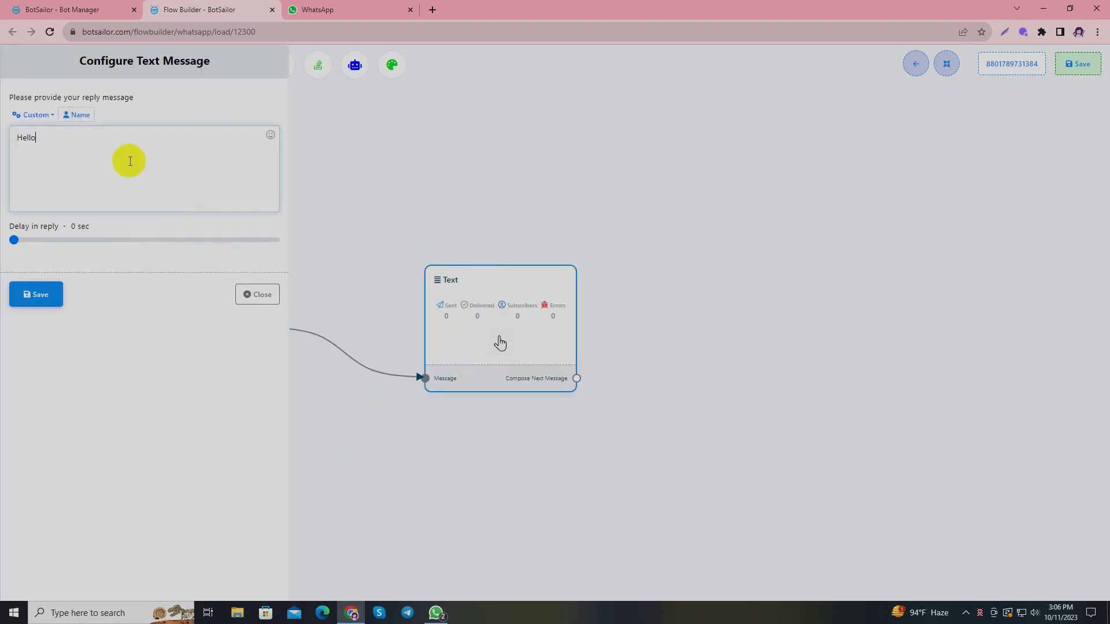
type("pet lovers!")
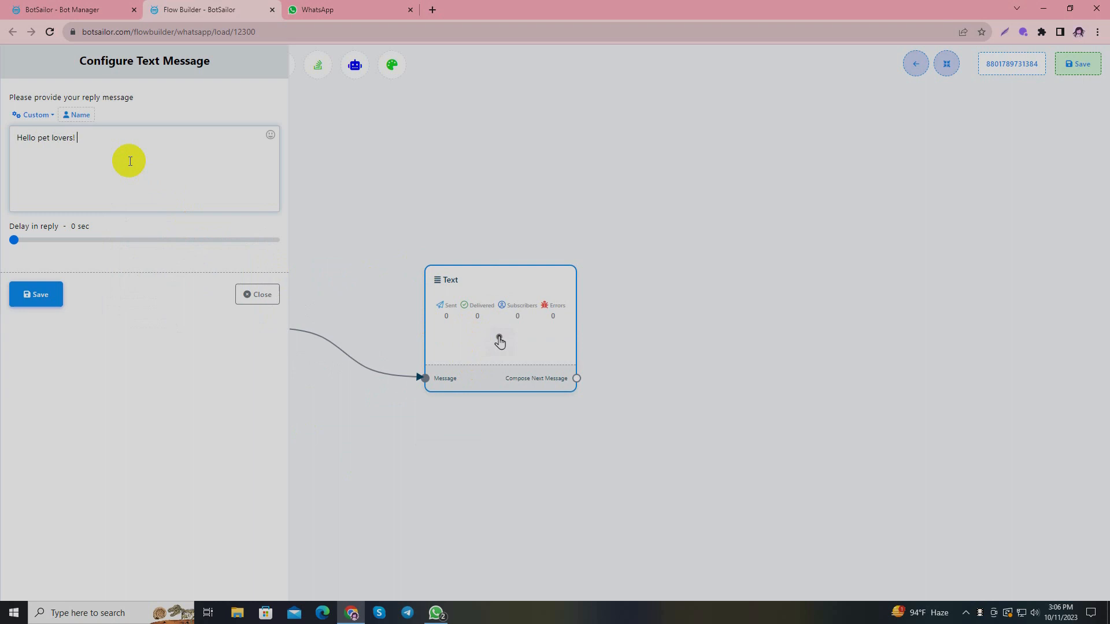
type("Welcome to mini pe")
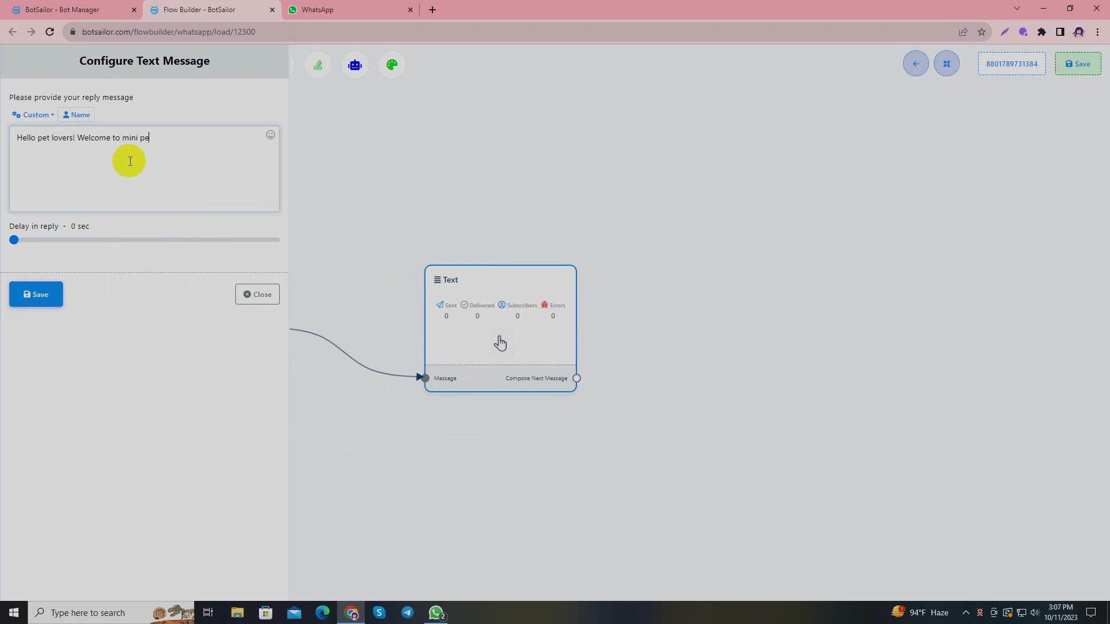
left_click(35, 294)
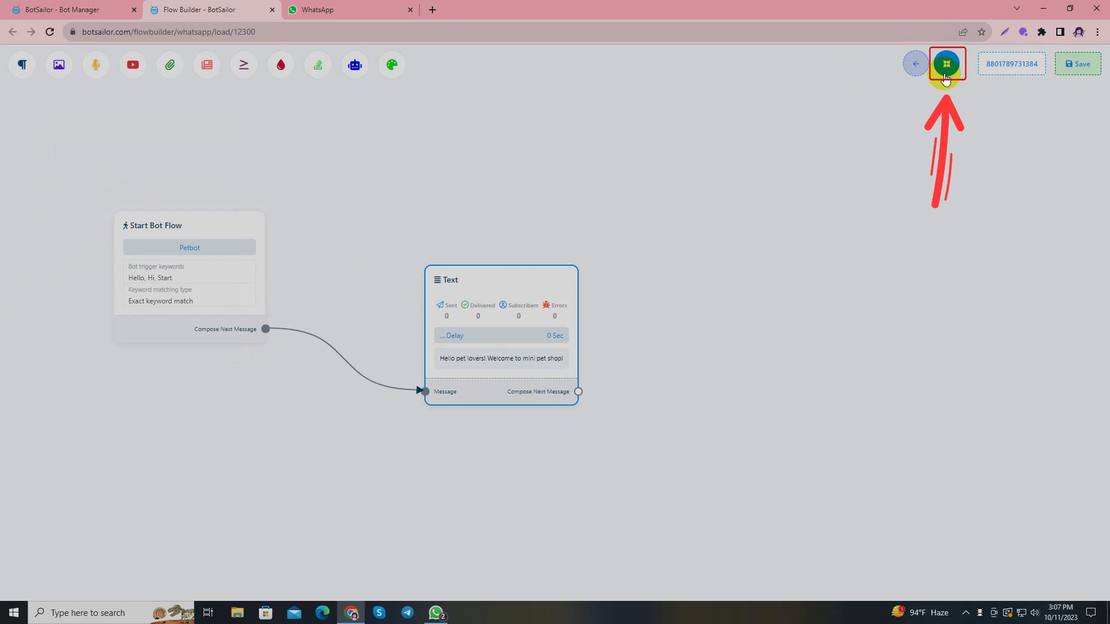
left_click(947, 63)
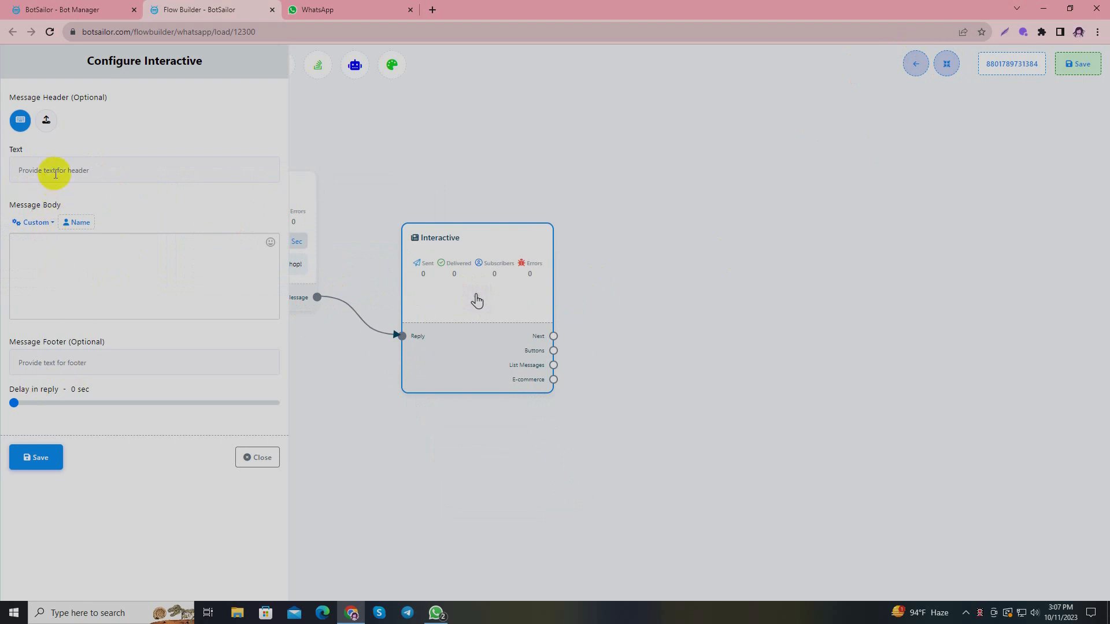
mouse_move(53, 247)
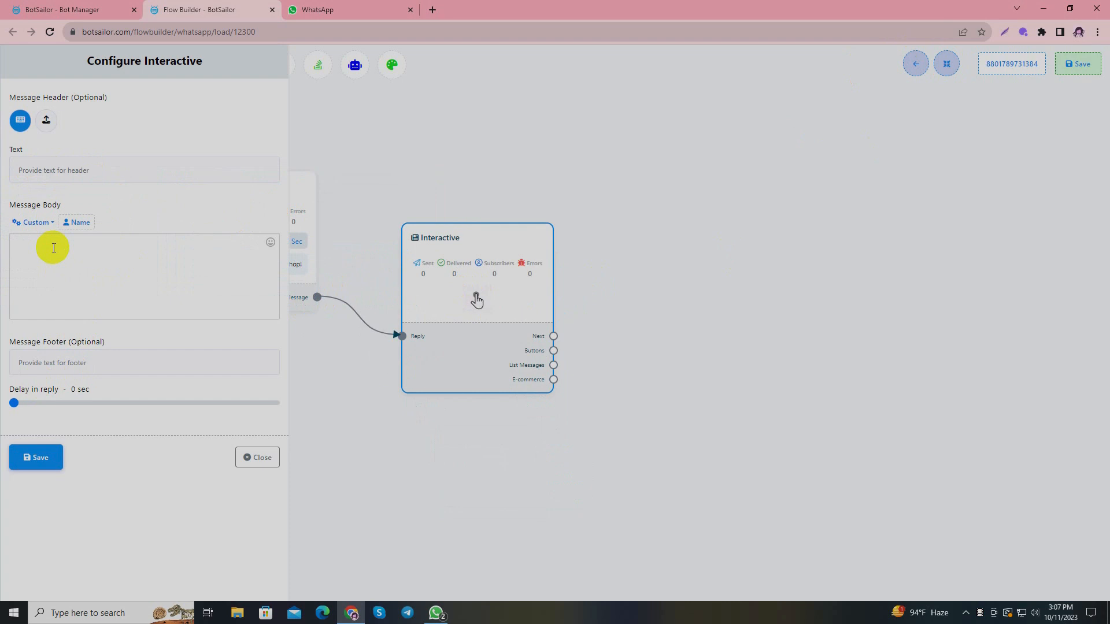
Enter the message body 'We have a fantastic selection of pet products!'.
type("W")
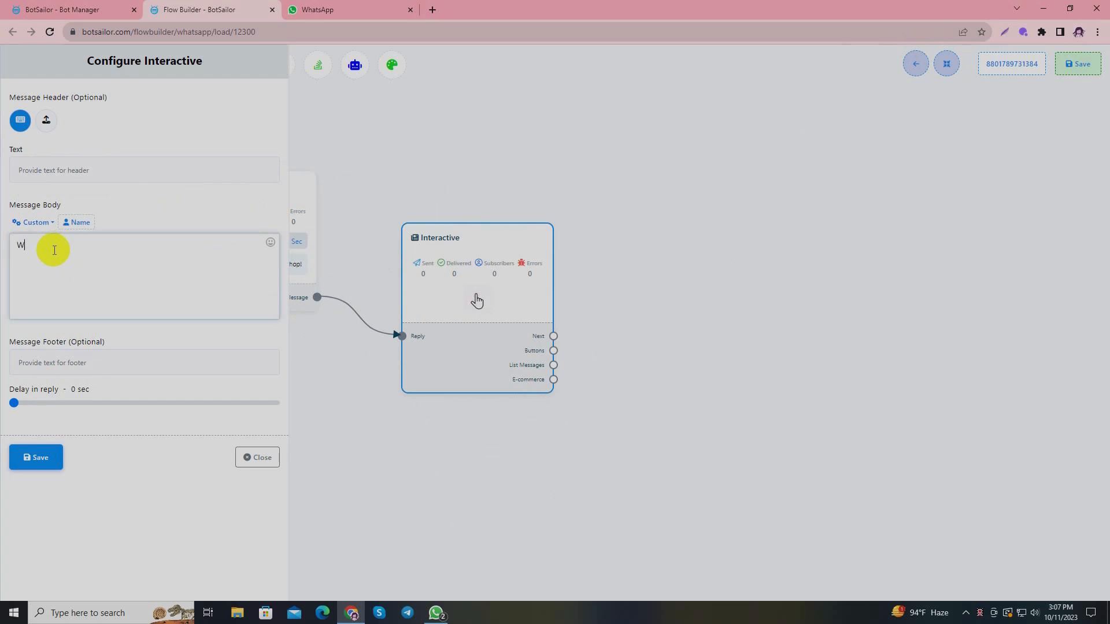
type("e have a fantas")
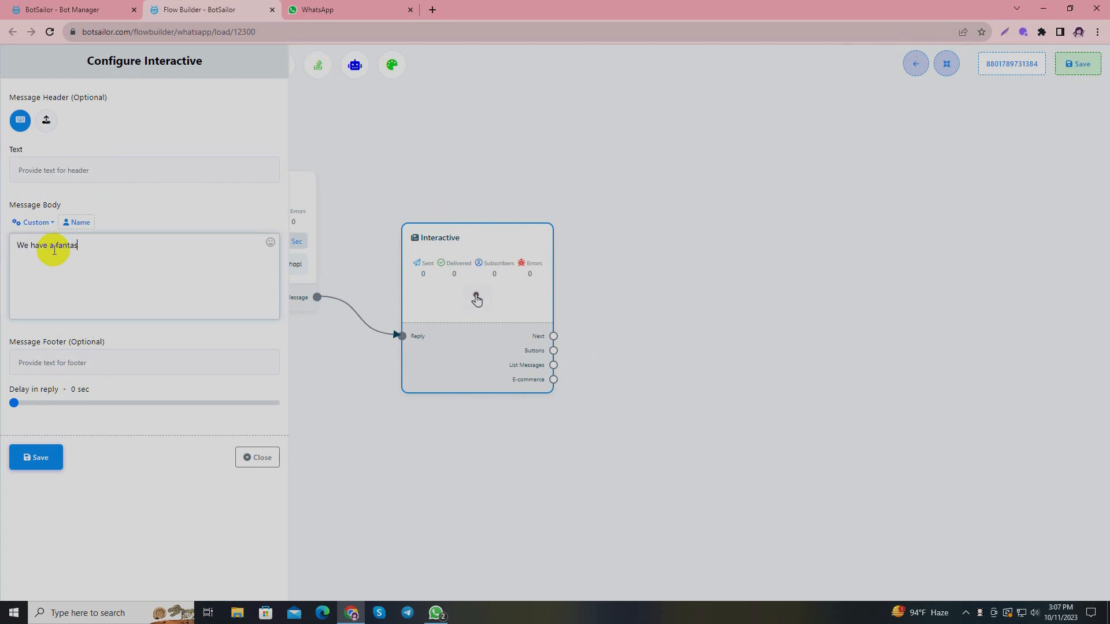
type("tic slection")
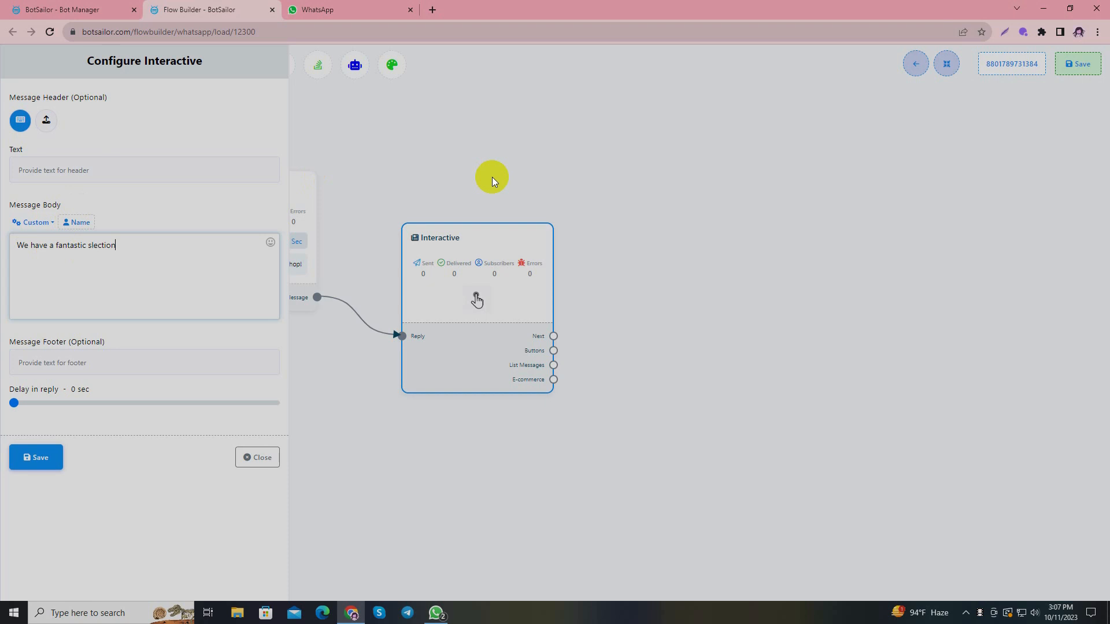
type("of pet products! Choose any of the option below to  get started!")
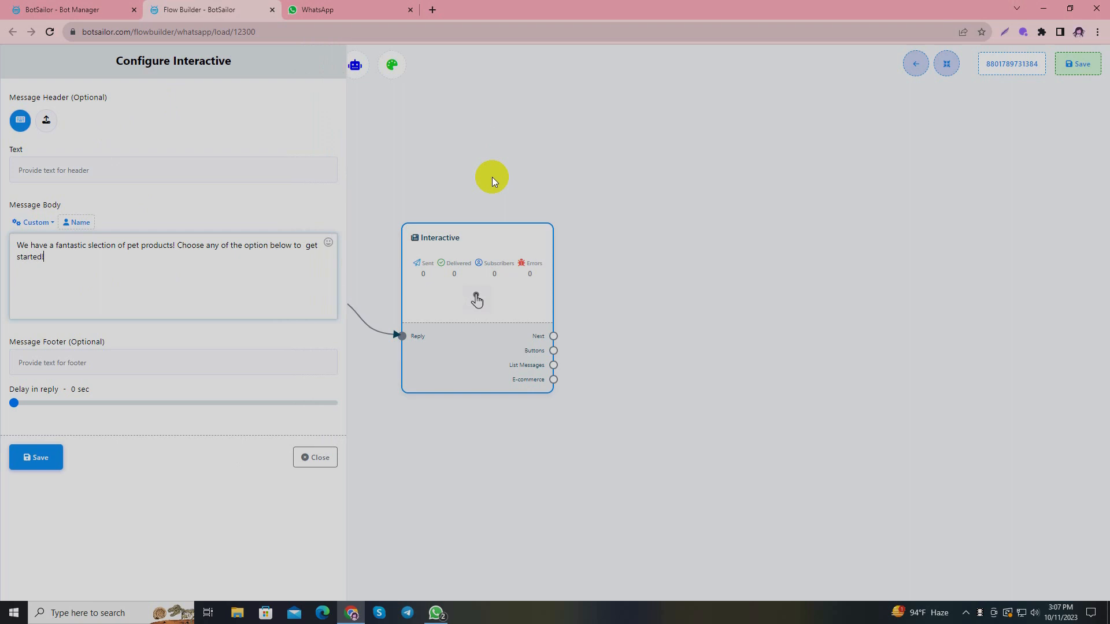
Give the interactive message a 'Product' header text.
left_click(98, 170)
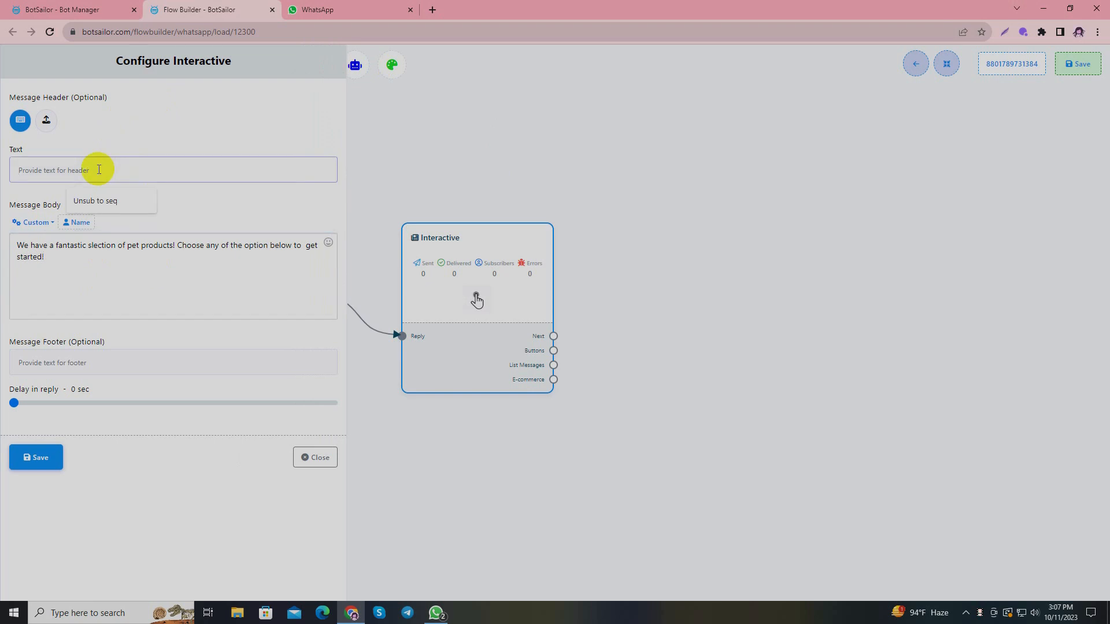
type("P")
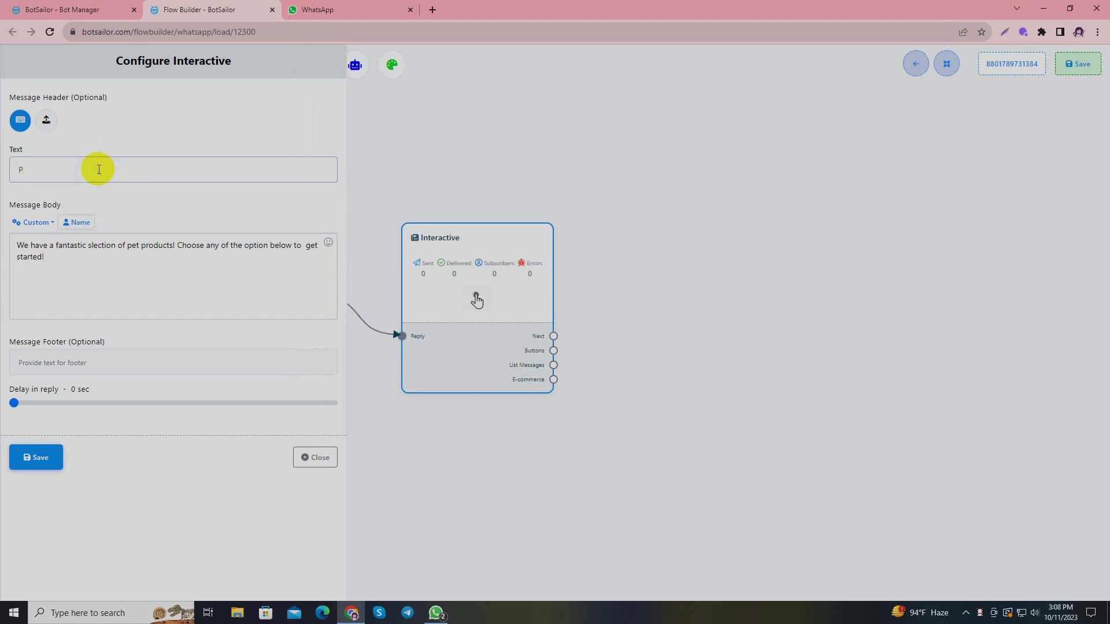
type("roduct")
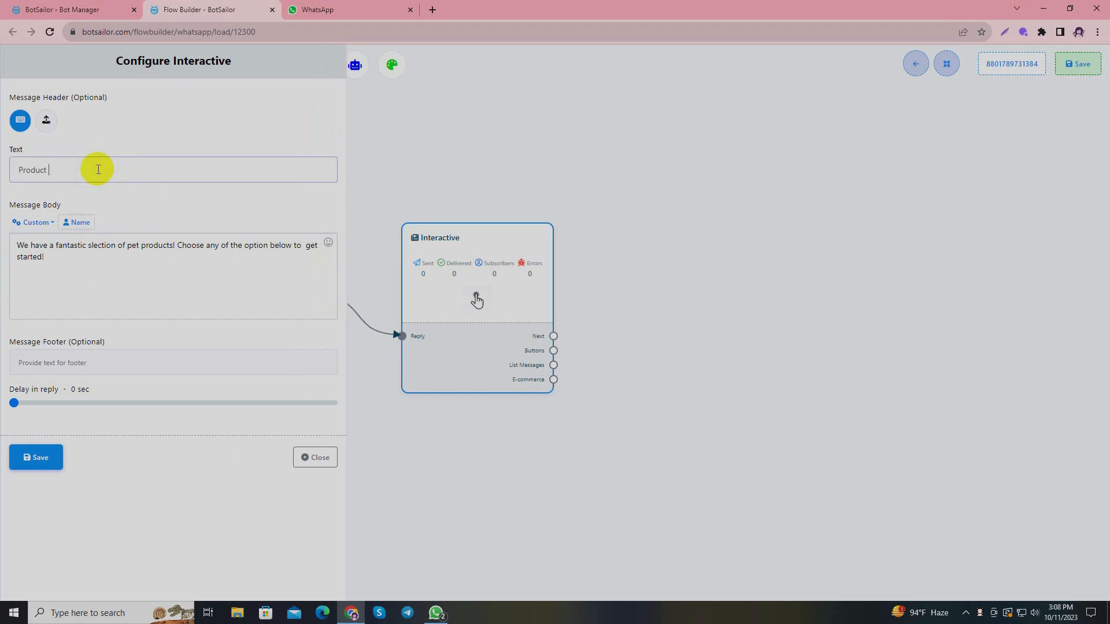
type("pev")
type("See all Pr")
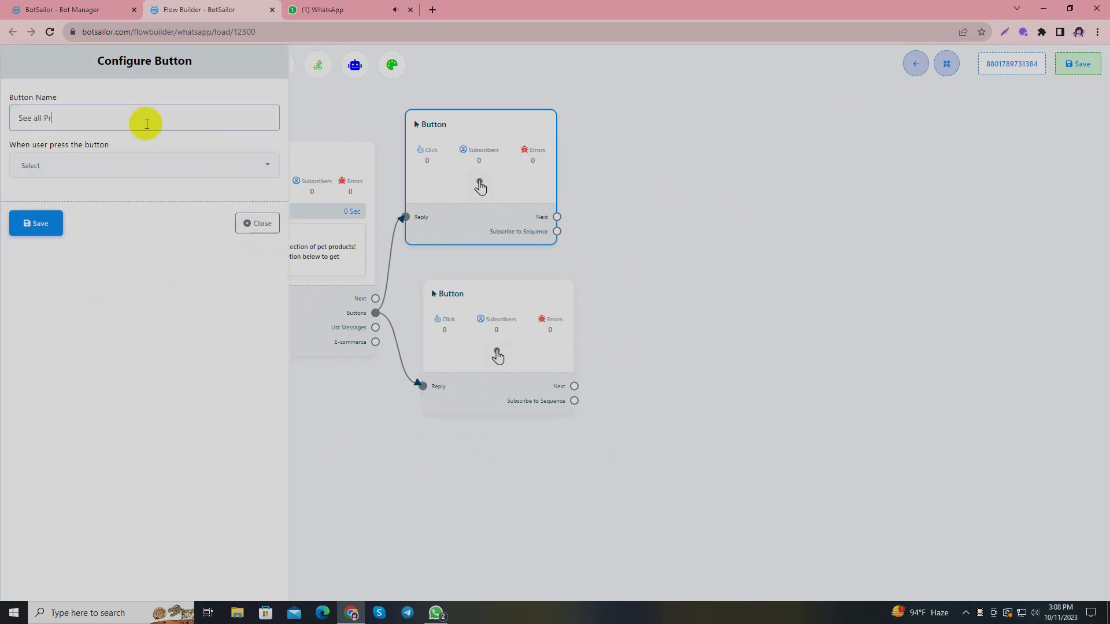
Name the first button 'See all Products!' and set it to Send Message.
type("oducts")
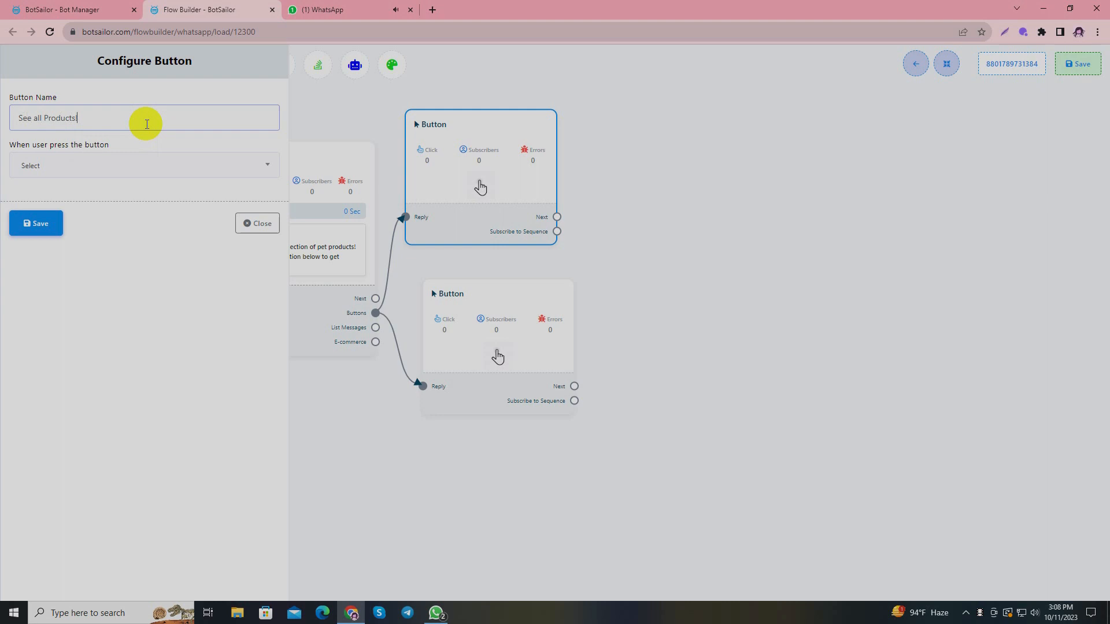
left_click(144, 164)
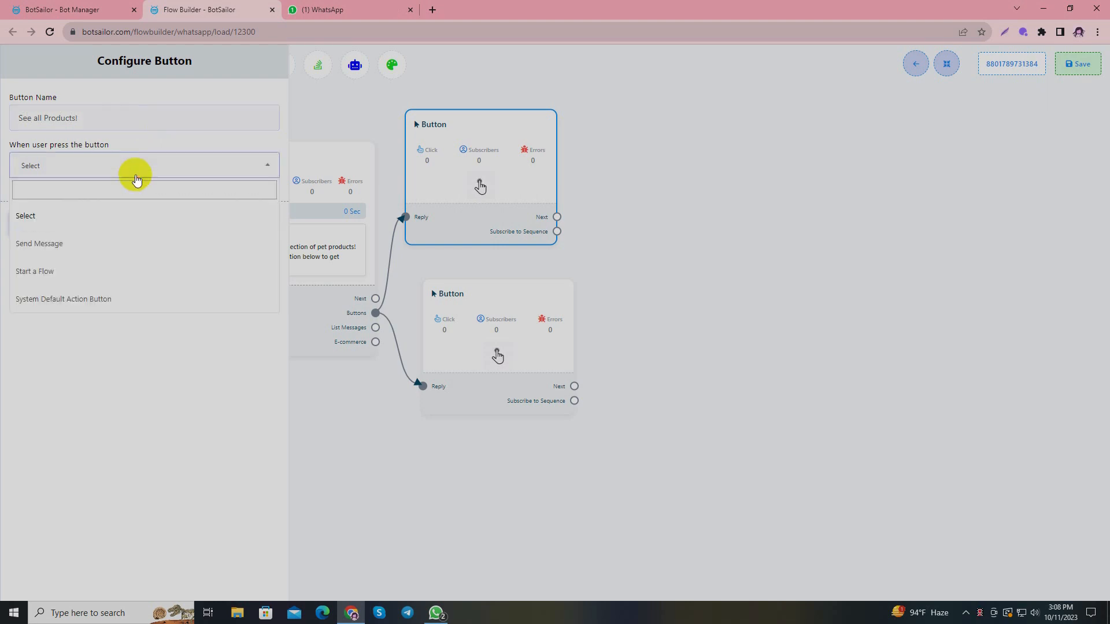
left_click(38, 244)
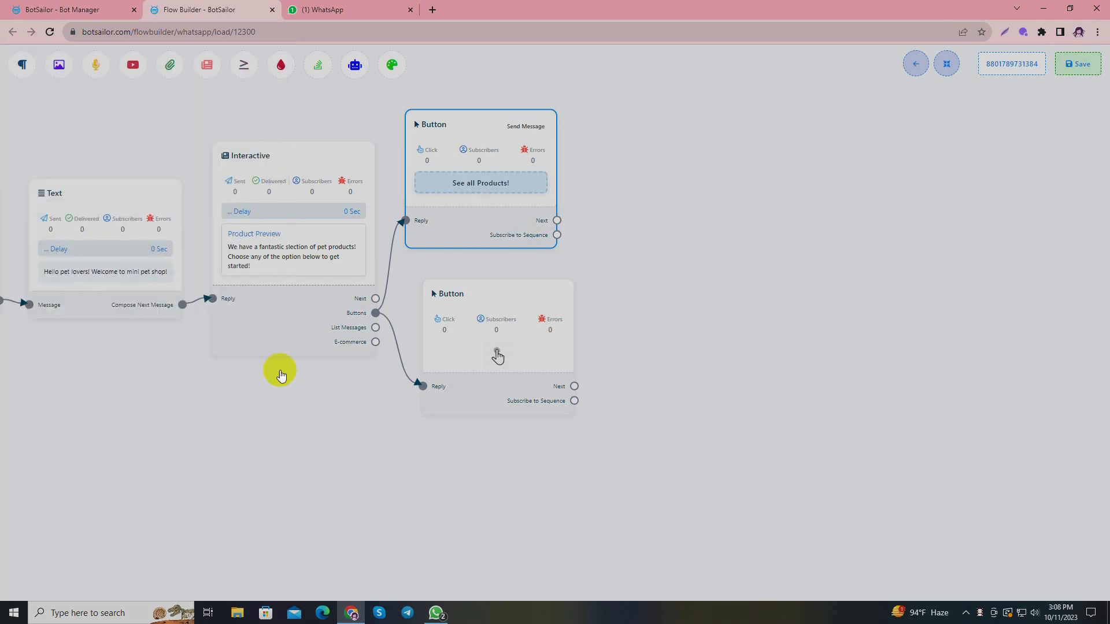
Name the second button 'But Now!', set it to Send Message, and save.
left_click(498, 356)
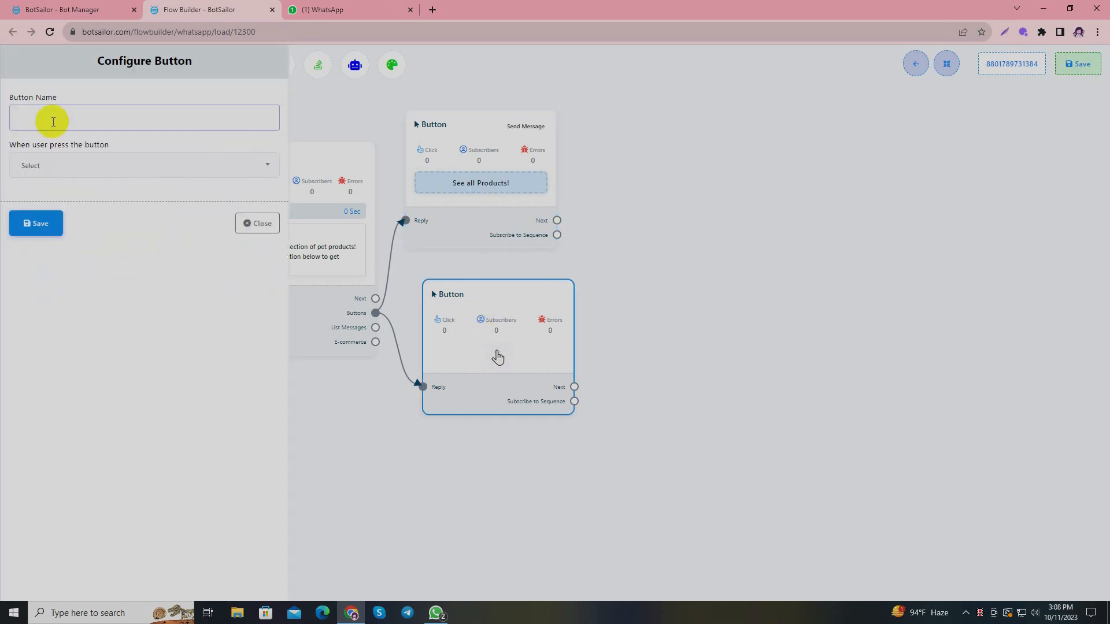
type("But N")
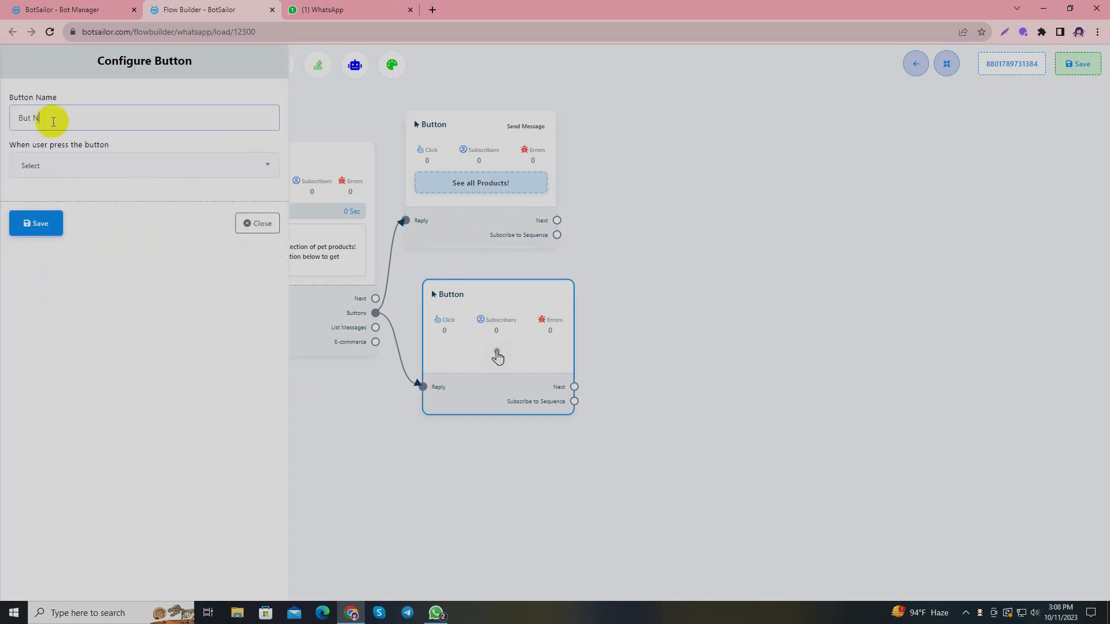
left_click(144, 165)
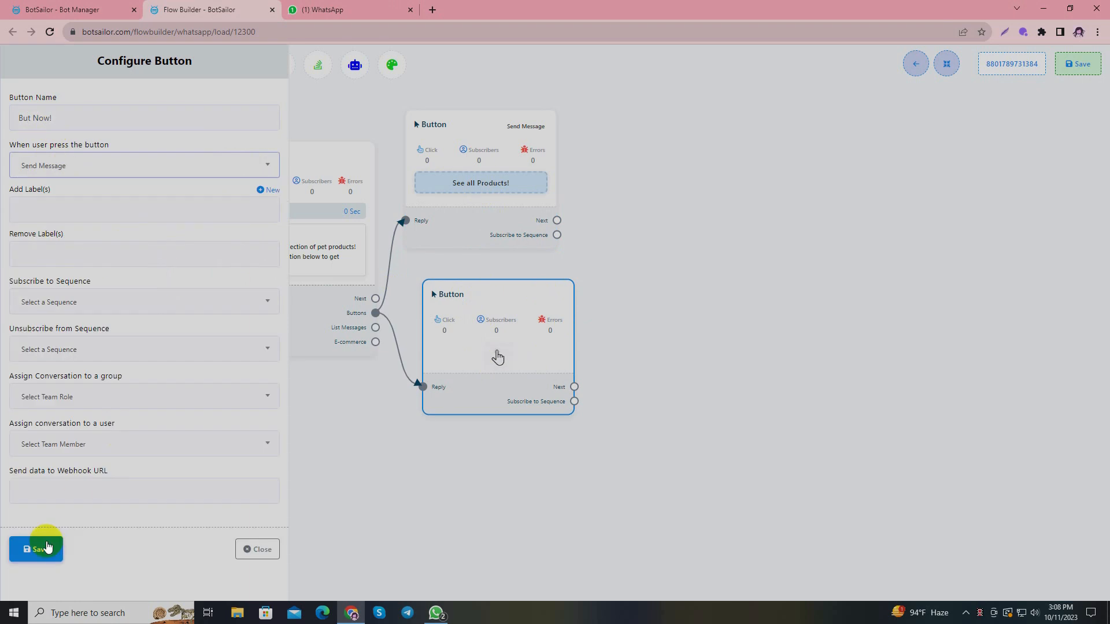
left_click(35, 549)
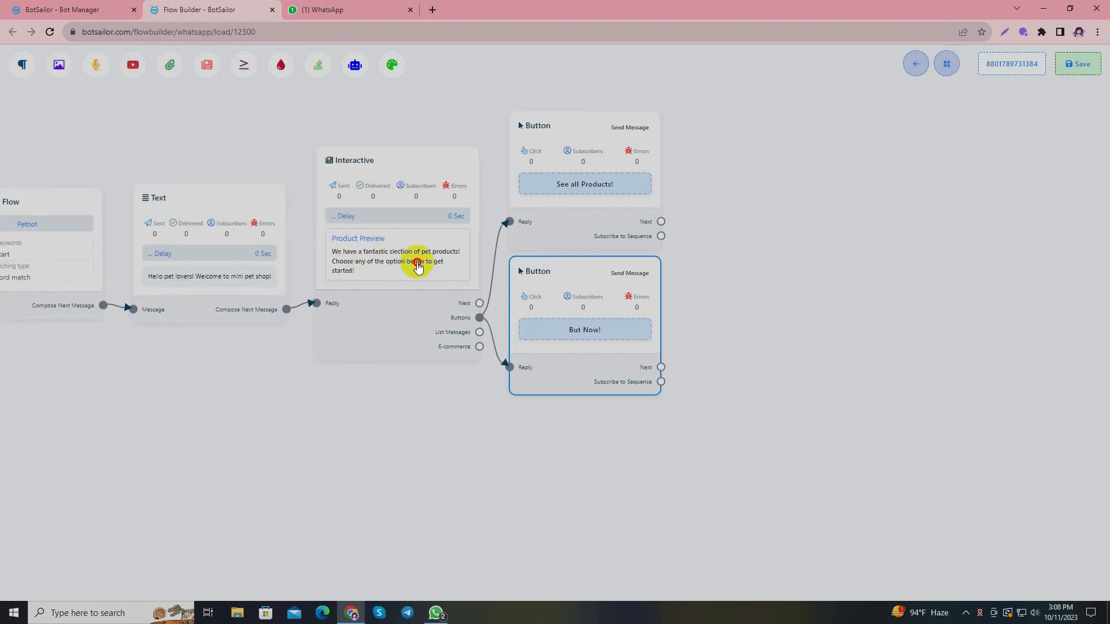
left_click(418, 266)
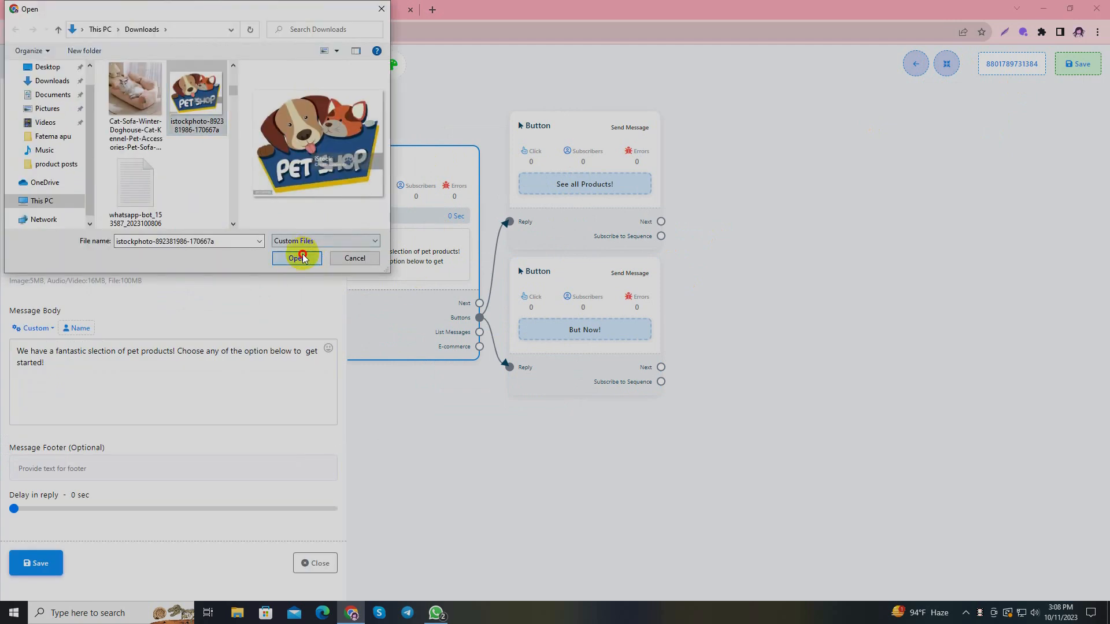
Attach the pet shop image as the interactive message header.
left_click(297, 258)
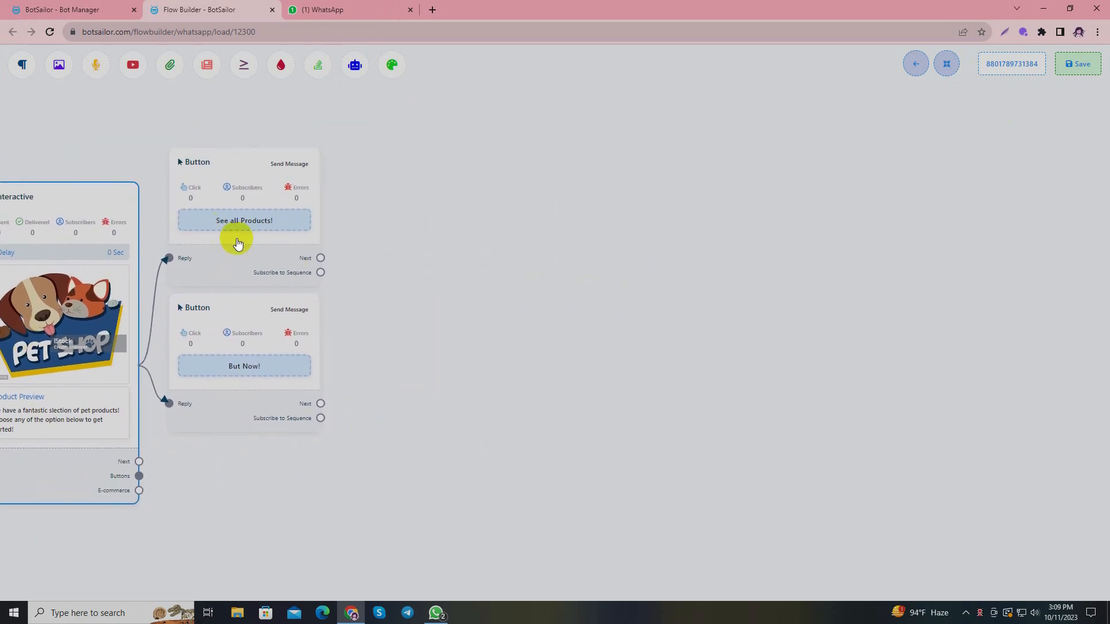
mouse_move(321, 258)
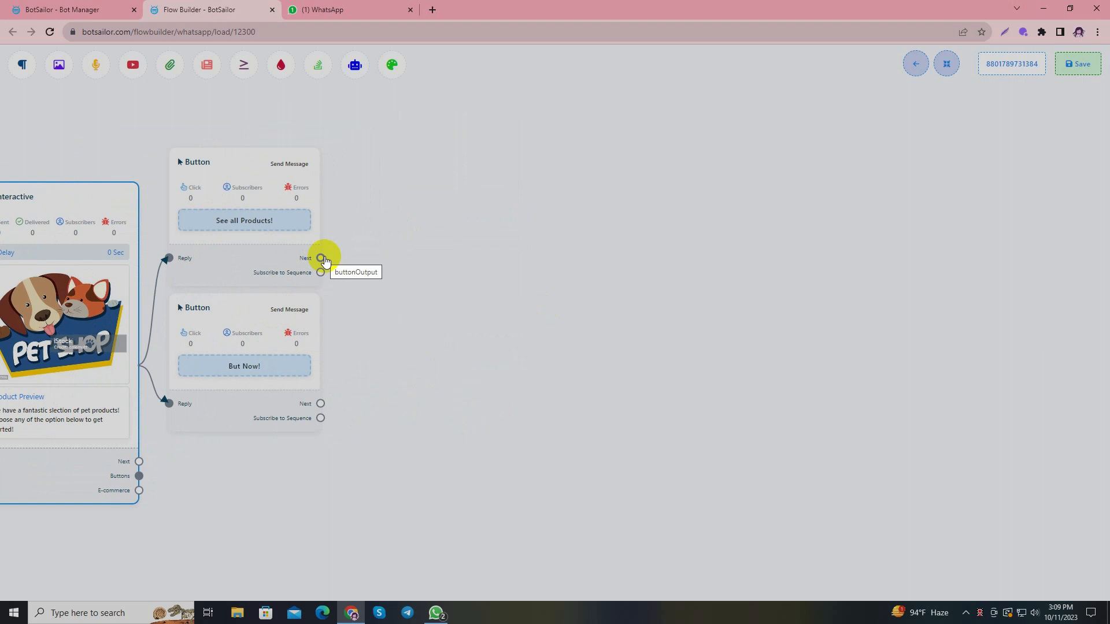
Link a new next step from the See all Products! button.
left_click_drag(322, 257, 452, 205)
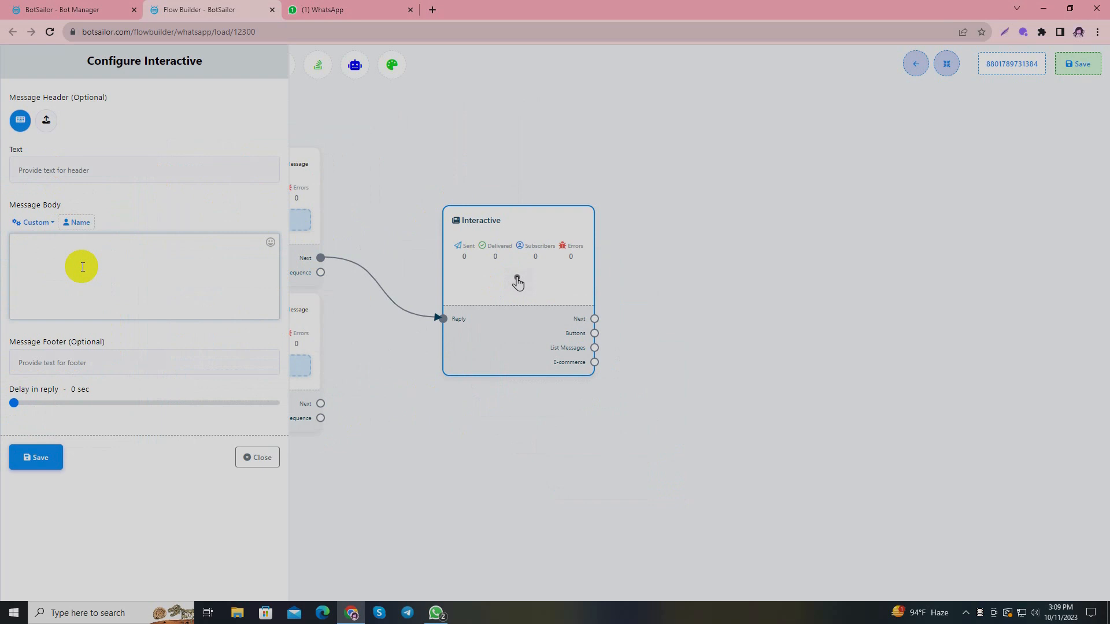
Save the body 'Here are some of our featured products! choose your preference'.
type("Here are some of our featured pet product")
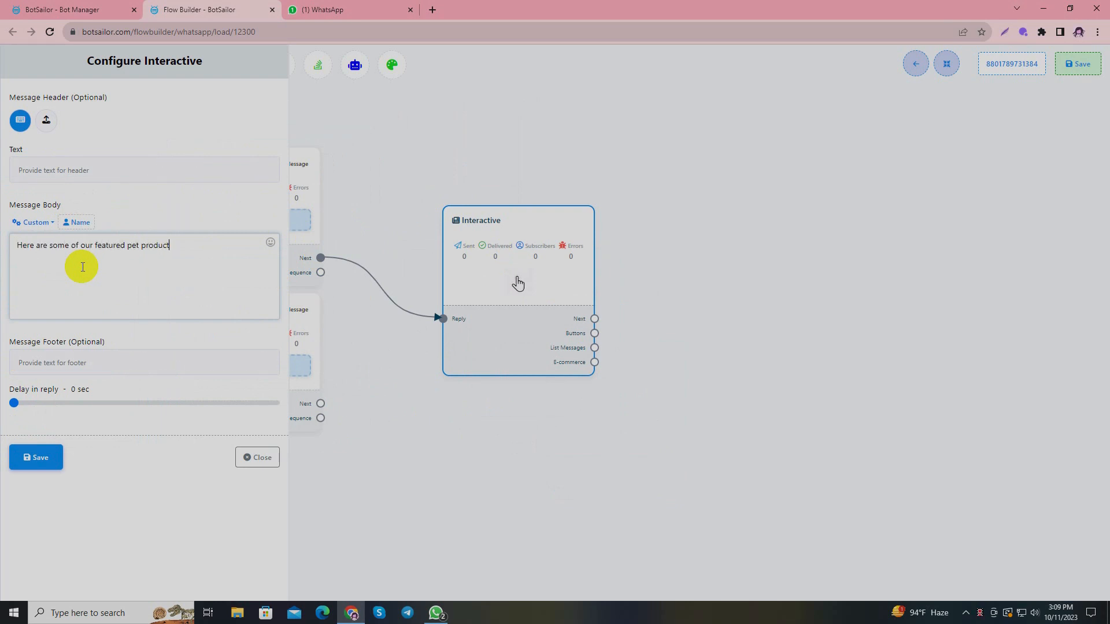
type("s! choose your preference")
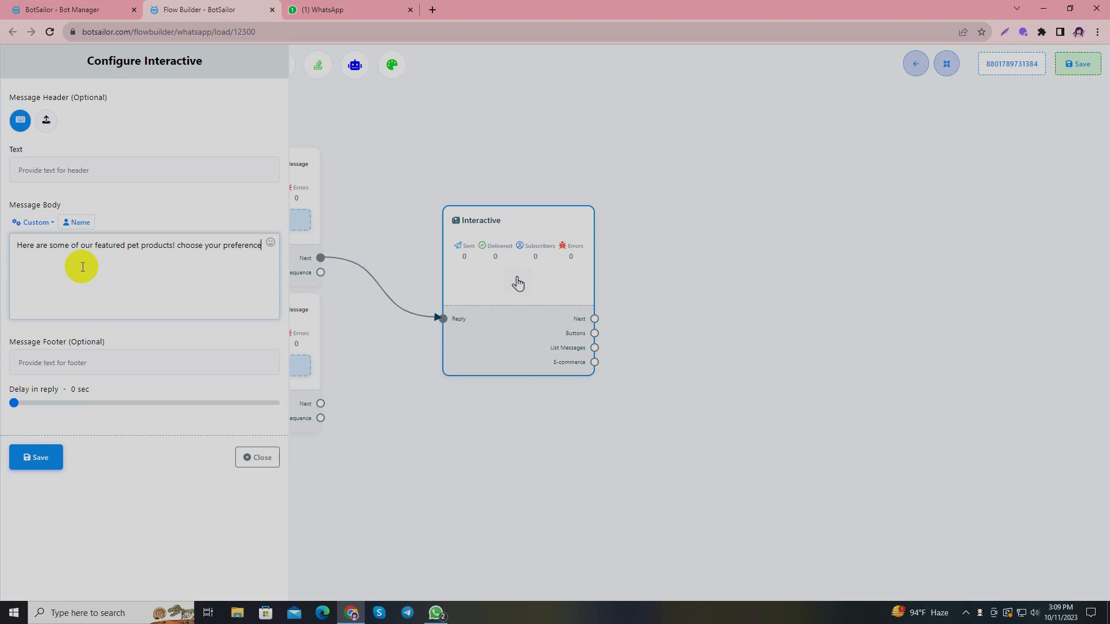
left_click(257, 457)
type("Dog")
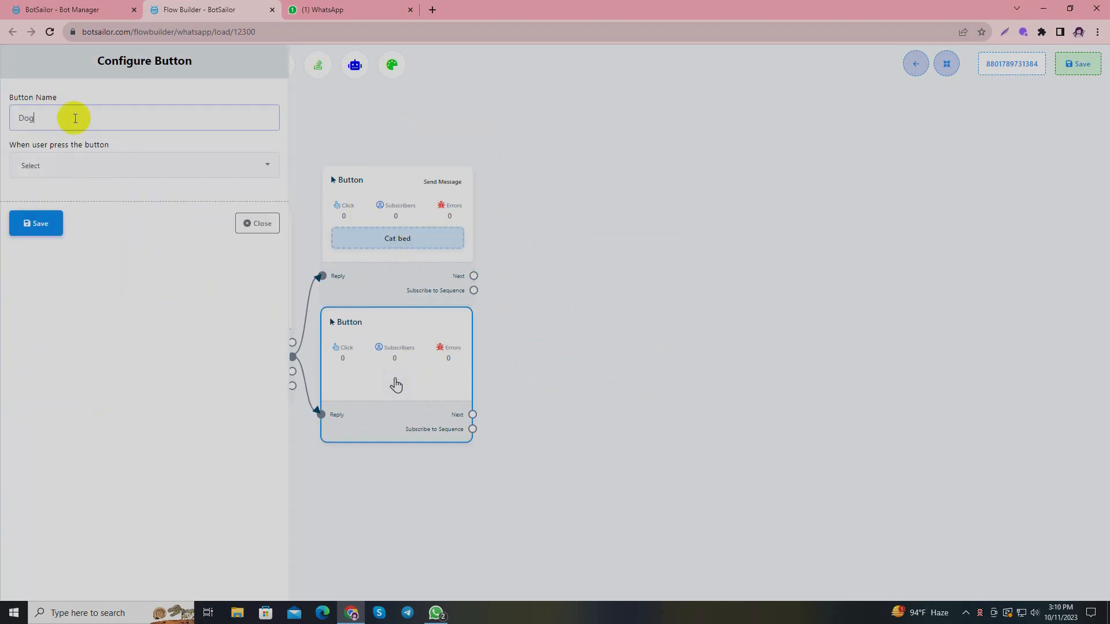
Set the Dog collar! button's action to Send Message.
left_click(145, 166)
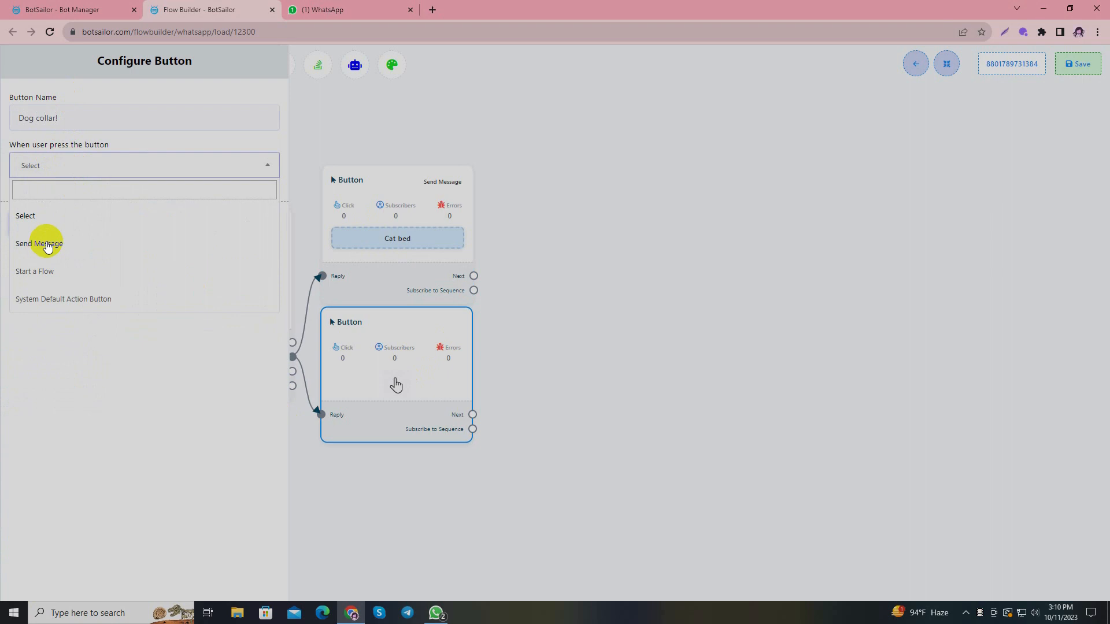
left_click(38, 244)
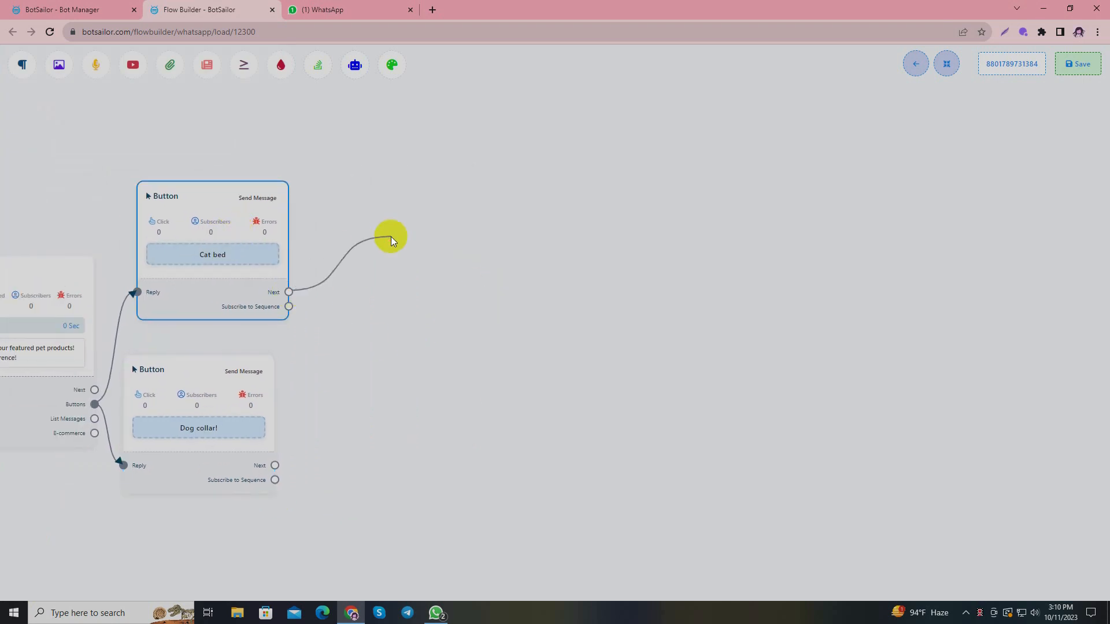
Add an interactive message after Cat bed: 'Wonderful! What kind of cat bed would you like to buy?'.
left_click(391, 236)
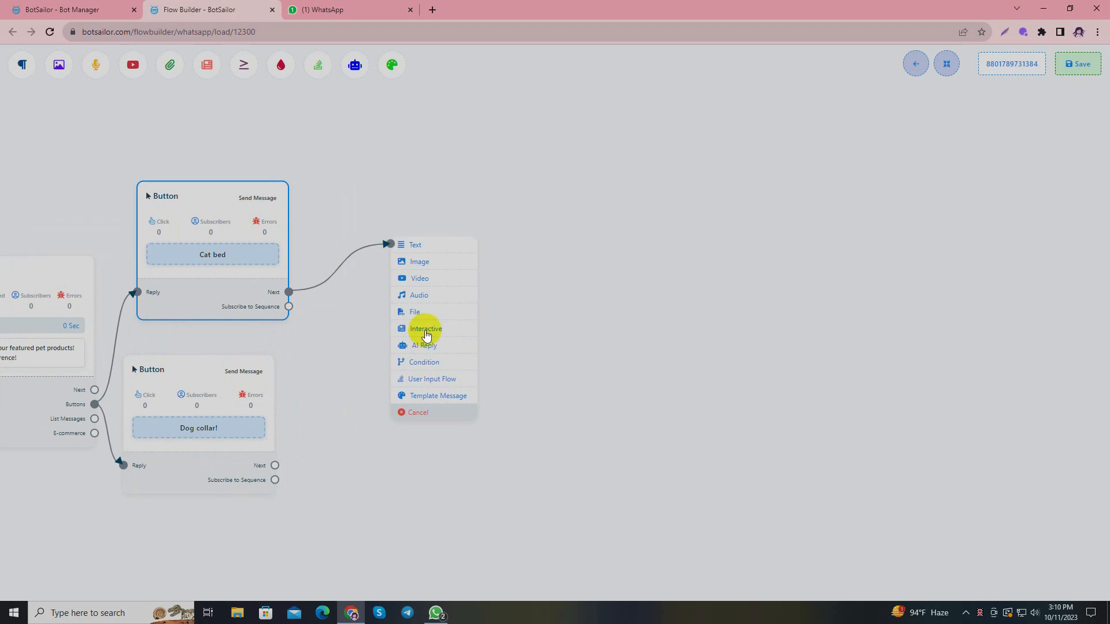
left_click(426, 328)
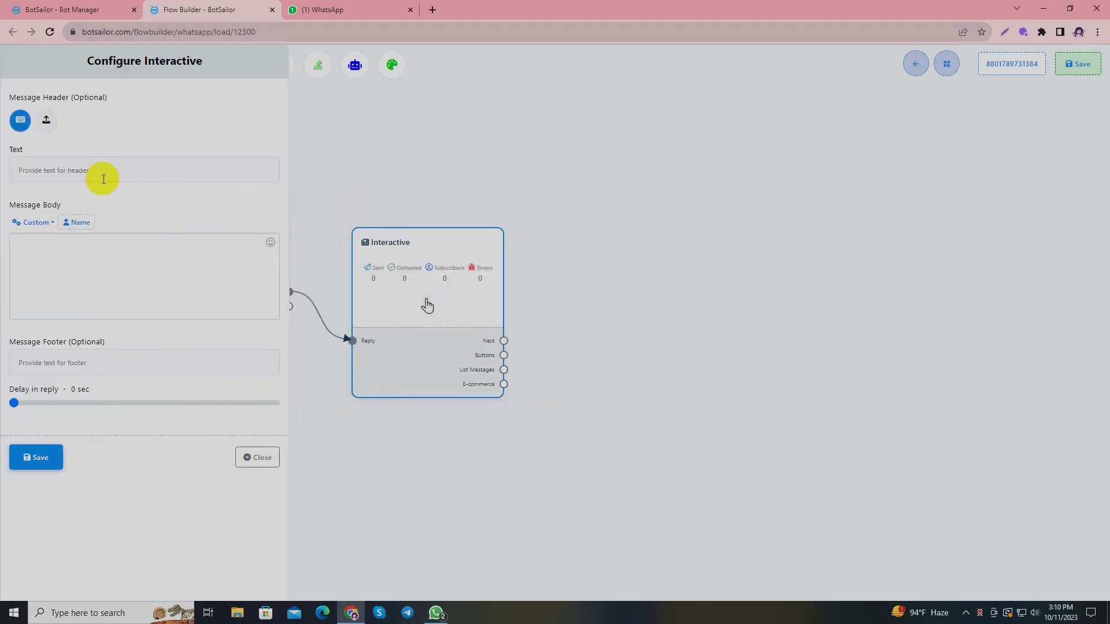
mouse_move(98, 250)
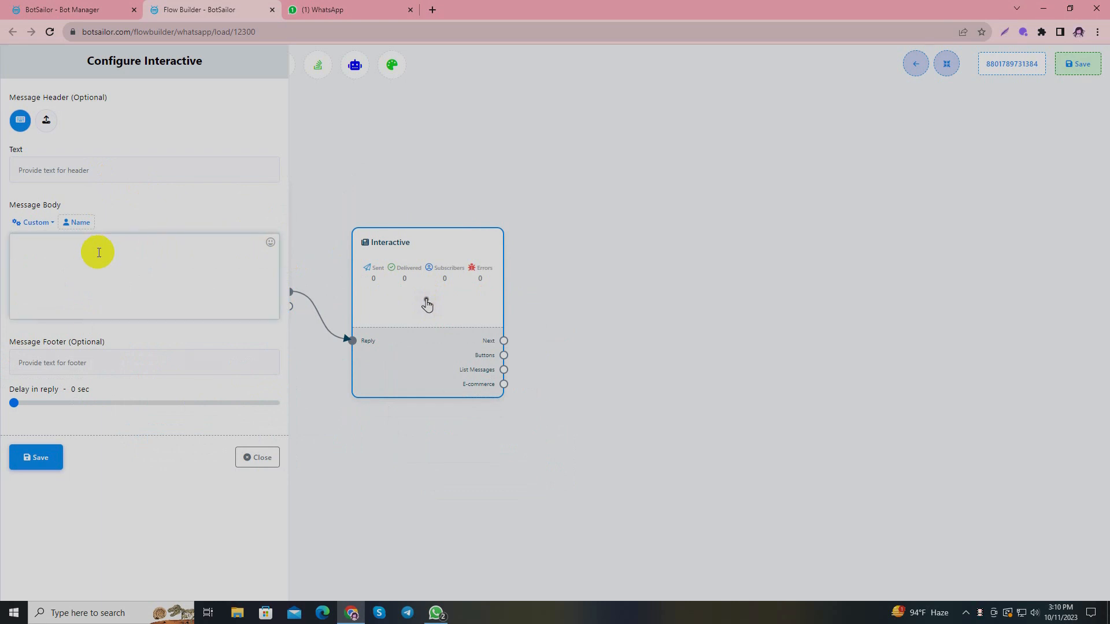
type("Wonderful")
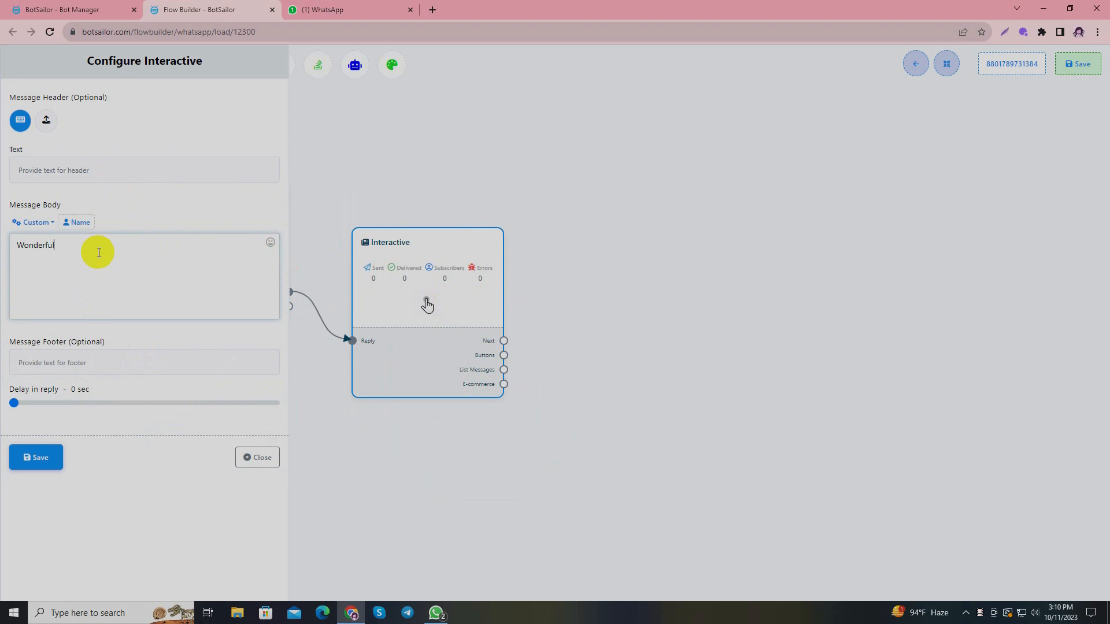
type("What kind")
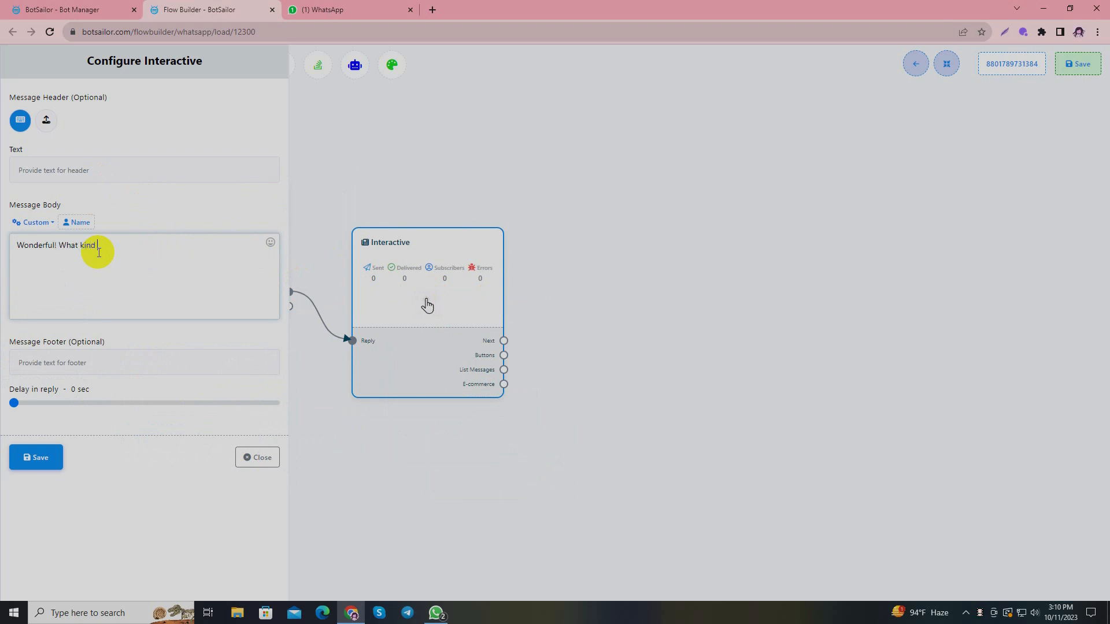
type("of cat be")
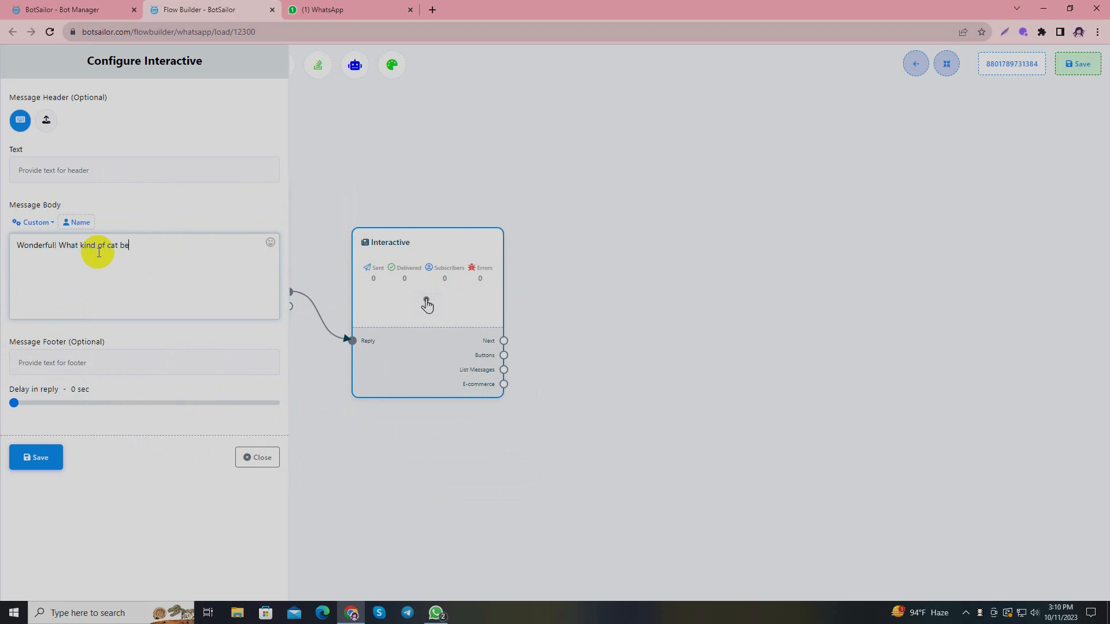
type("d would you li")
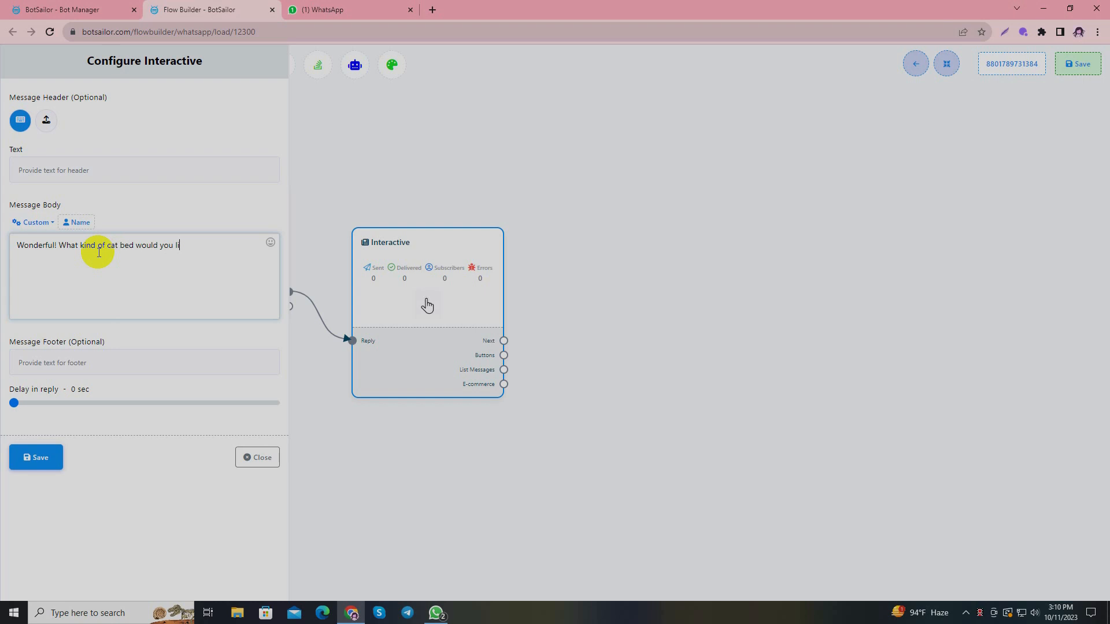
type("ke to buy?")
type("G")
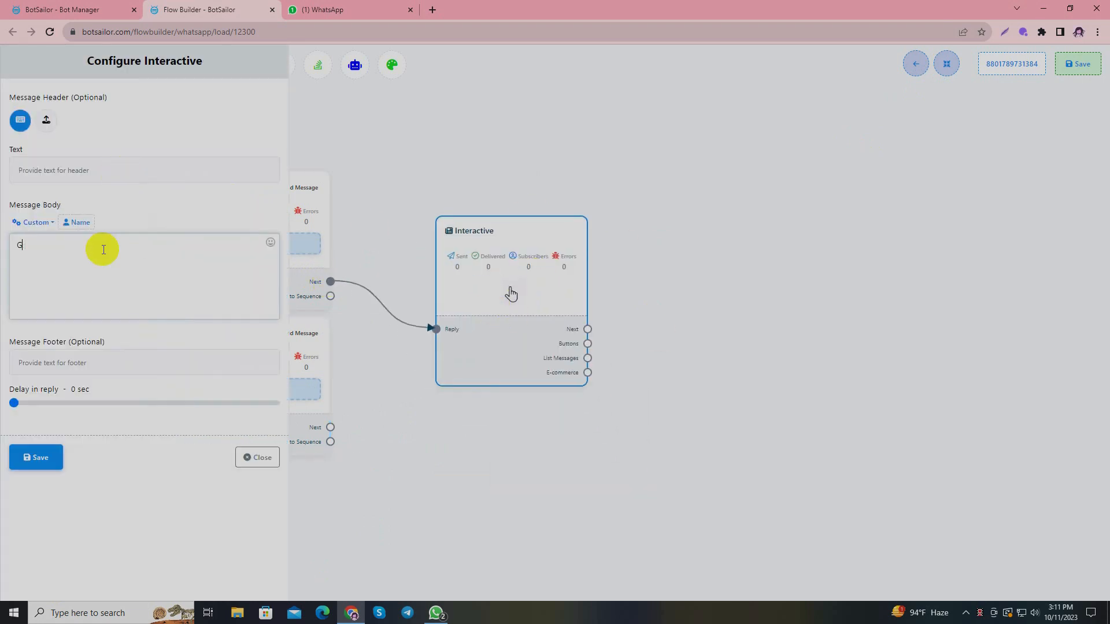
Ask 'Great choice! What size would you like to order?' with Medium and Large Send Message buttons.
type("reat choice! What size")
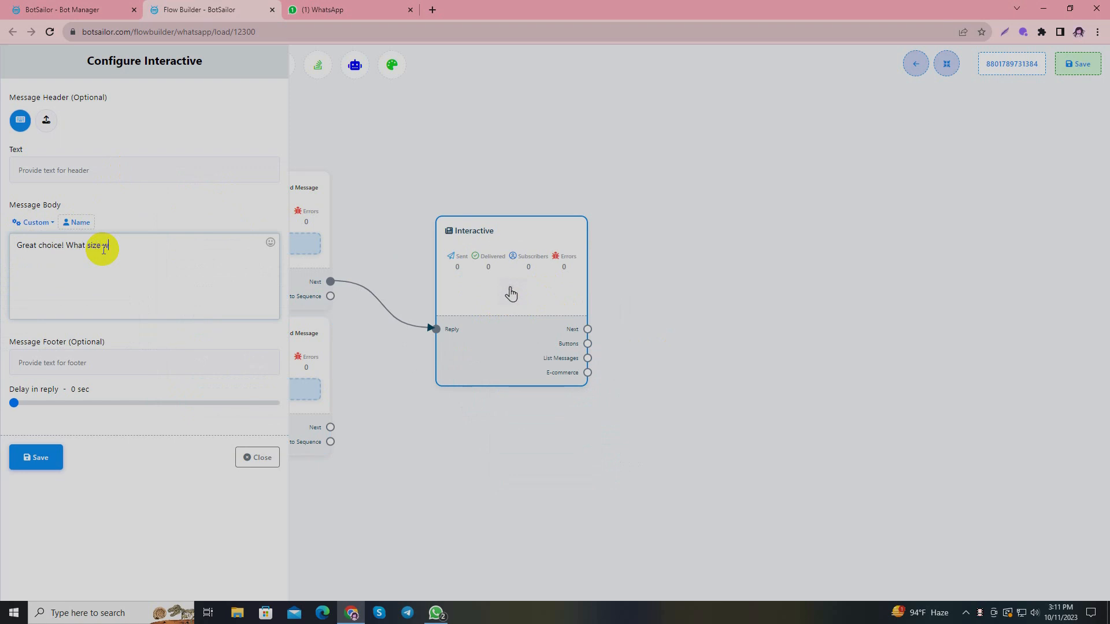
type("would you like to o")
type("Me")
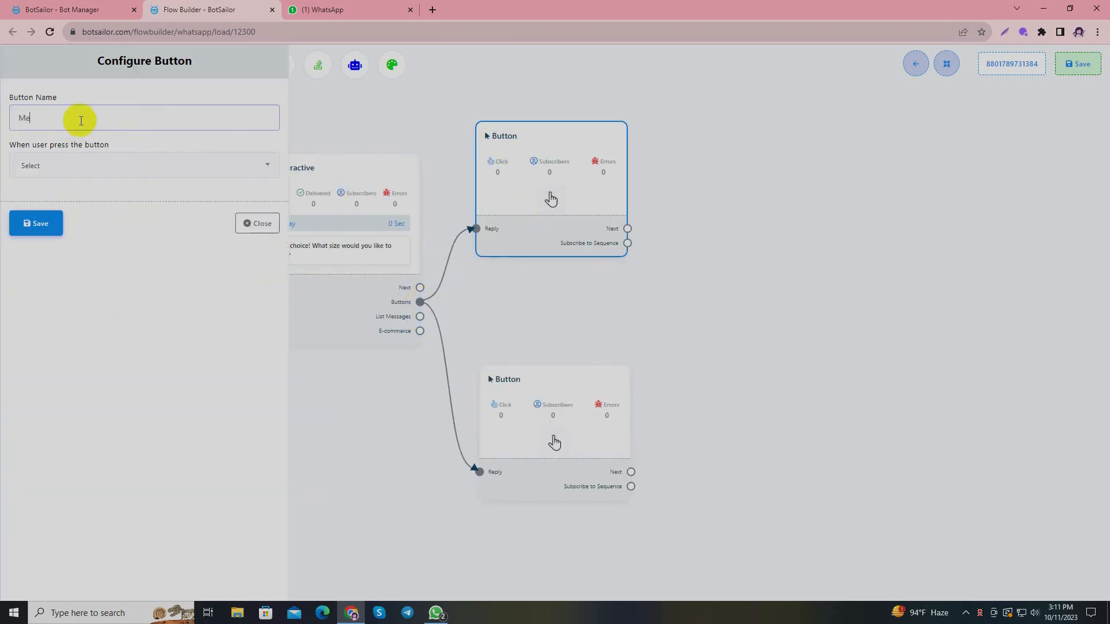
left_click(142, 165)
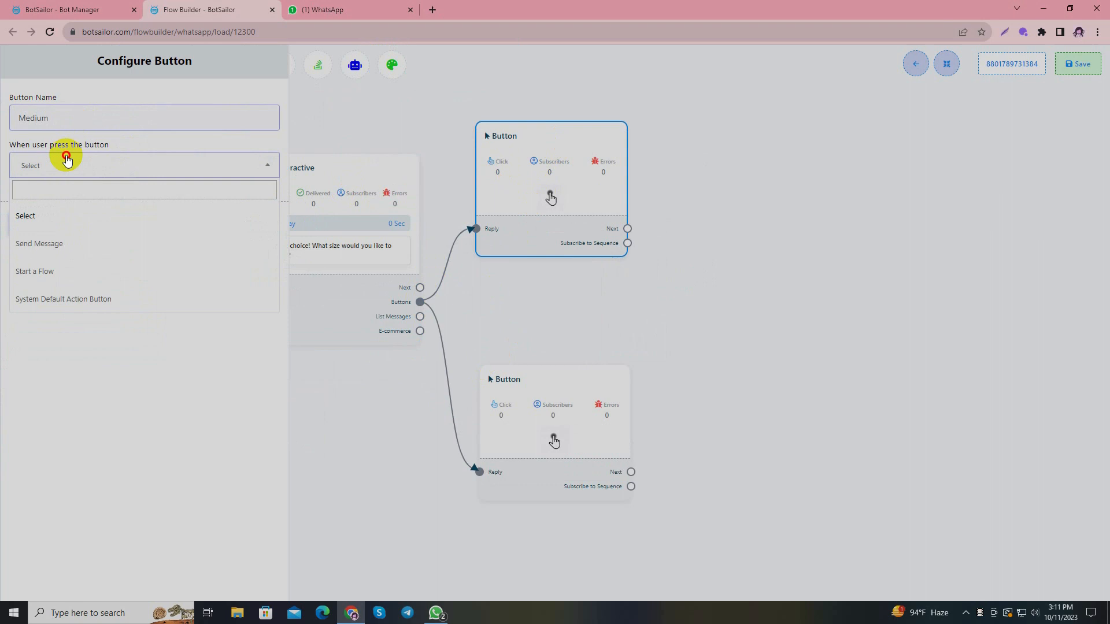
left_click(39, 243)
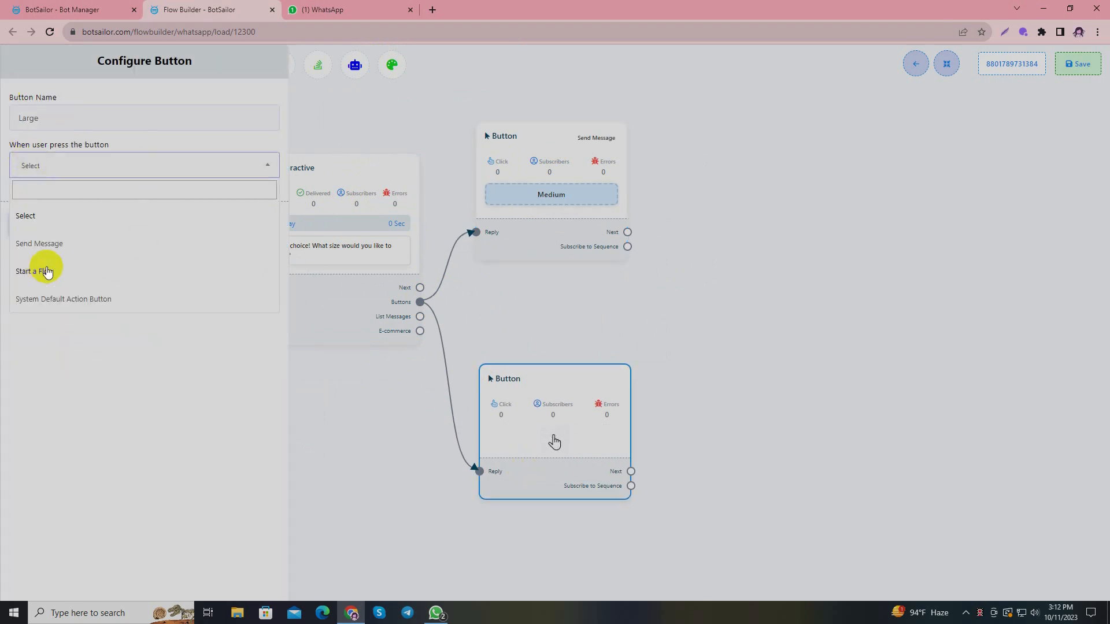
left_click(40, 244)
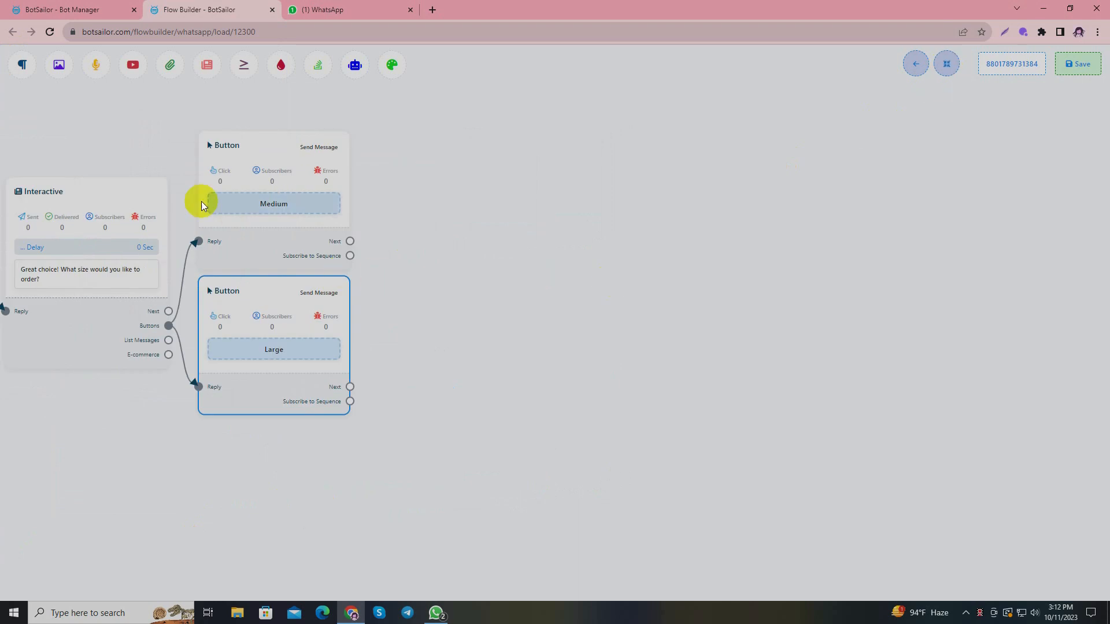
mouse_move(301, 191)
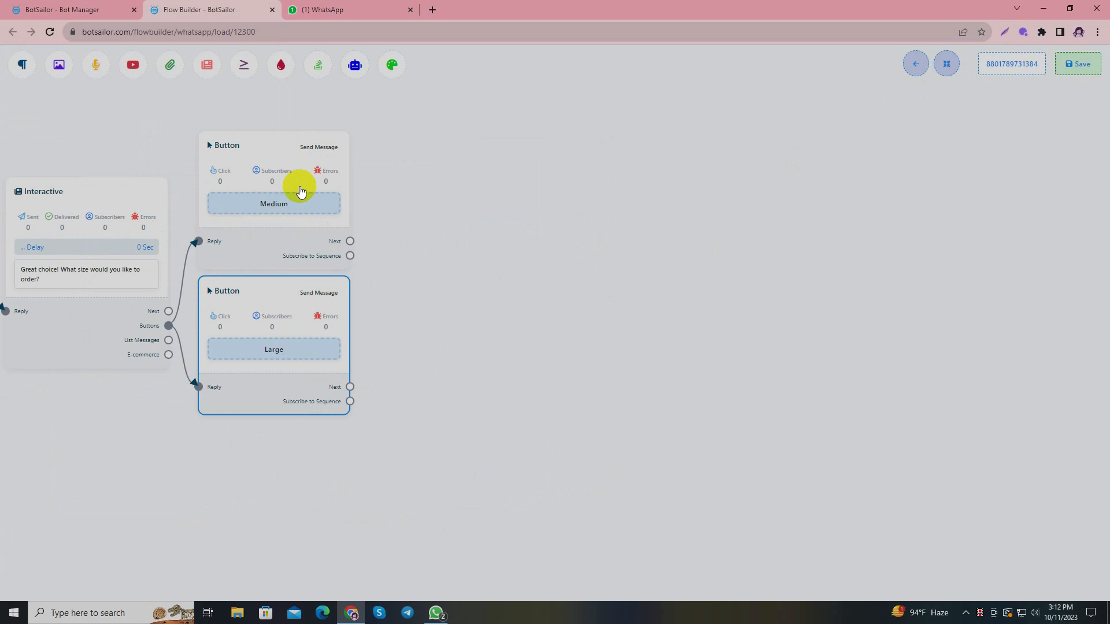
mouse_move(357, 248)
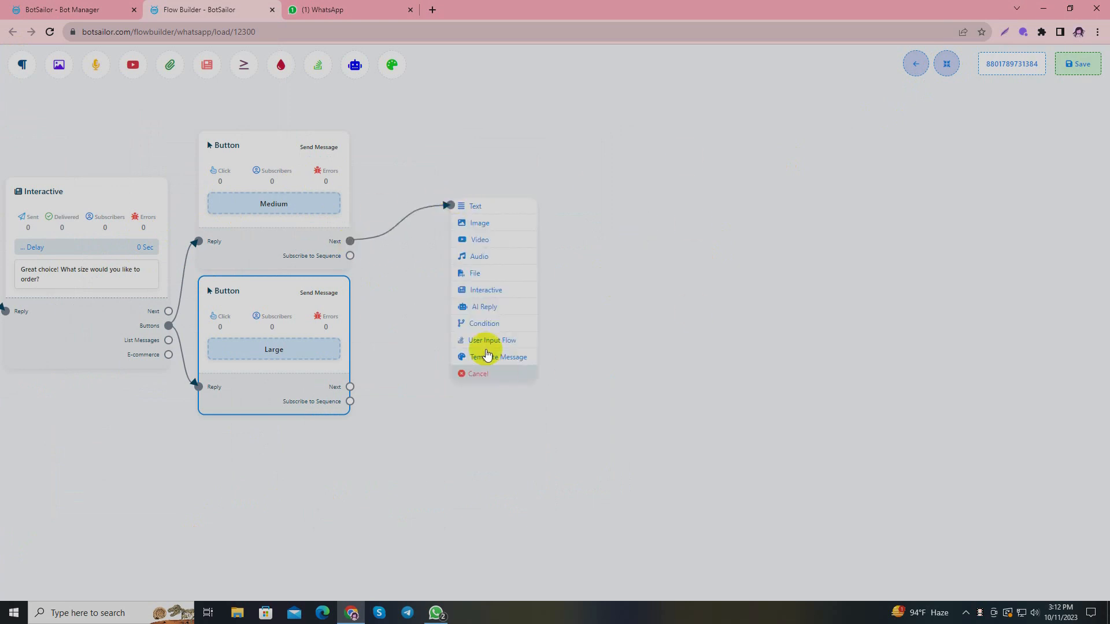
Add a User Input Flow after the Medium button and begin naming its campaign 'Order Col…'.
left_click(491, 340)
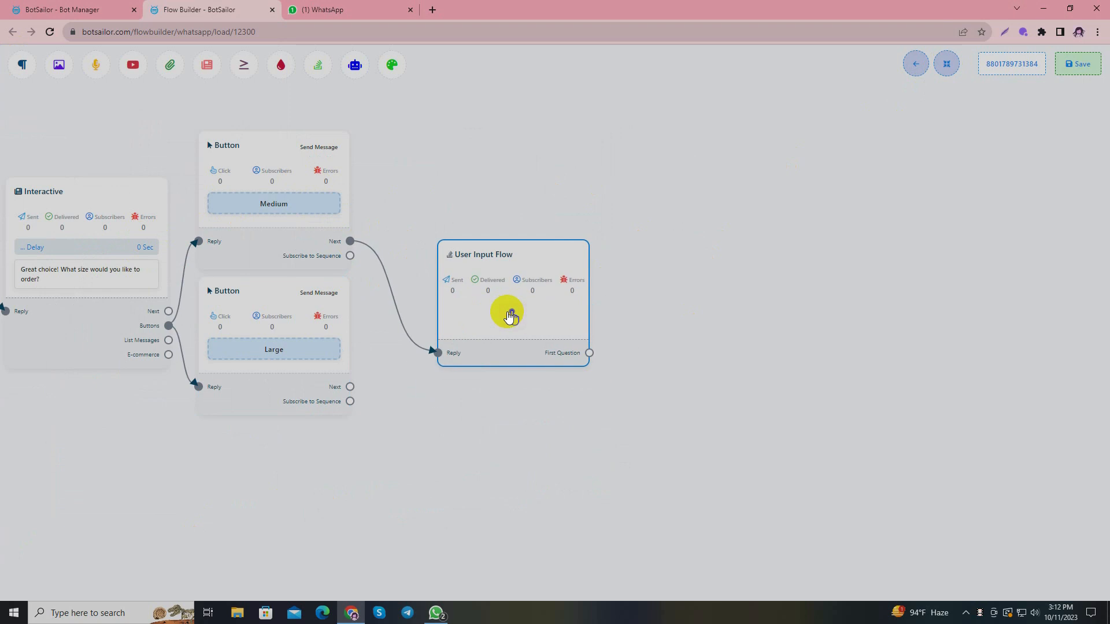
left_click(512, 316)
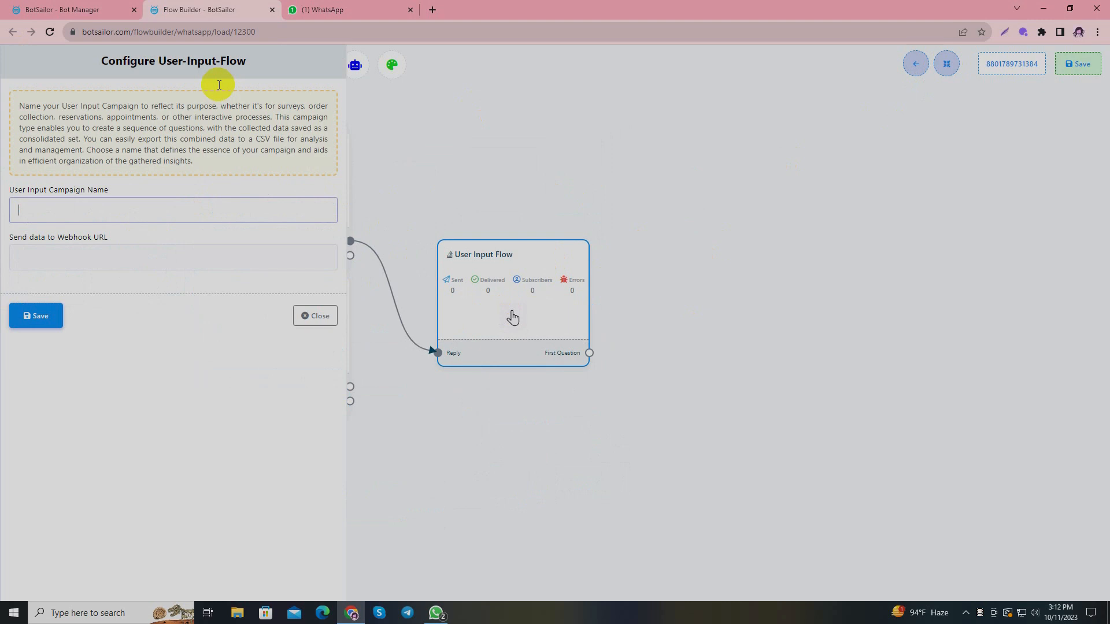
mouse_move(15, 173)
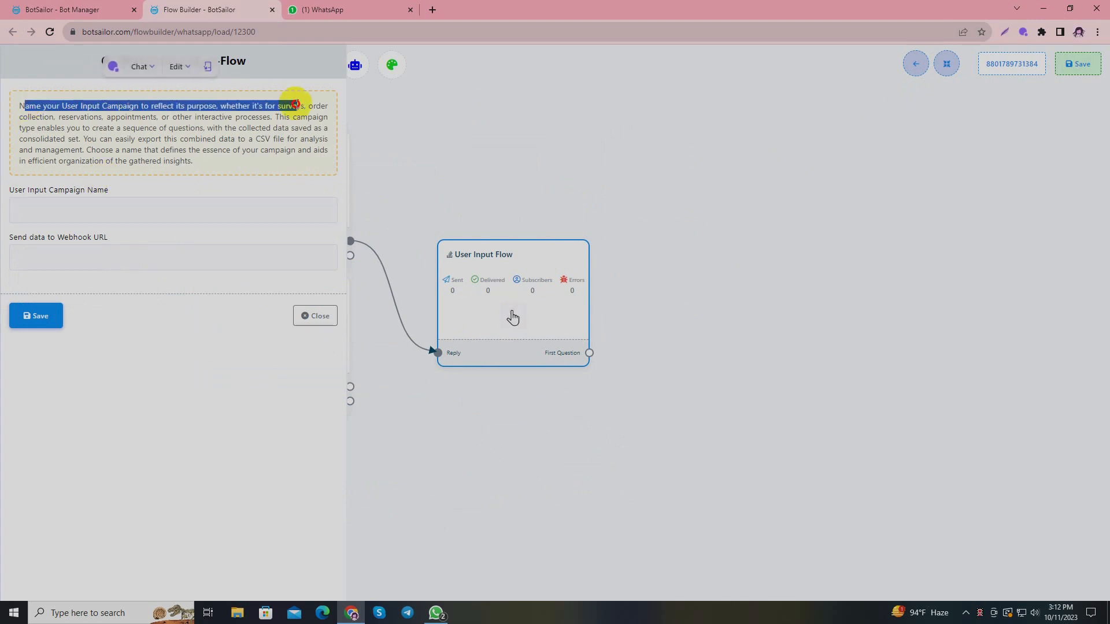
left_click(173, 209)
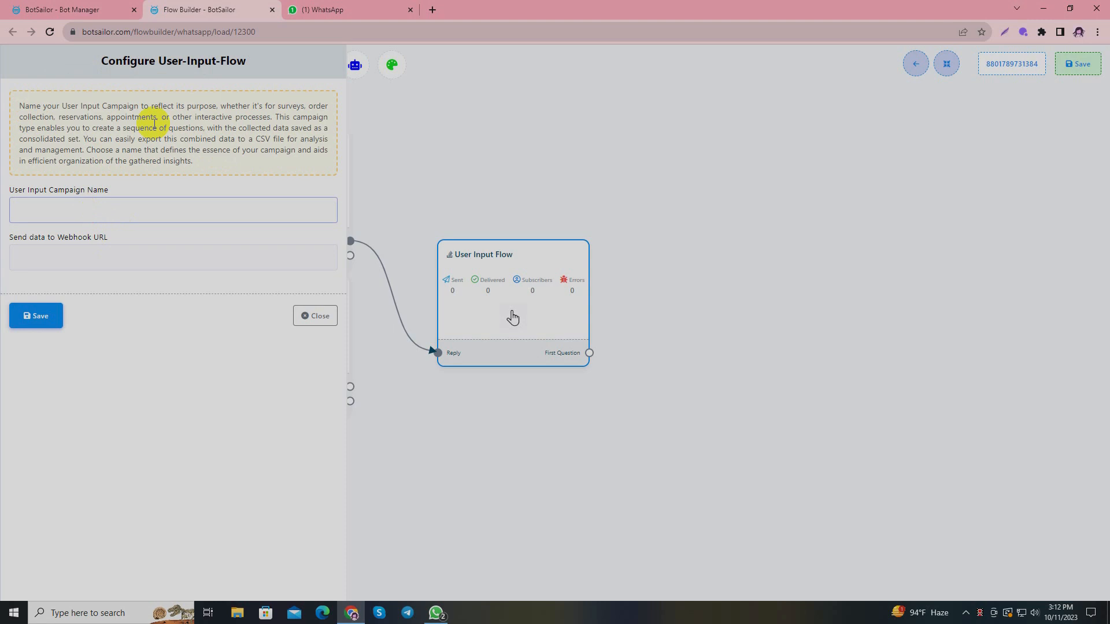
left_click(173, 209)
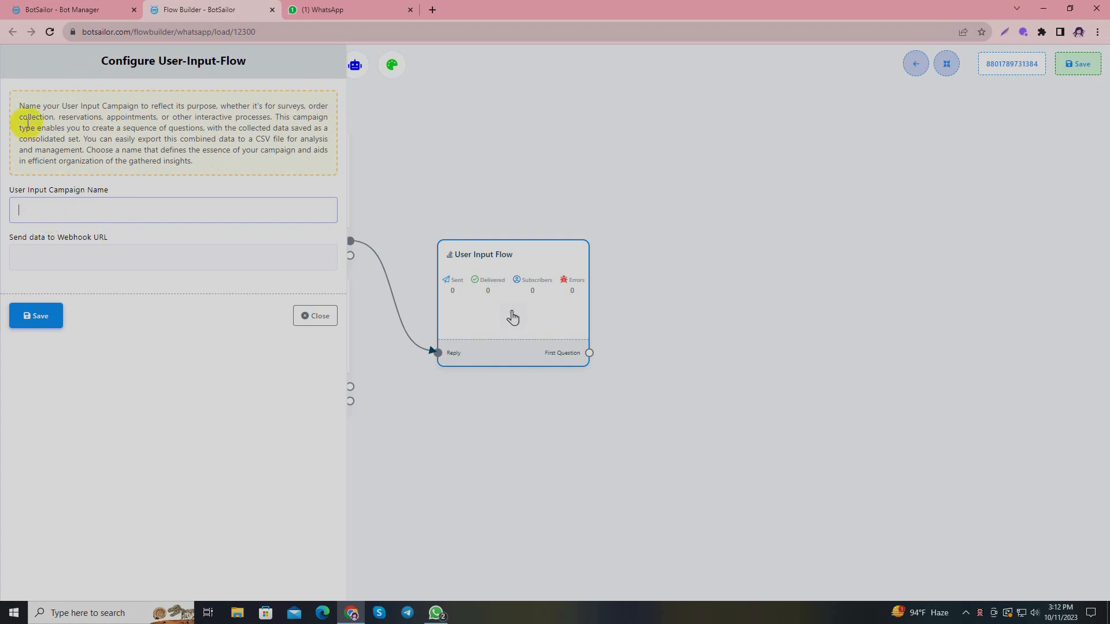
type("Order Col")
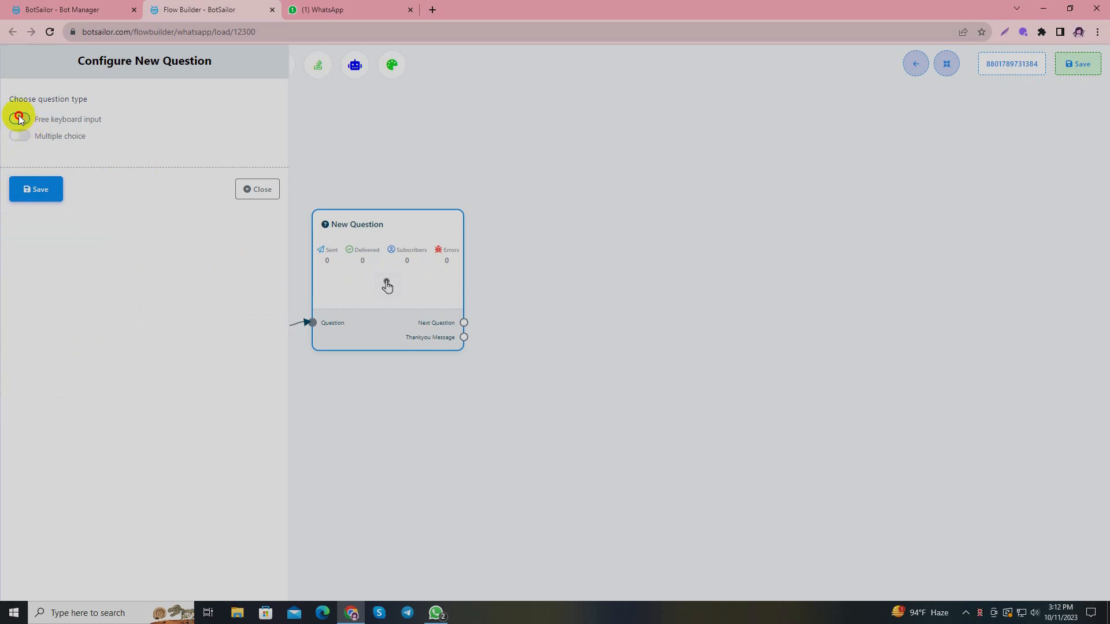
Ask 'Nice! Lets get the process started!… may we know your pets name?' as free input with Text replies.
left_click(19, 119)
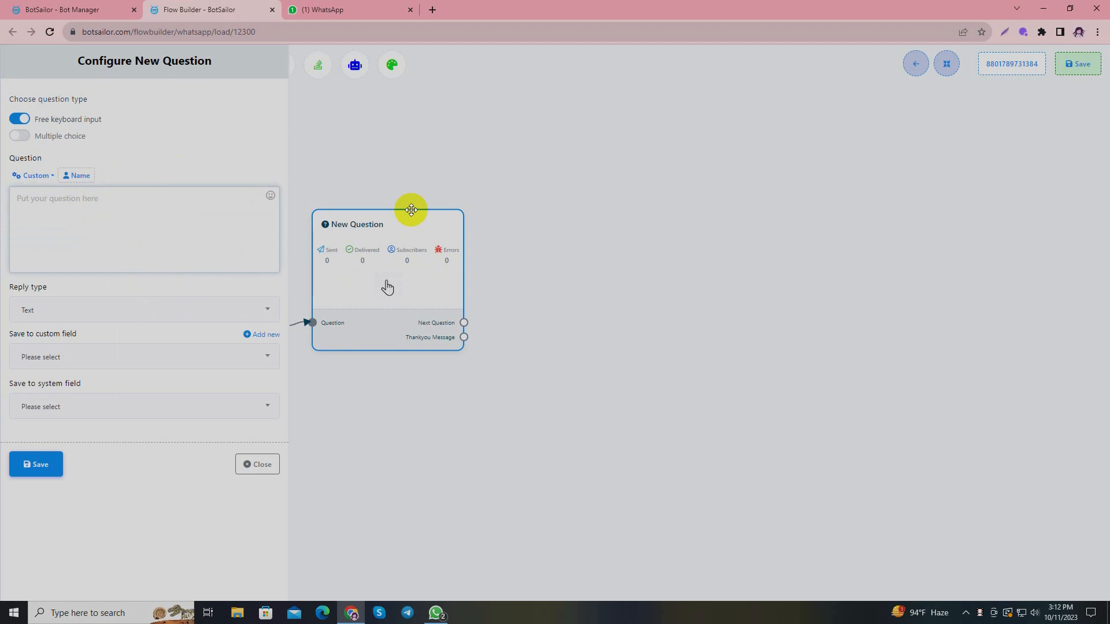
type("Nice! Lets")
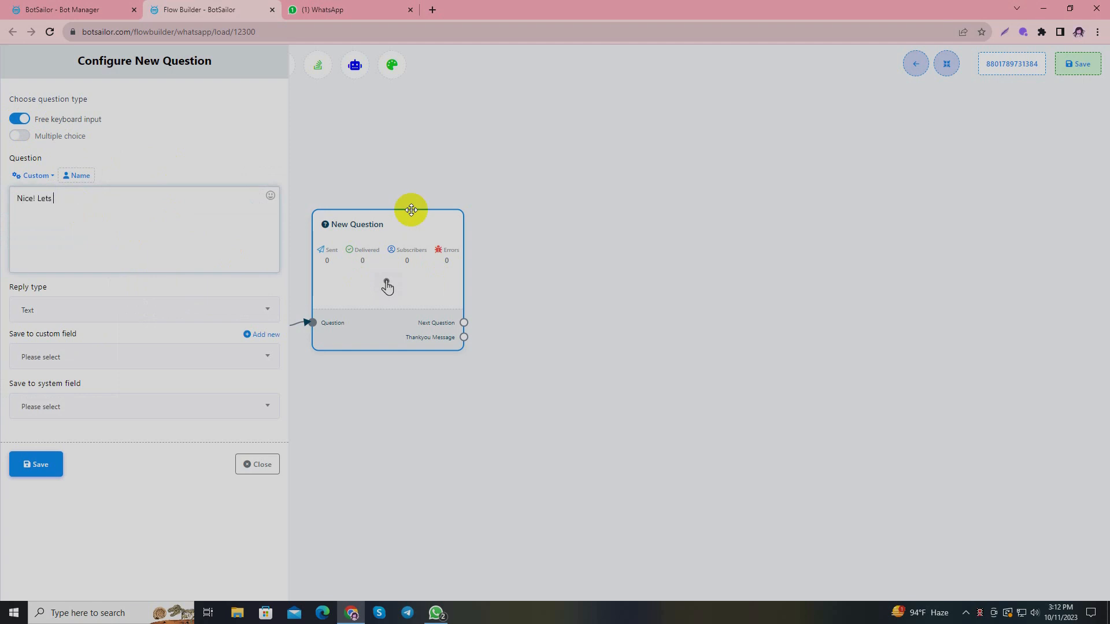
type("get the process st")
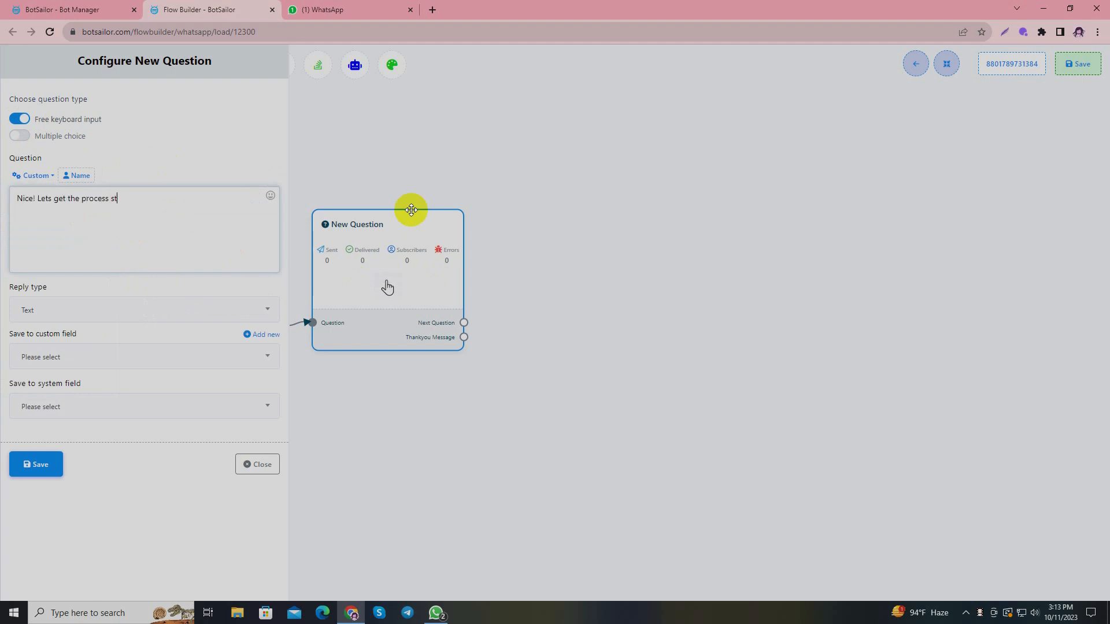
type("arted! To persona")
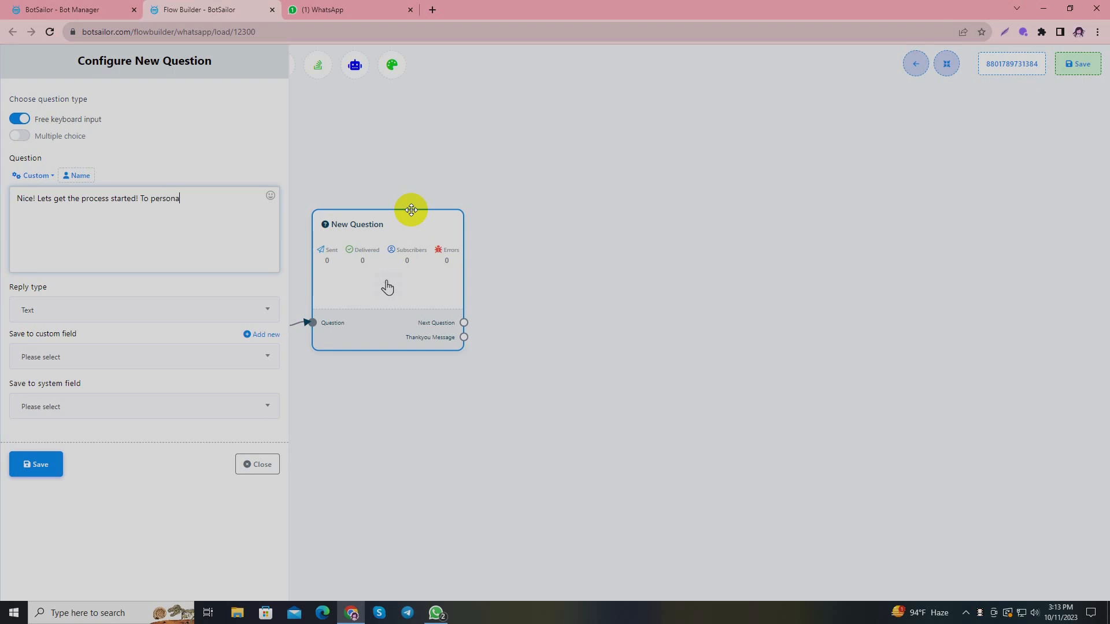
type("liz your order.")
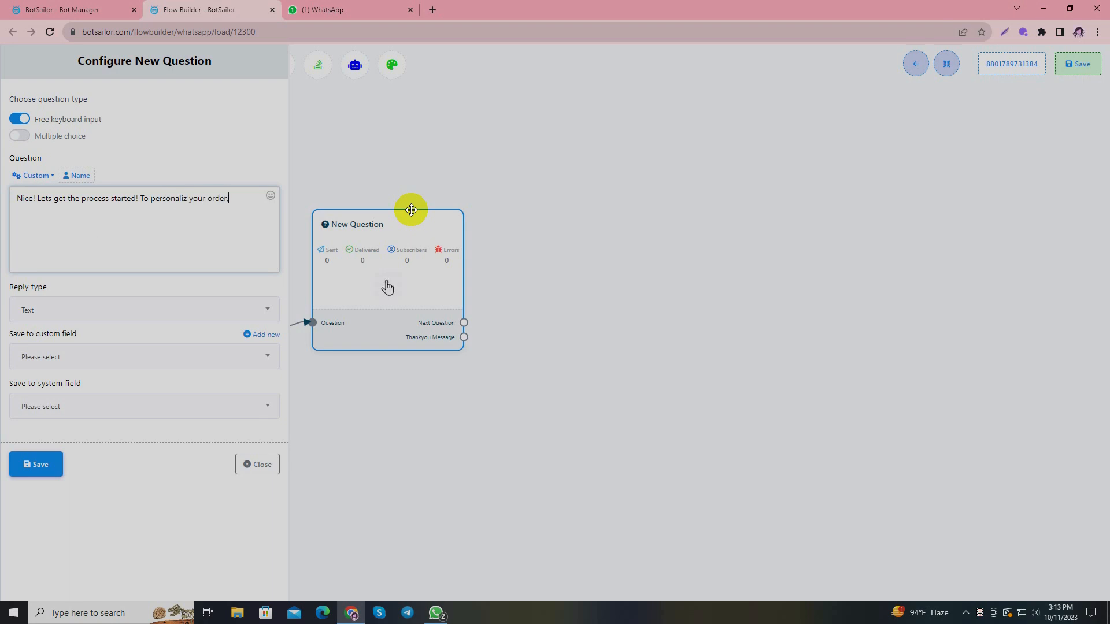
type(", may we k")
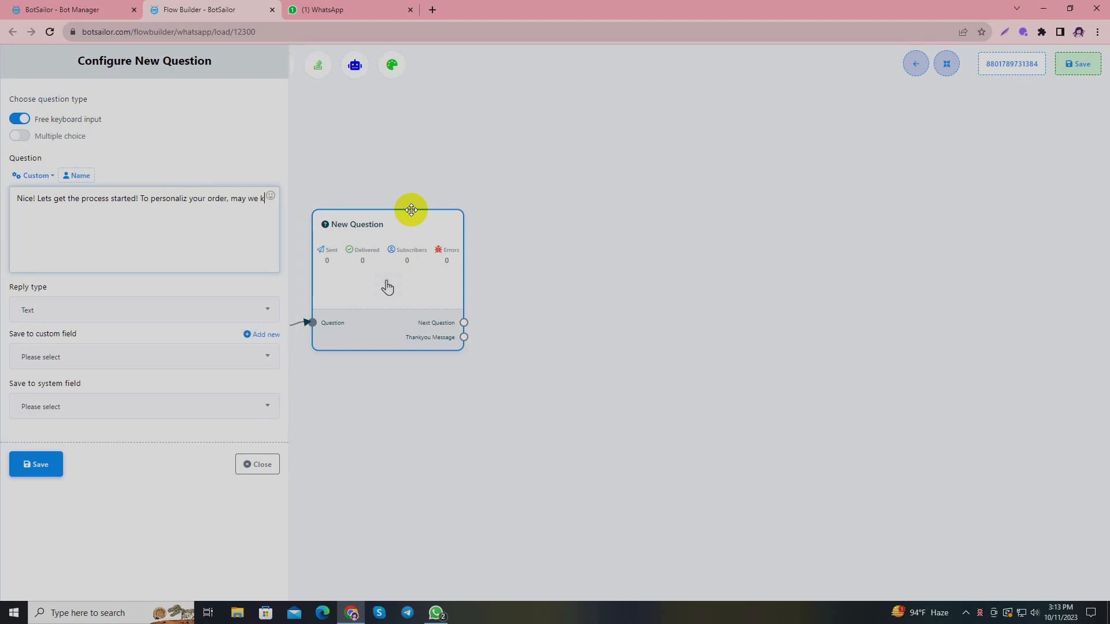
type("now your pets name")
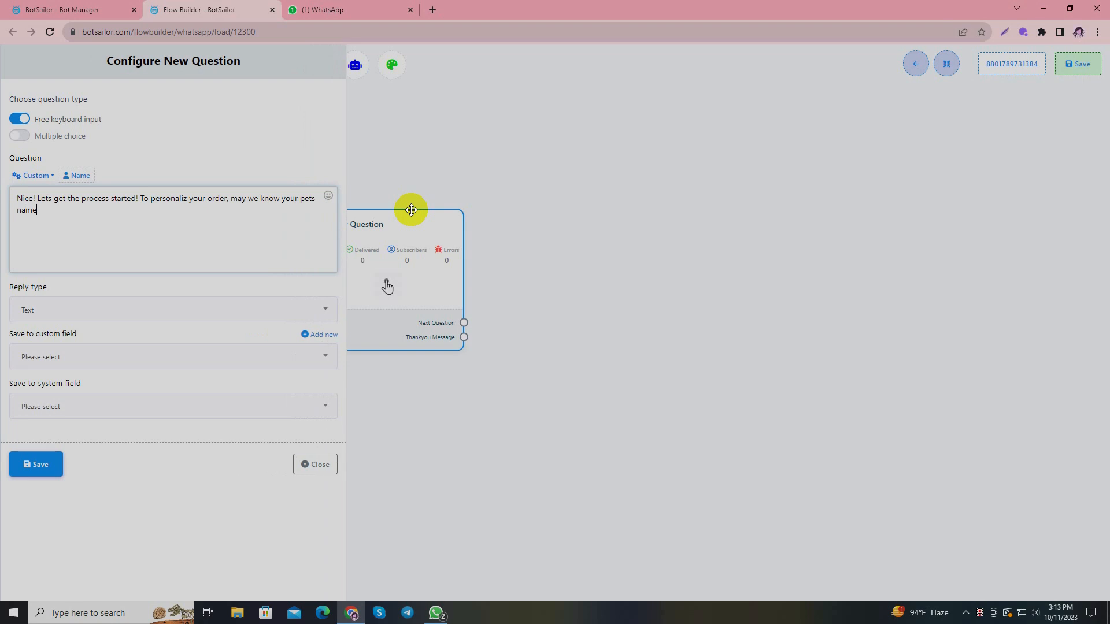
type("?")
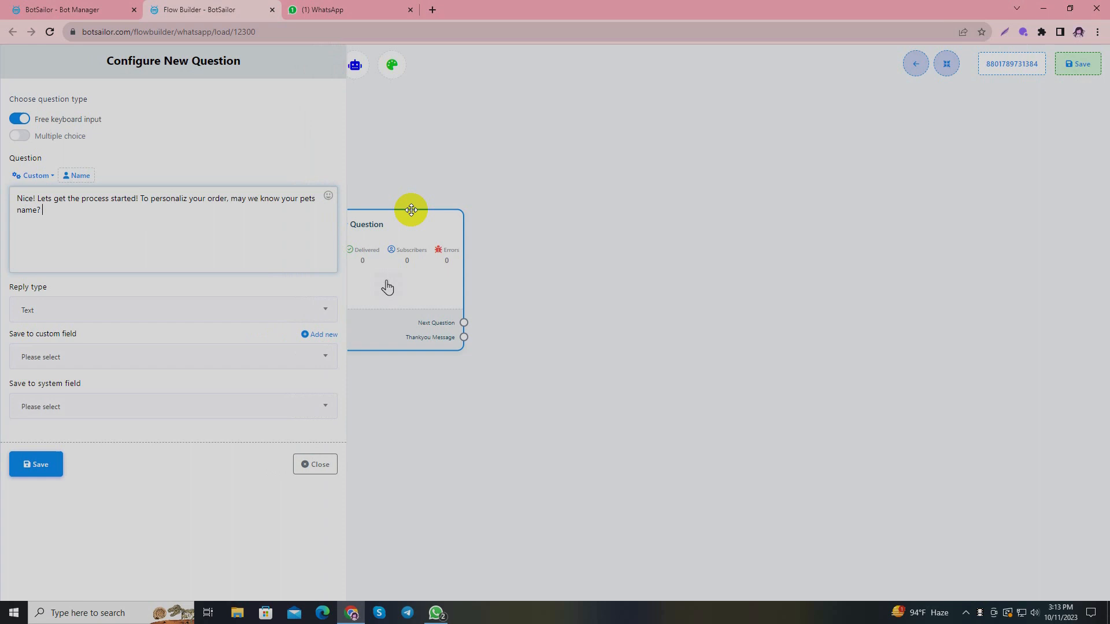
mouse_move(60, 320)
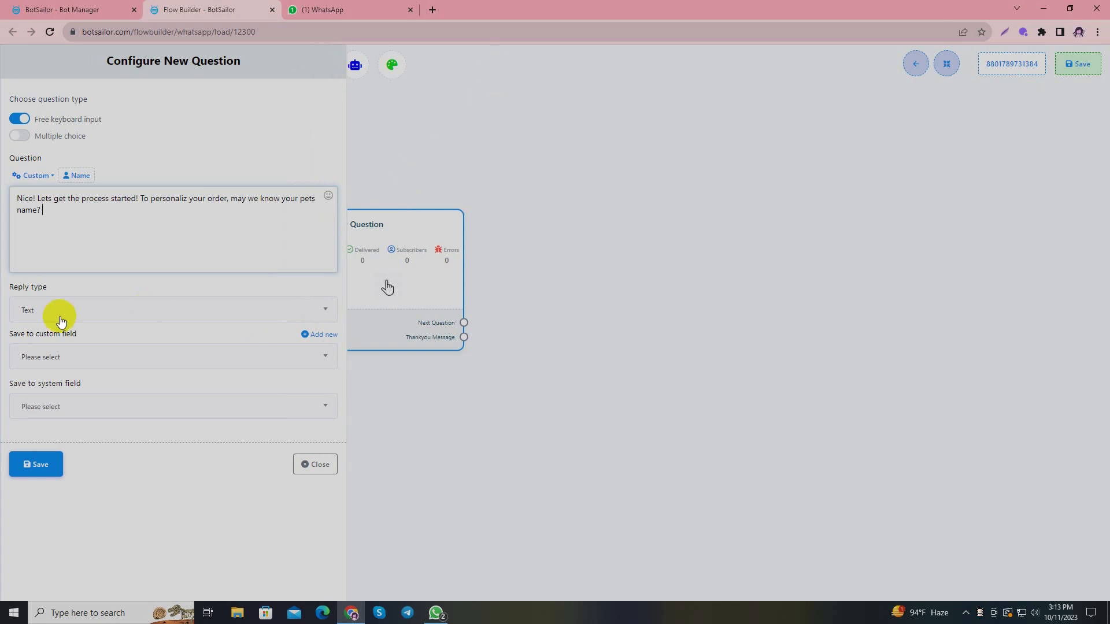
left_click(173, 310)
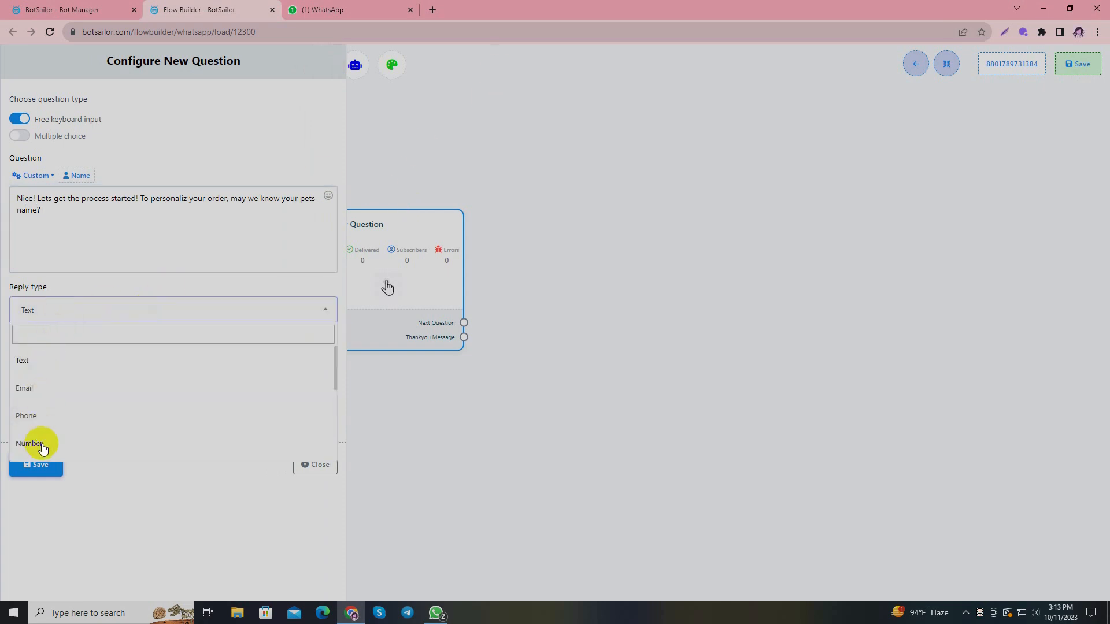
left_click(22, 360)
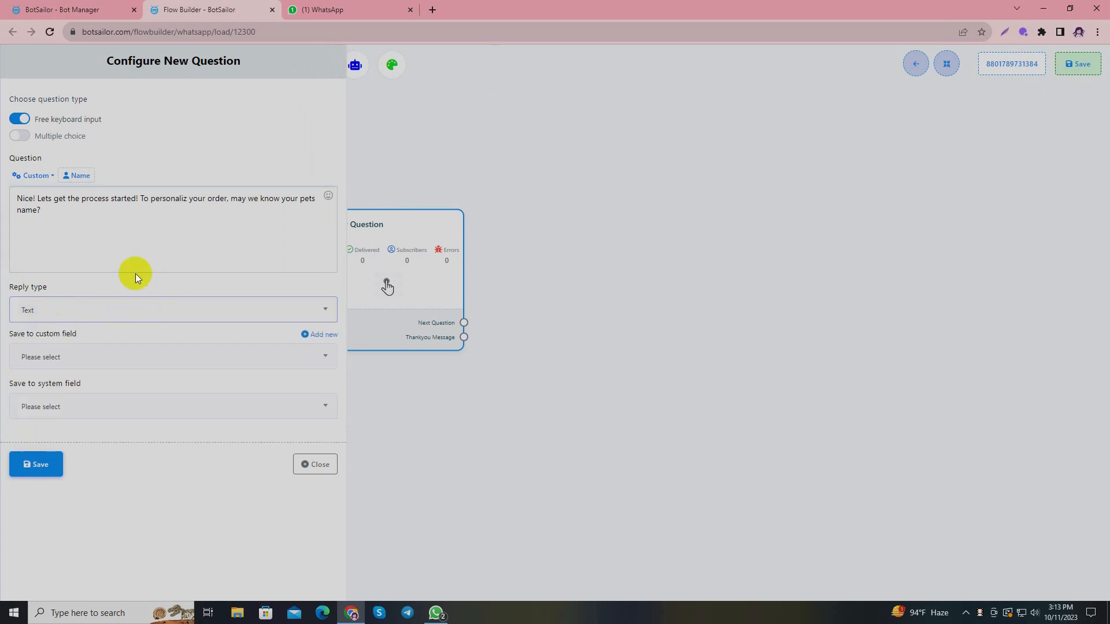
Create a 'Pet' custom field, store the answers in it, and save the question.
left_click(324, 334)
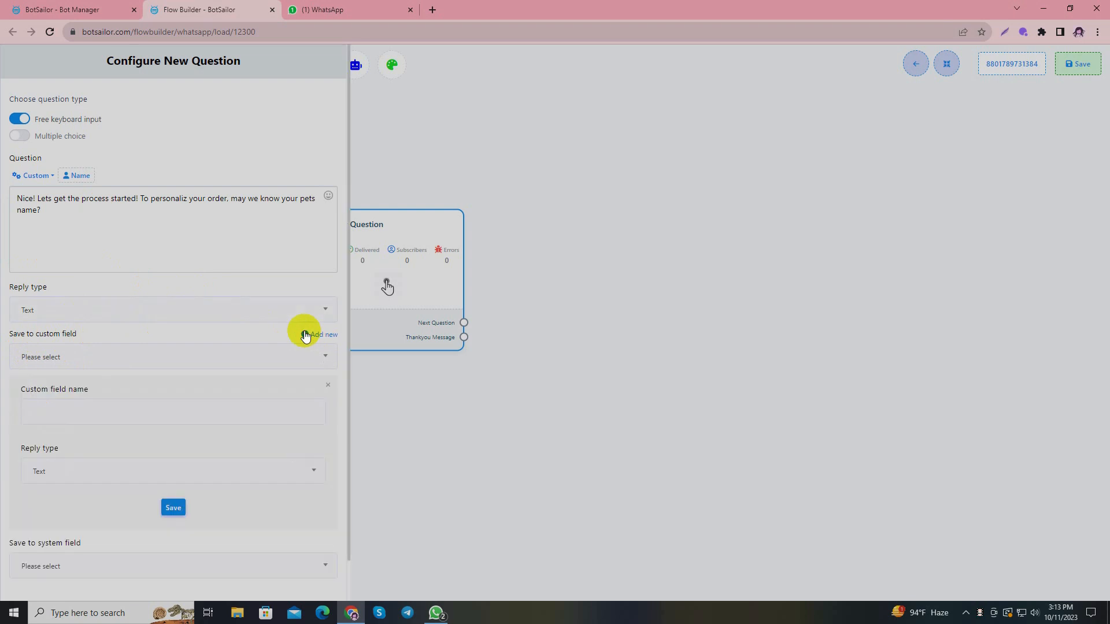
type("Pet")
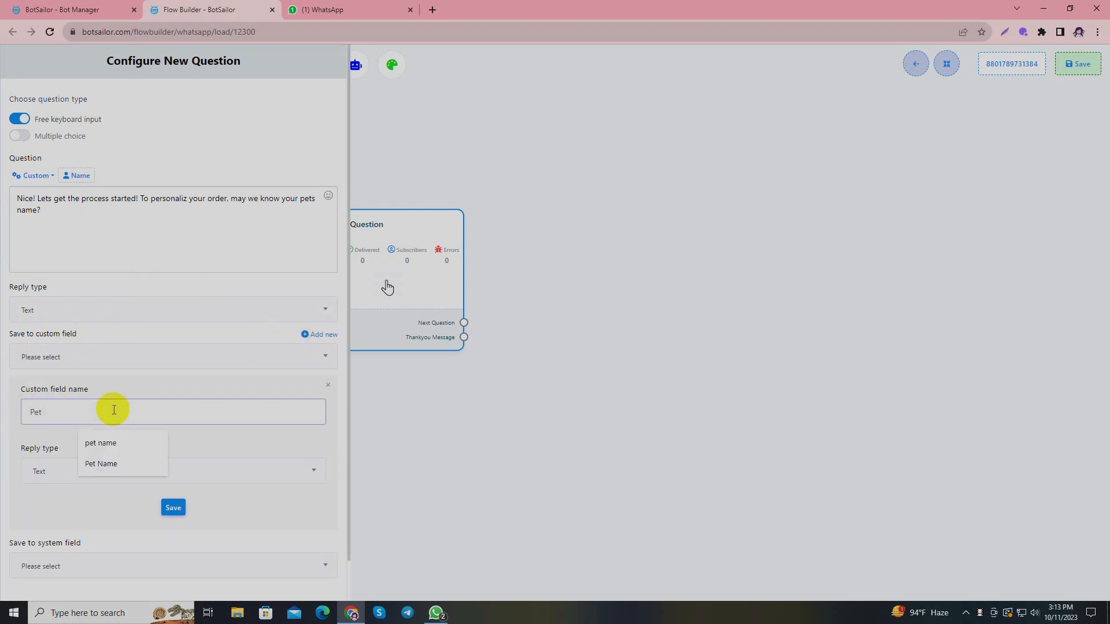
left_click(101, 443)
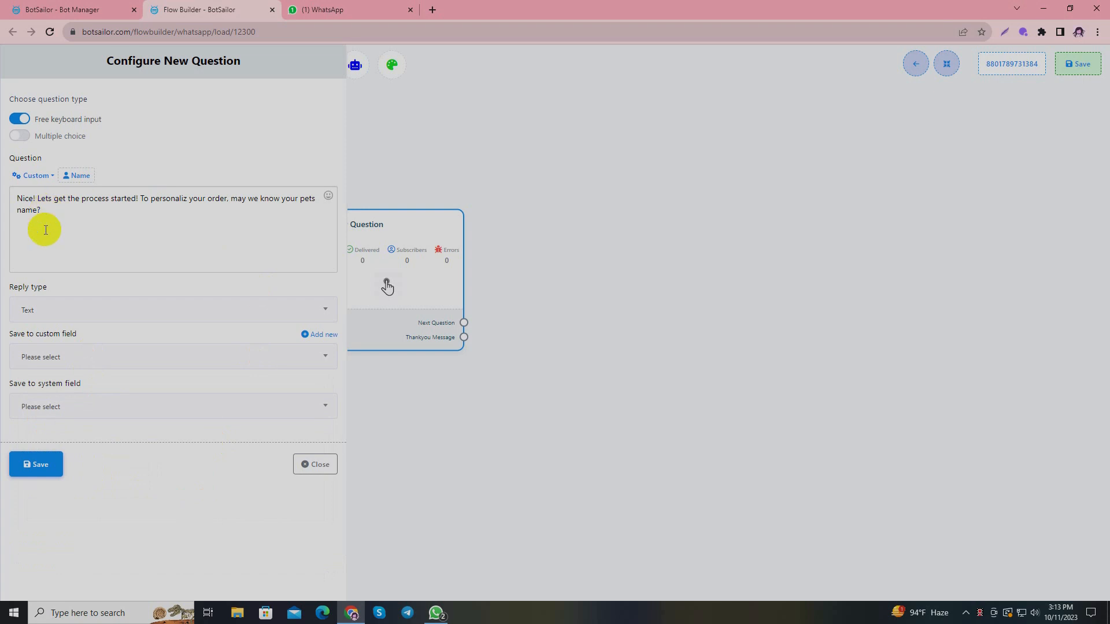
left_click(173, 357)
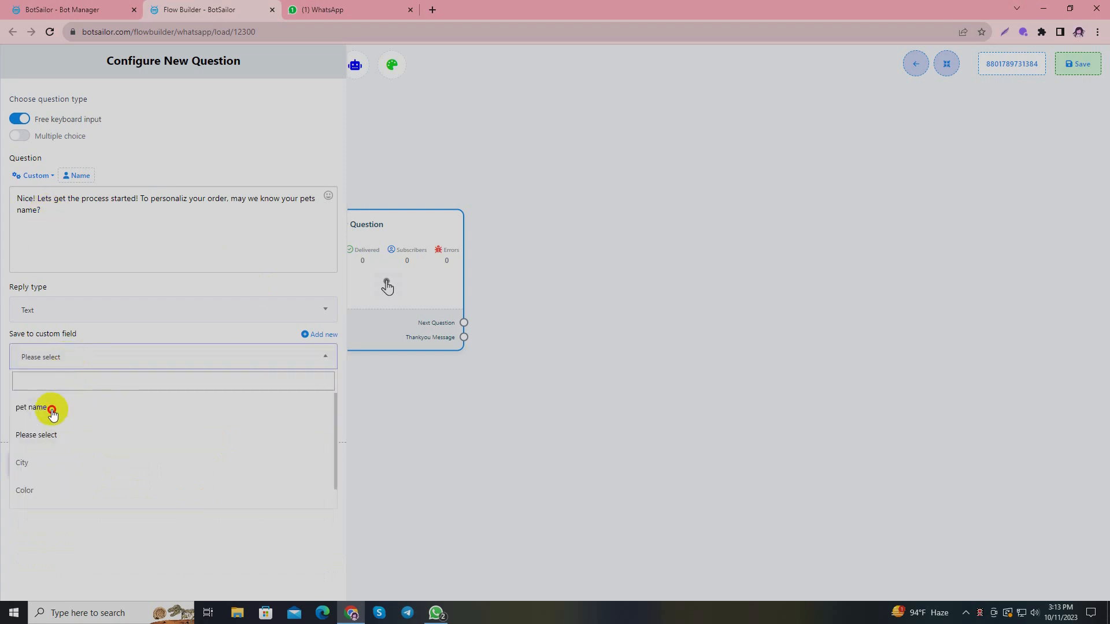
left_click(31, 407)
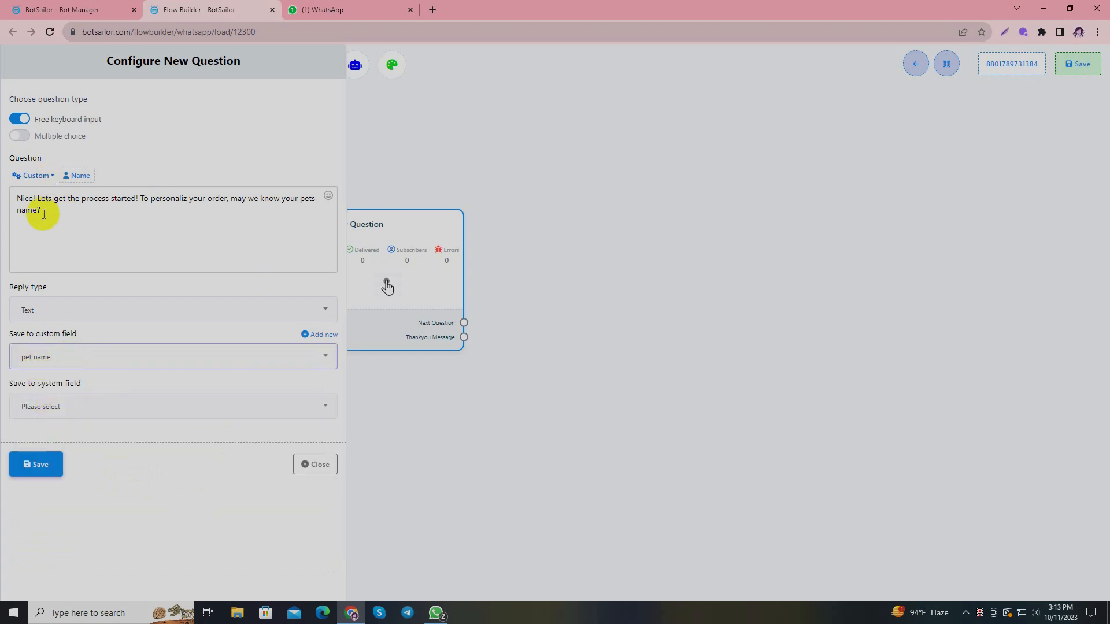
left_click(35, 464)
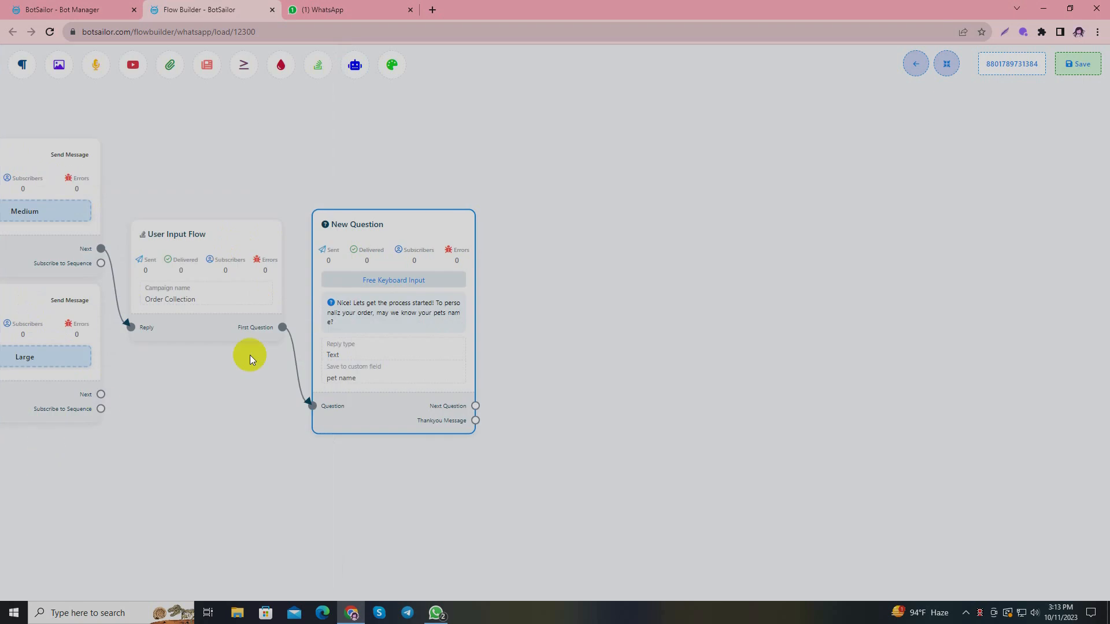
mouse_move(458, 447)
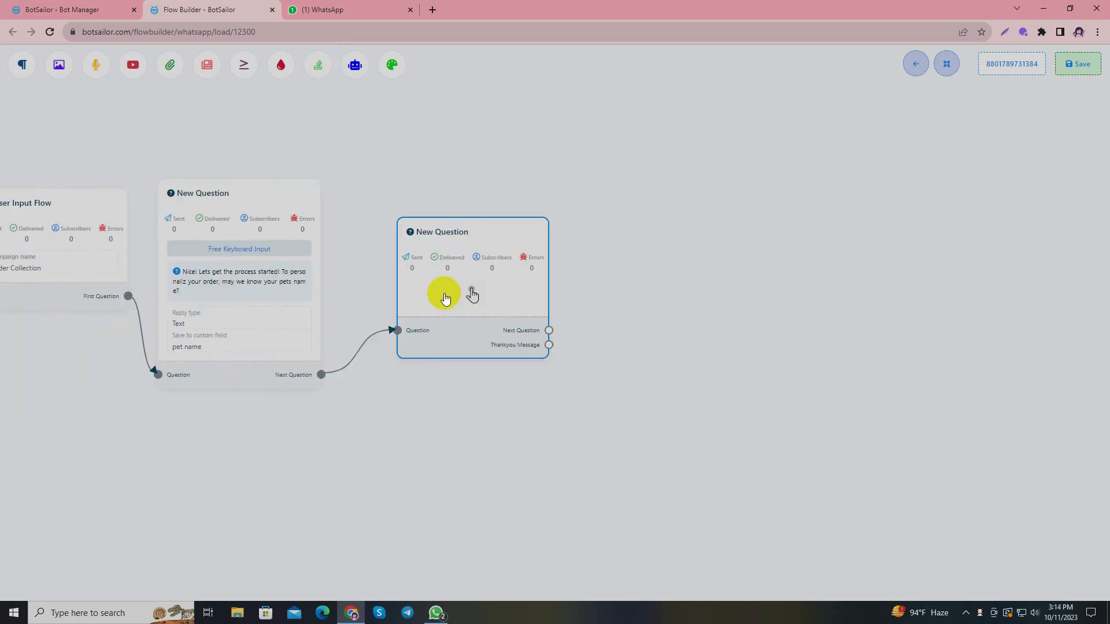
Write the next question 'Thank you! Say hello to the furry friend #pet name#…'.
left_click(444, 296)
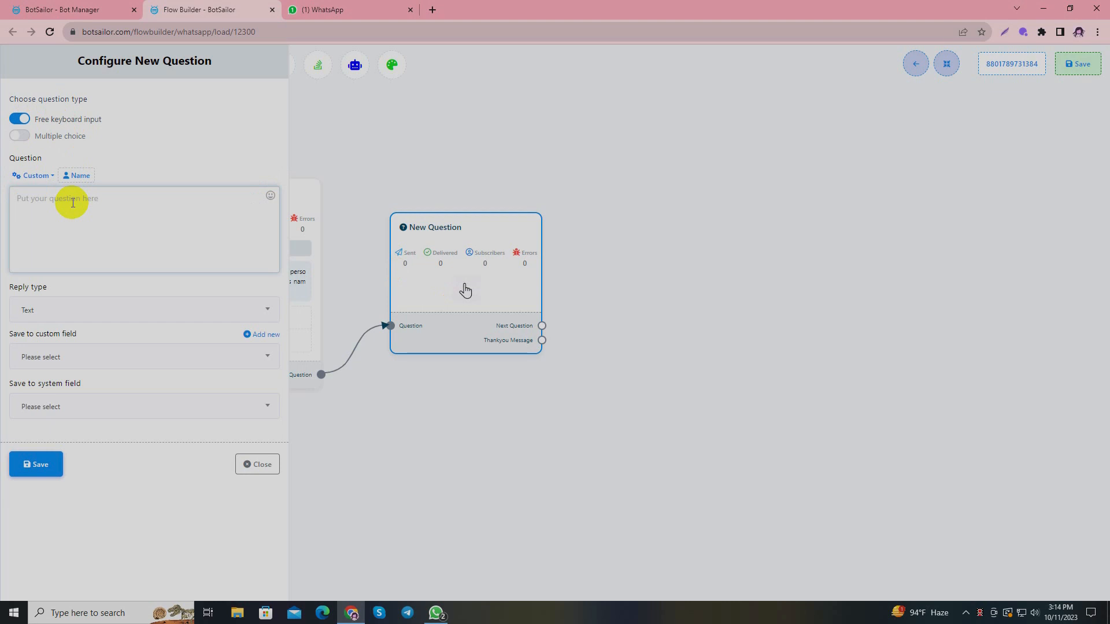
type("T")
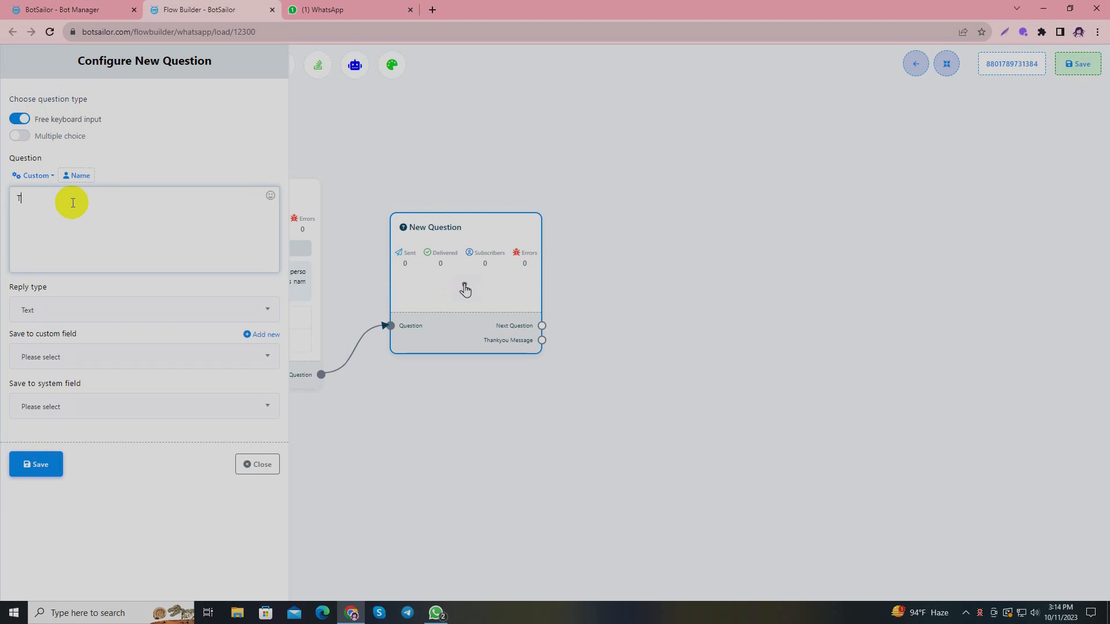
type("hank you!")
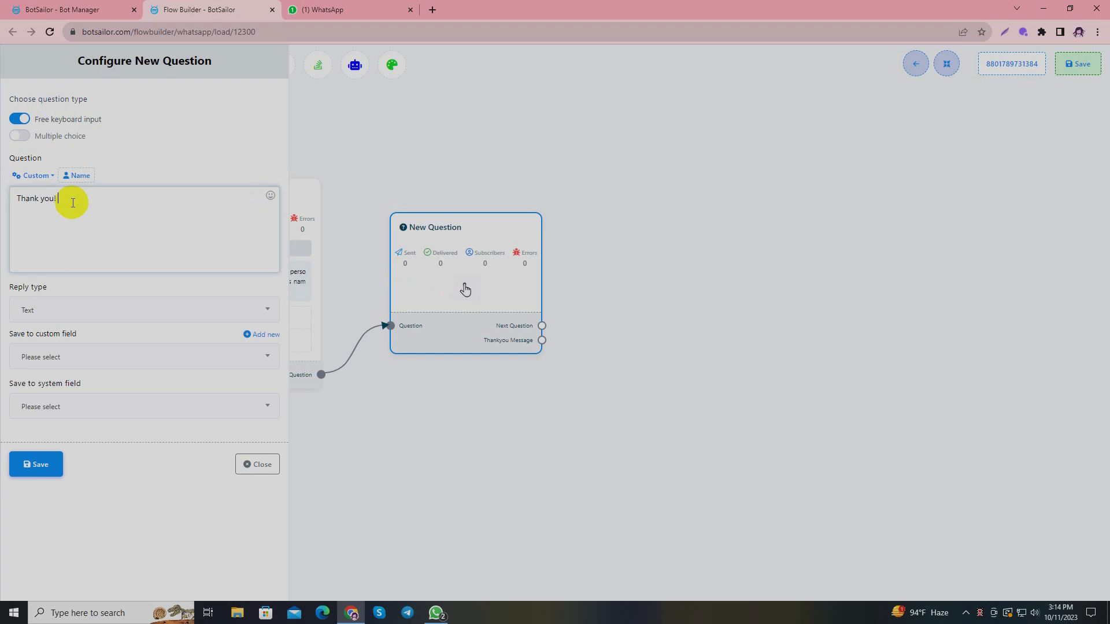
type("Say hello to the")
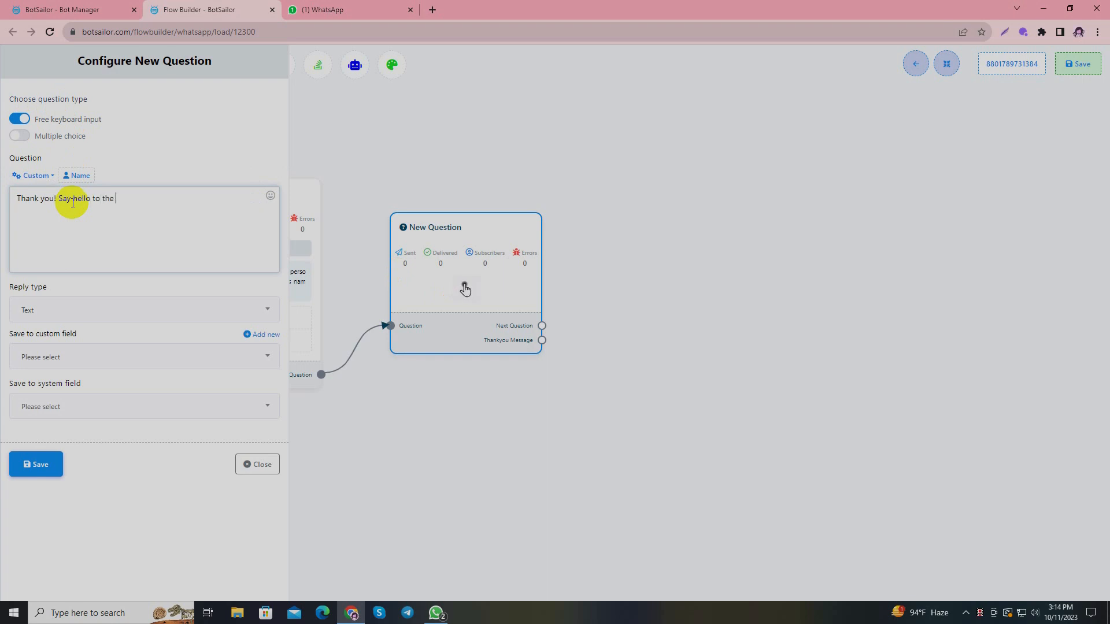
type("furry friend")
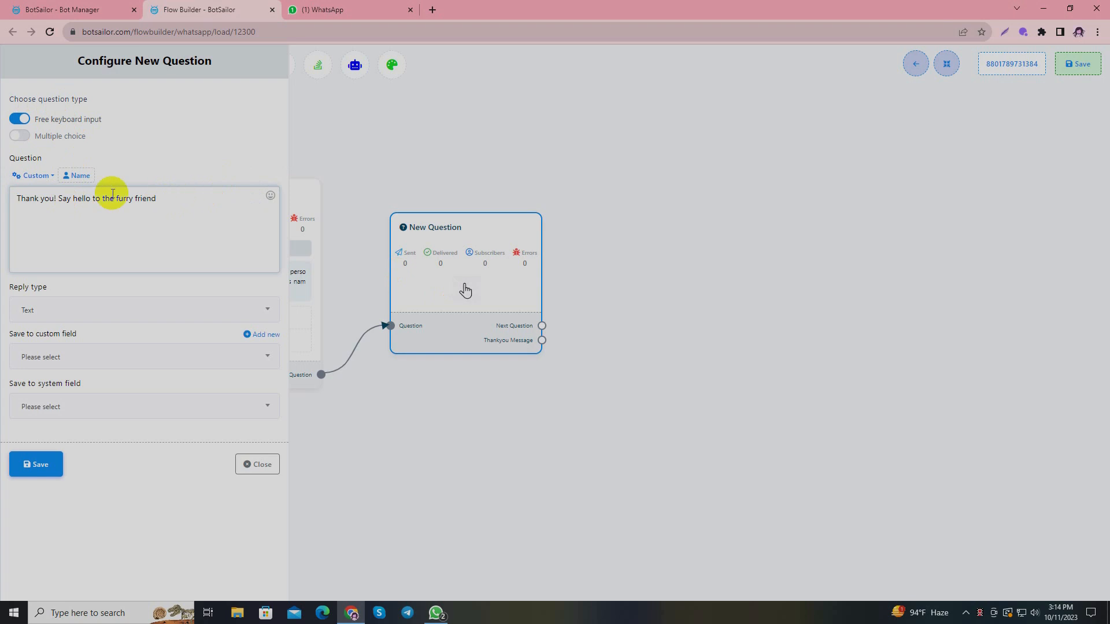
left_click(35, 176)
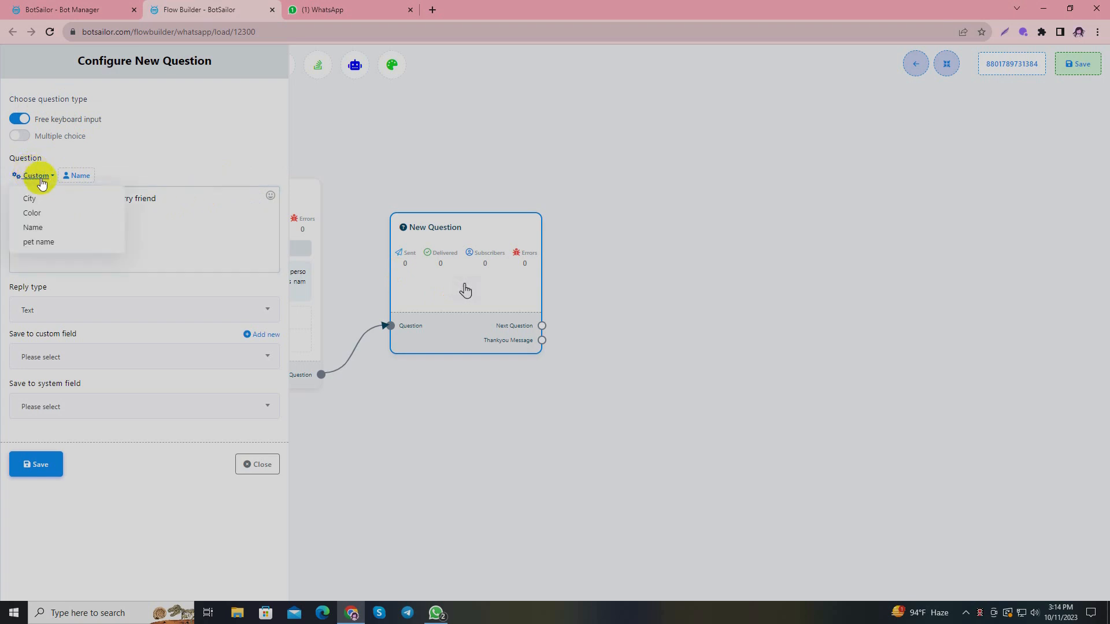
mouse_move(39, 241)
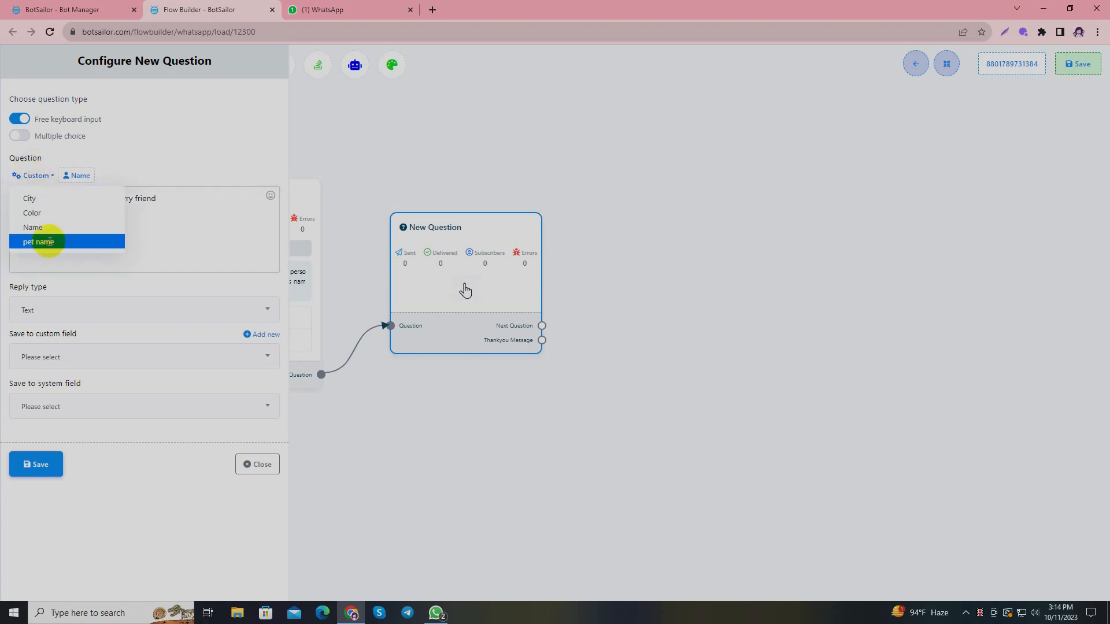
left_click(40, 242)
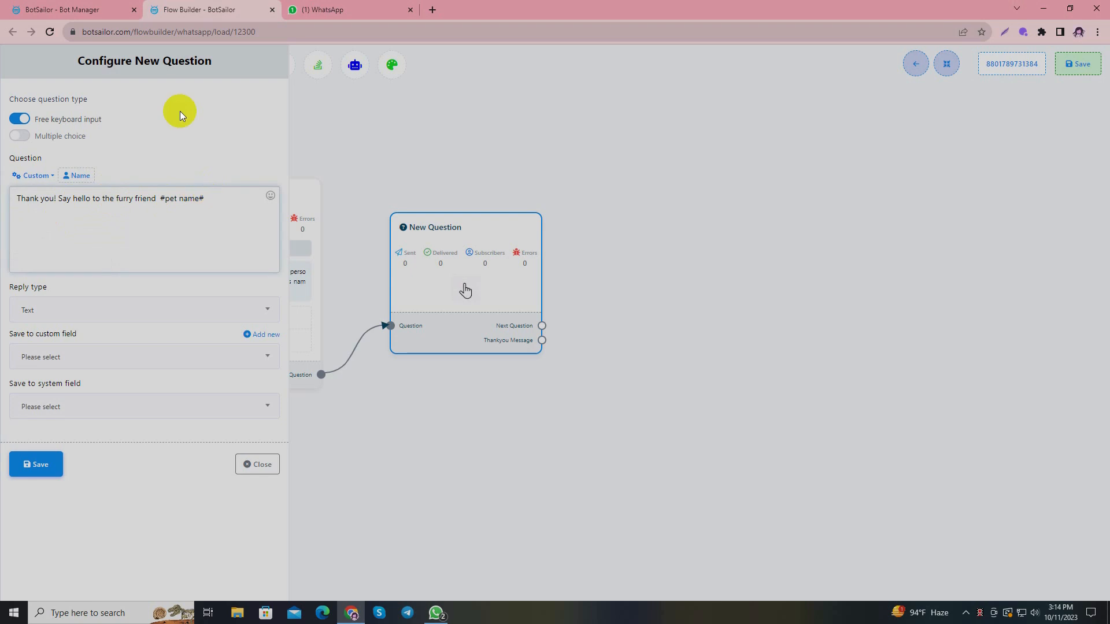
type("W")
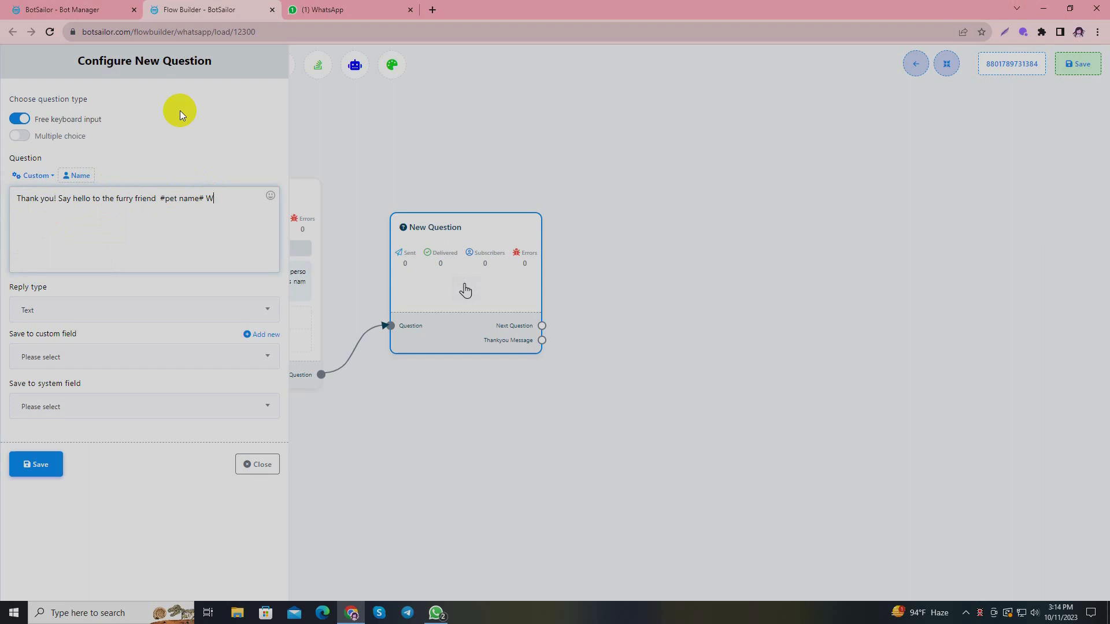
type(".")
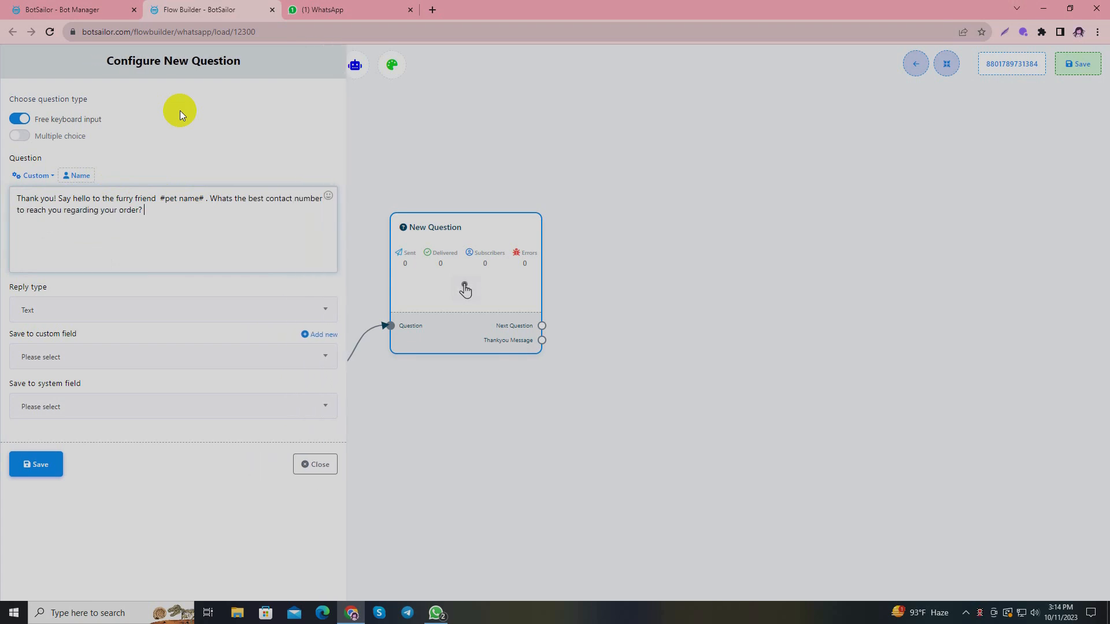
mouse_move(85, 312)
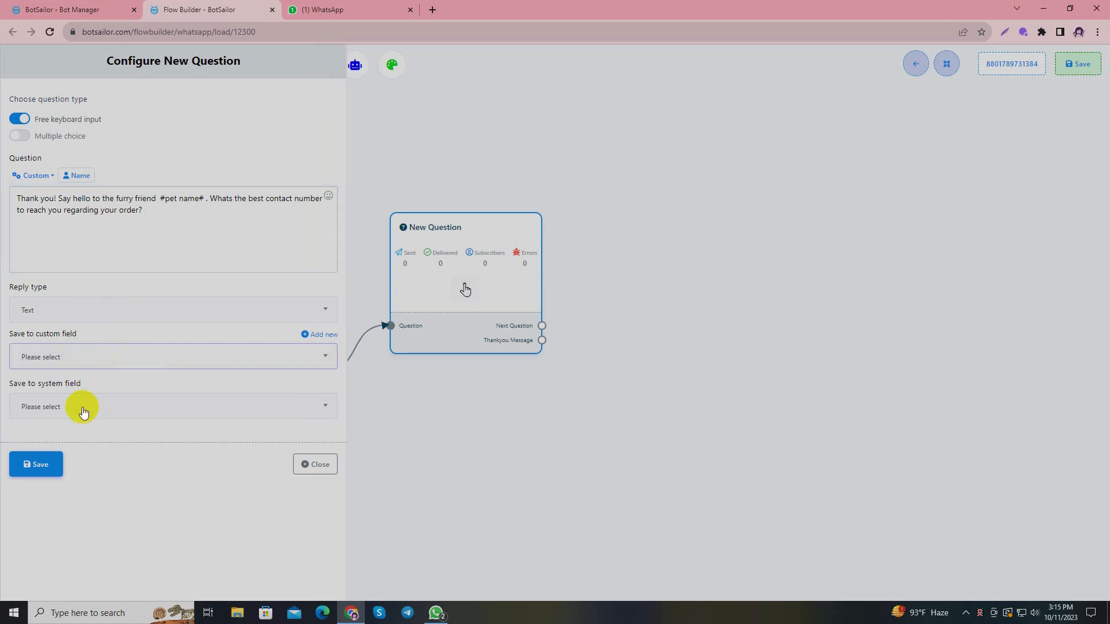
Store the answer in the Phone system field and save the question.
left_click(173, 406)
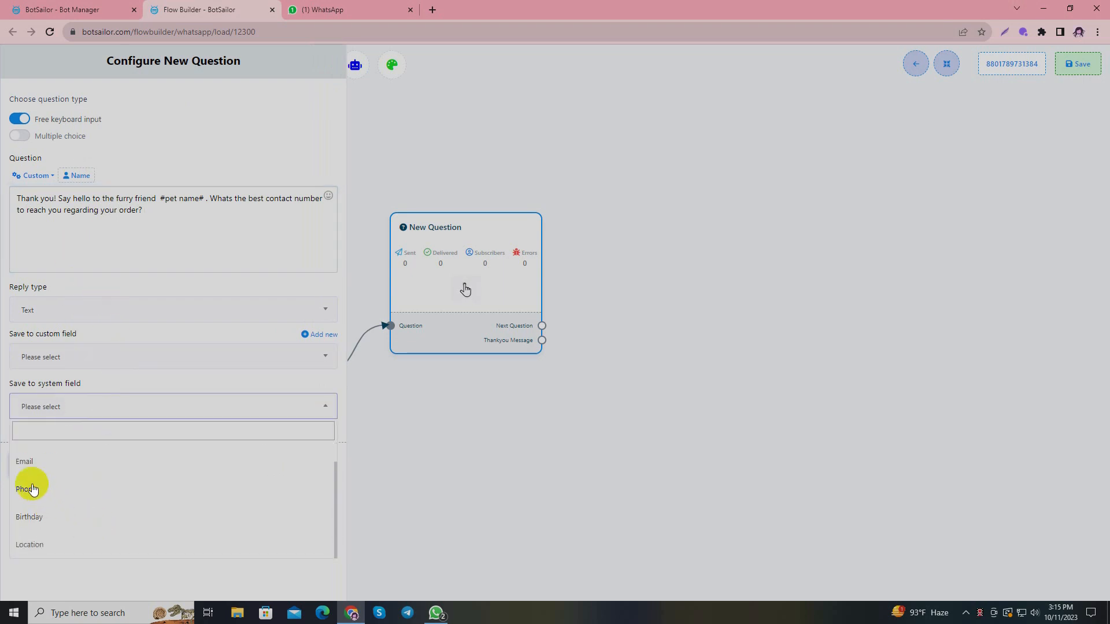
left_click(26, 489)
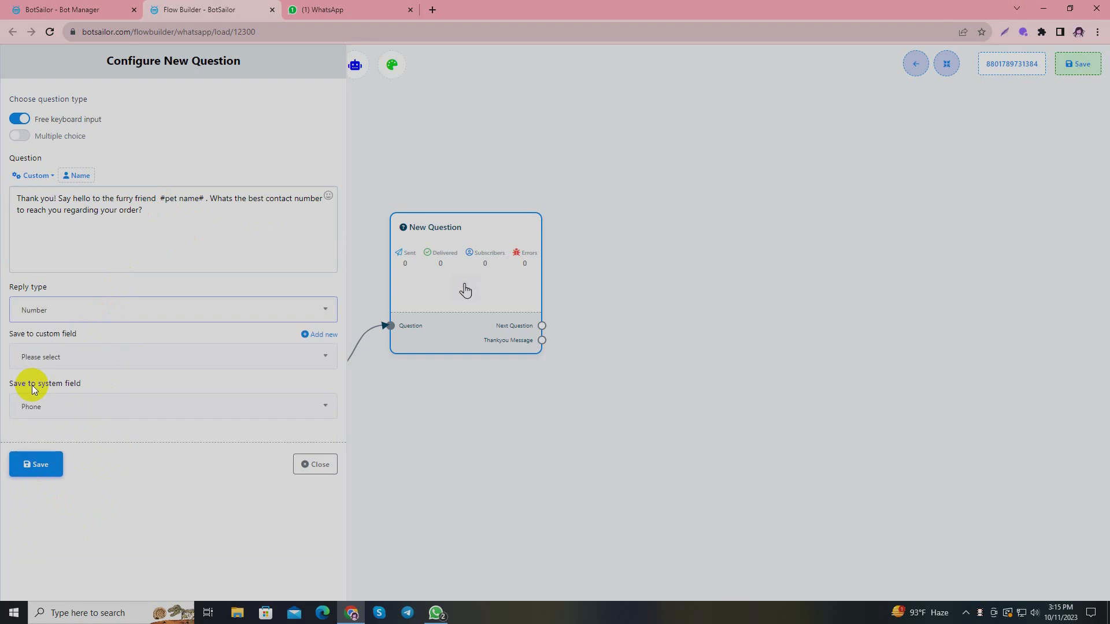
left_click(35, 464)
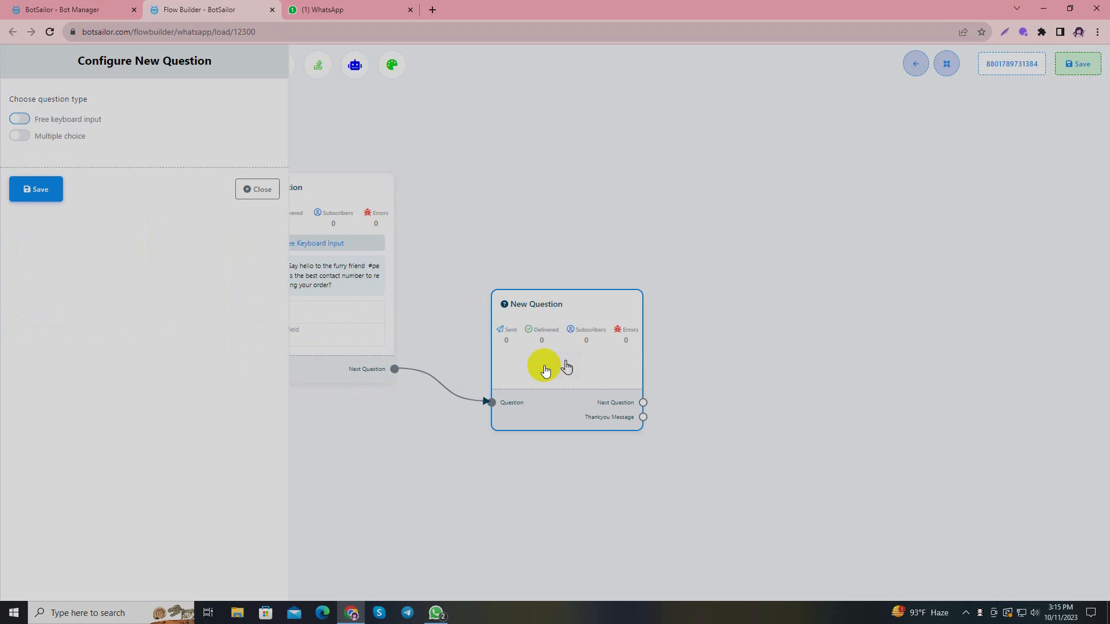
Ask 'To ensure a smooth delivery, please provide your delivery address!', saving answers to Location.
left_click(20, 120)
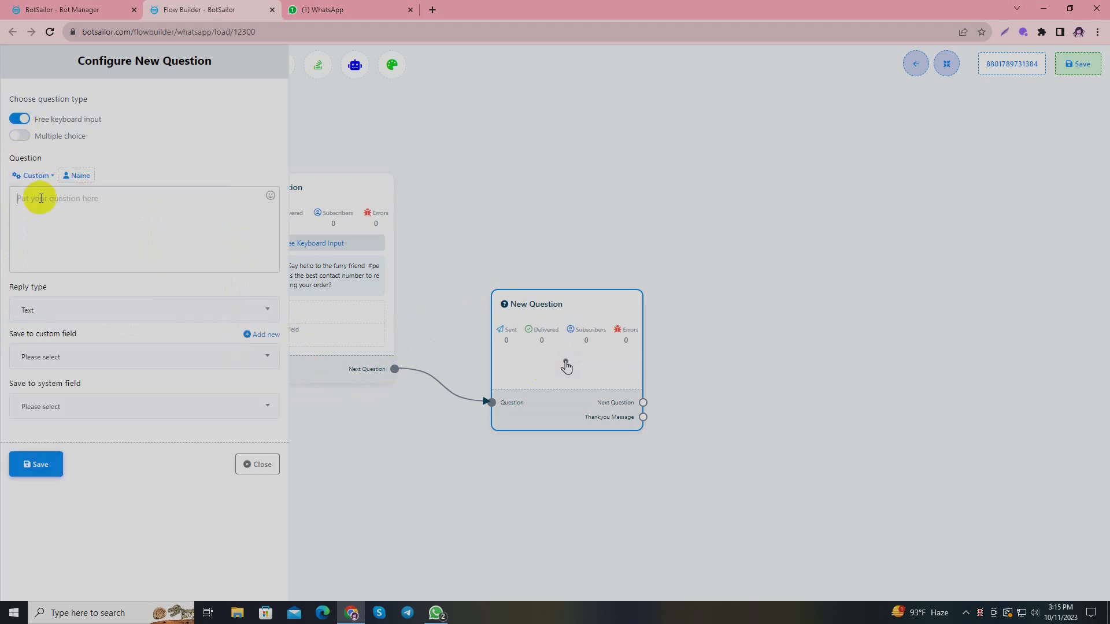
type("To ensure")
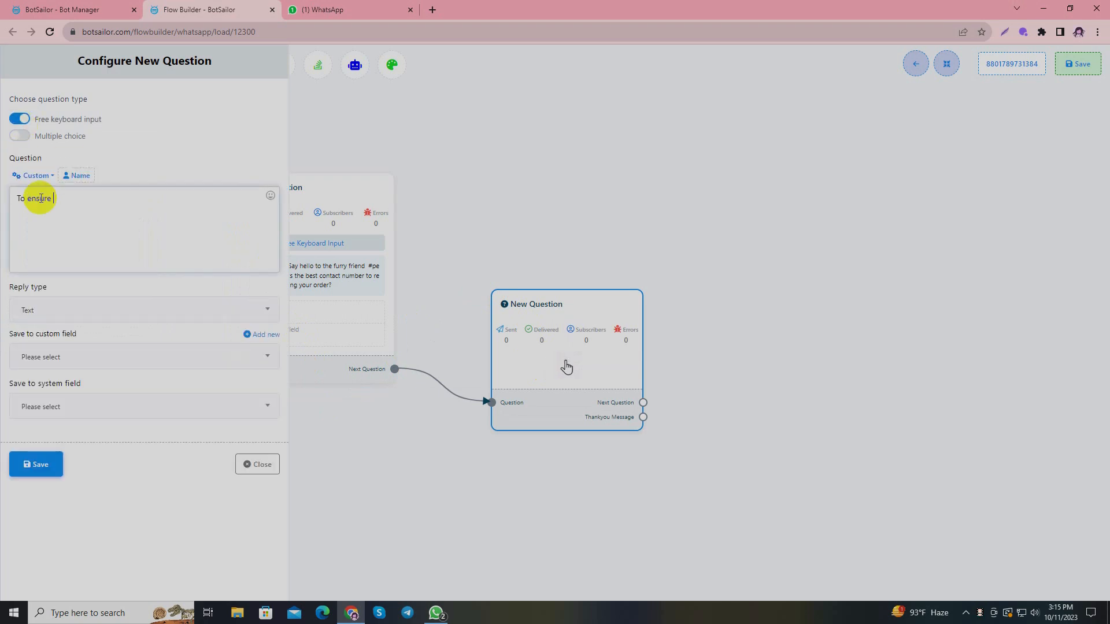
type("a smooth delivery")
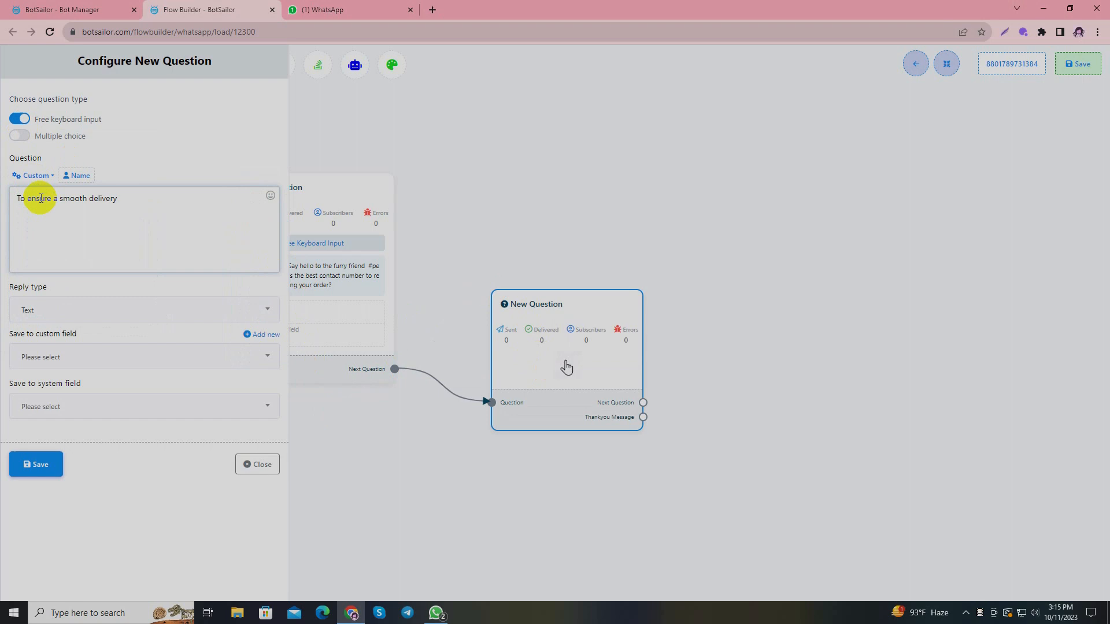
type(", please provide your del")
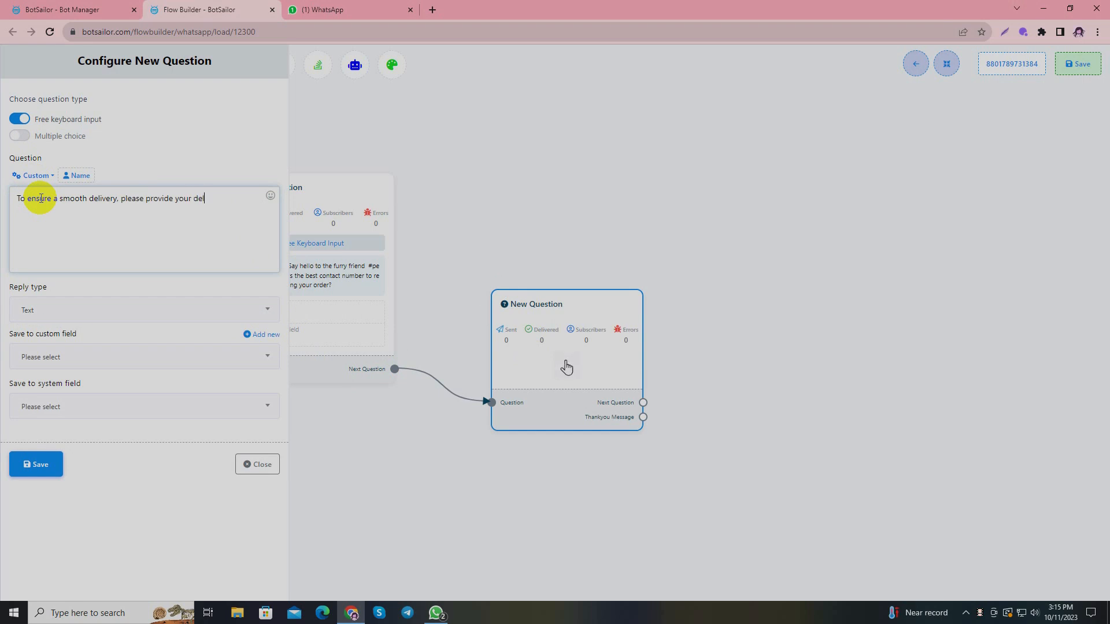
type("livery address!")
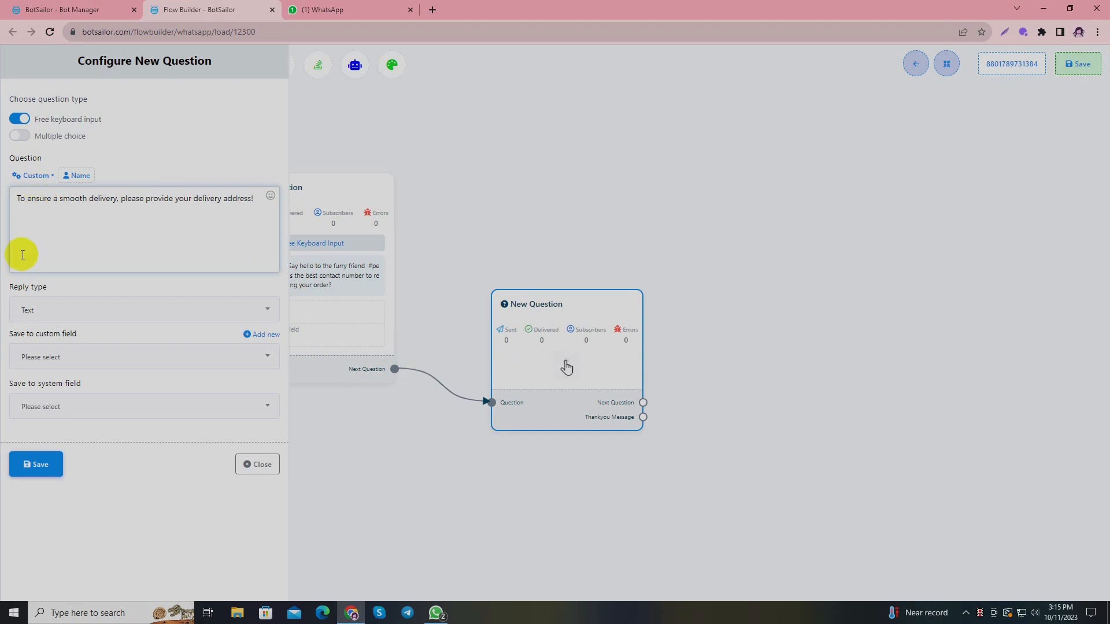
left_click(144, 406)
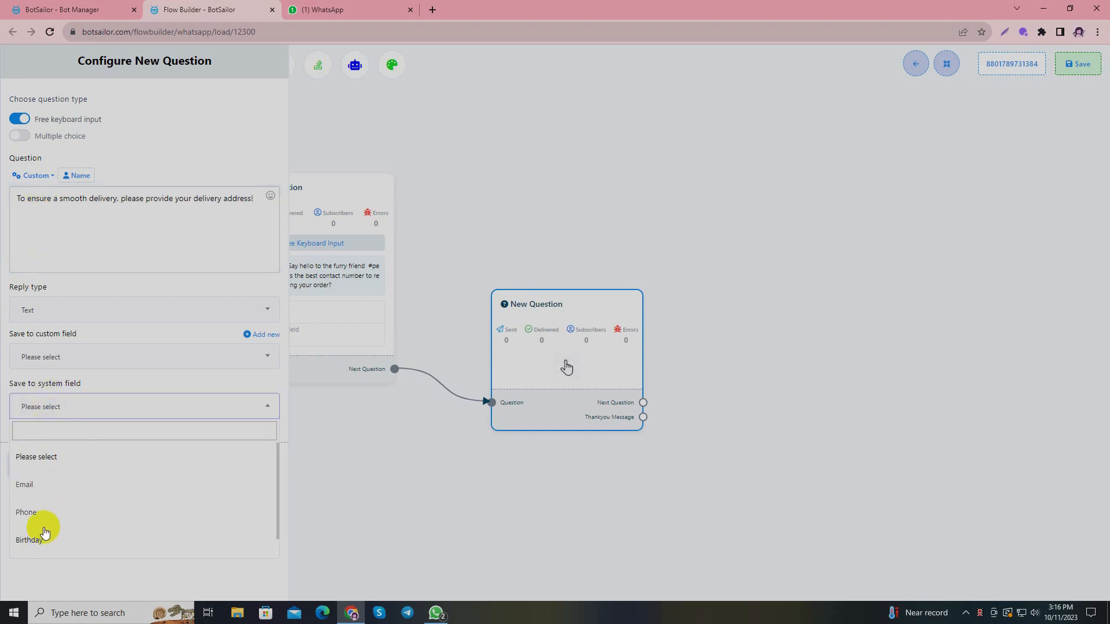
left_click(35, 552)
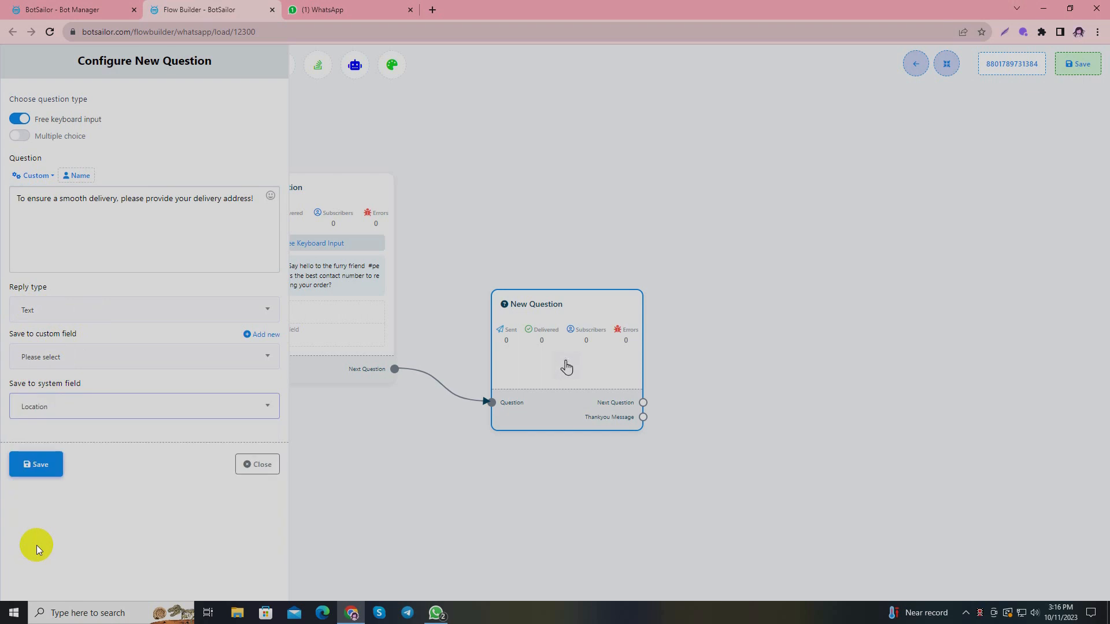
mouse_move(45, 282)
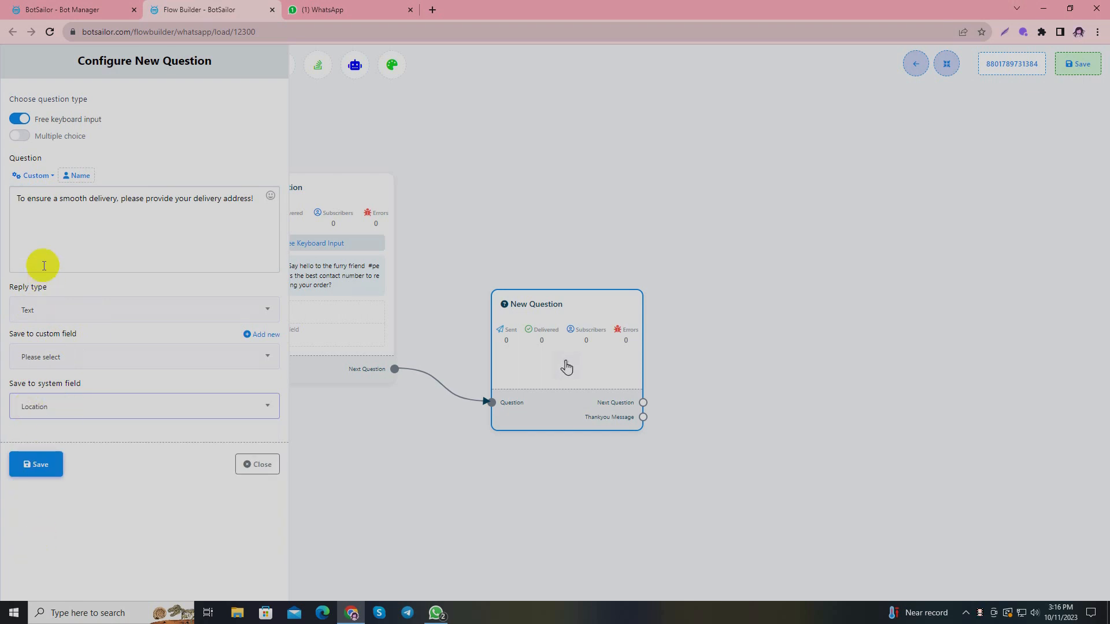
left_click(256, 464)
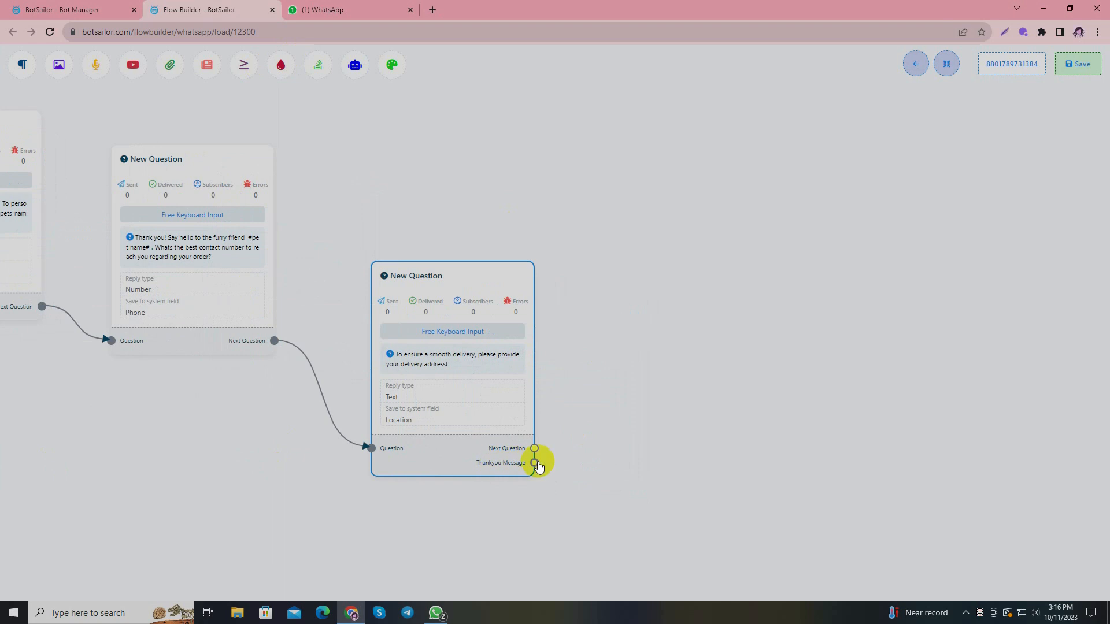
Write the reply 'Thanks for providing your product choice & order informations… your pet is wagging…'.
left_click(534, 463)
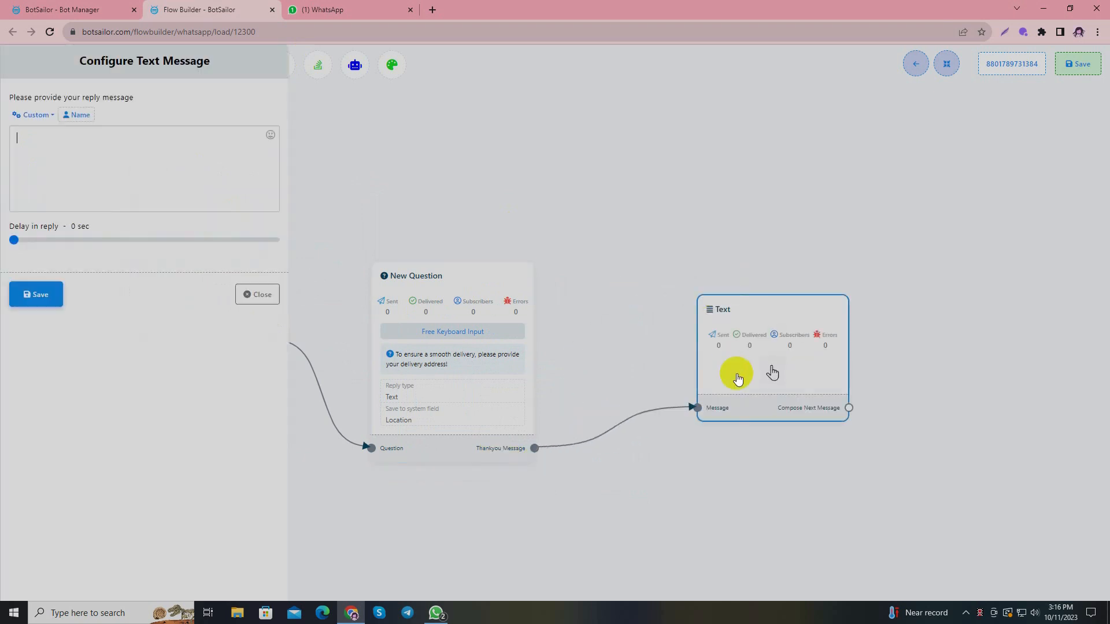
mouse_move(104, 171)
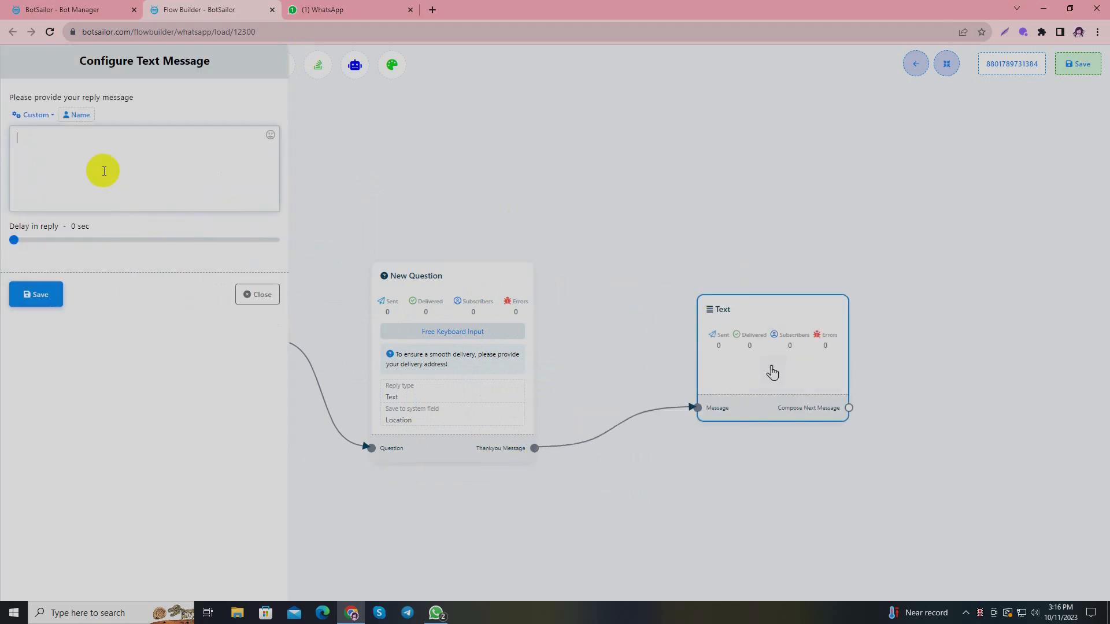
type("Thanks for p")
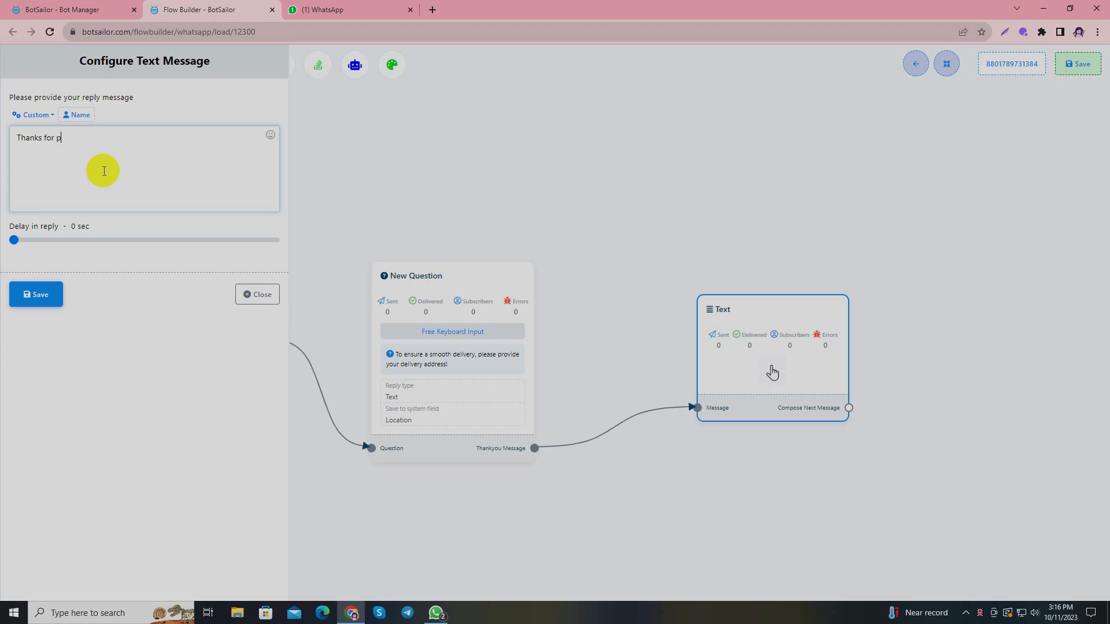
type("roviding your product ch")
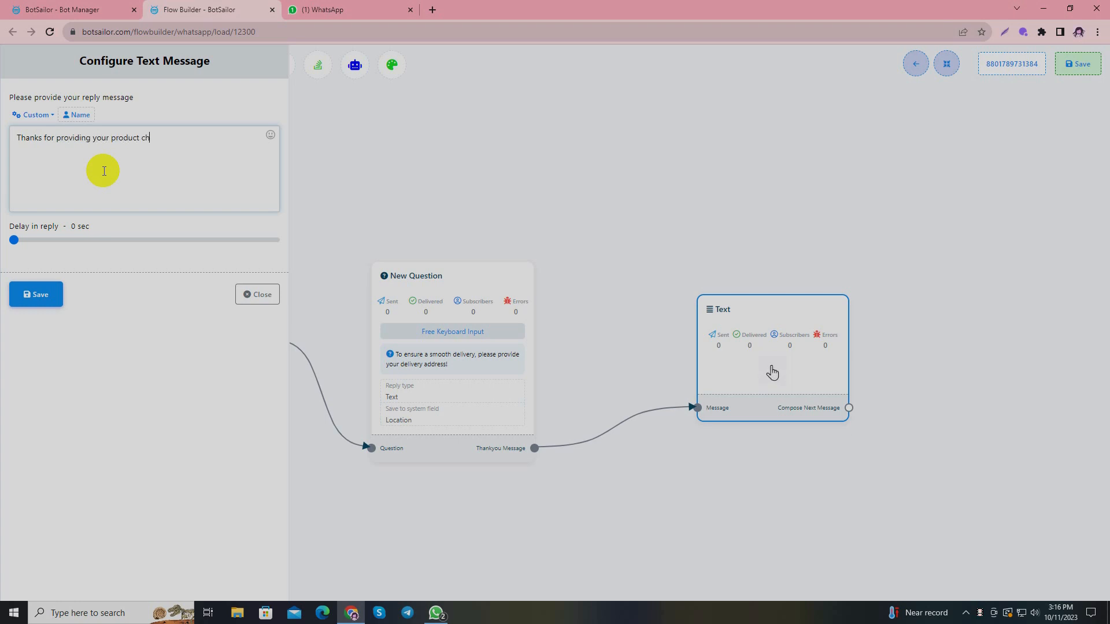
type("oice & order inf")
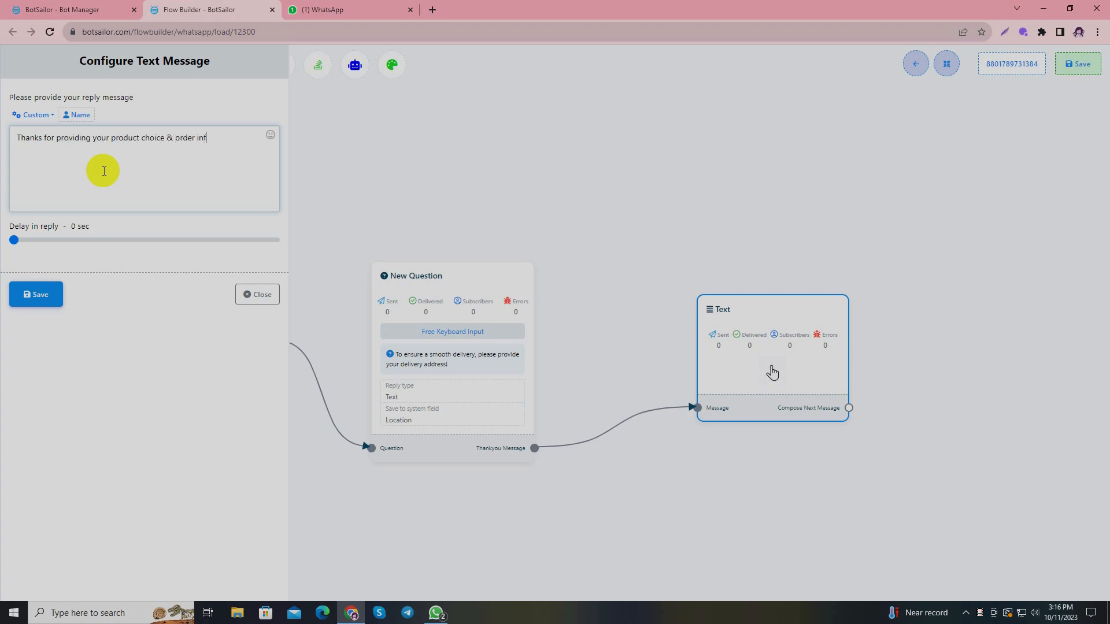
type("ormations!")
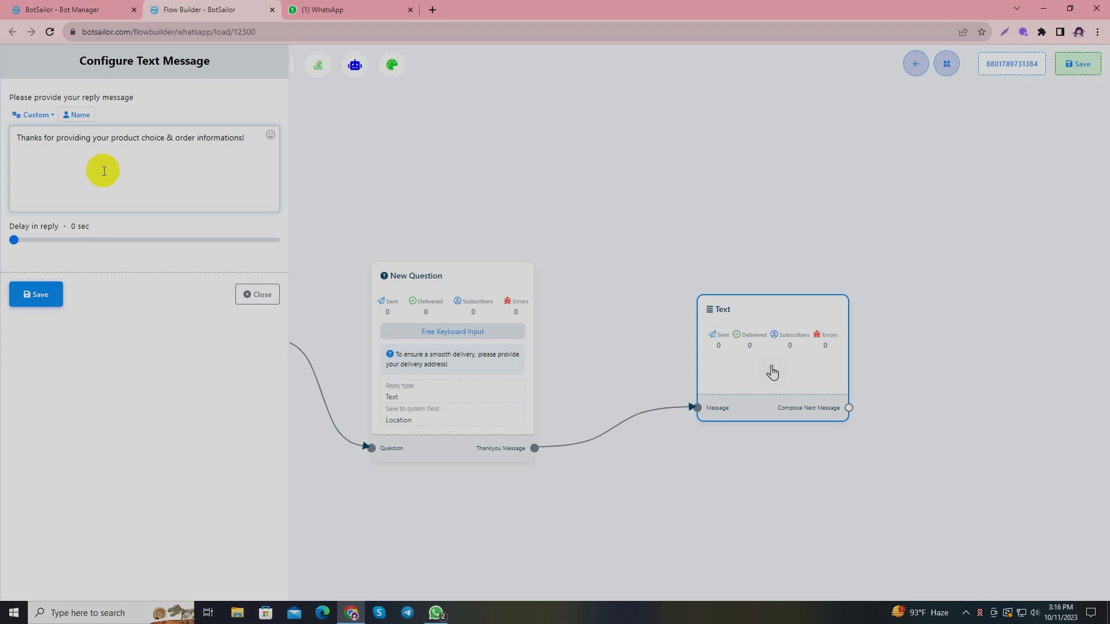
type("We will process your")
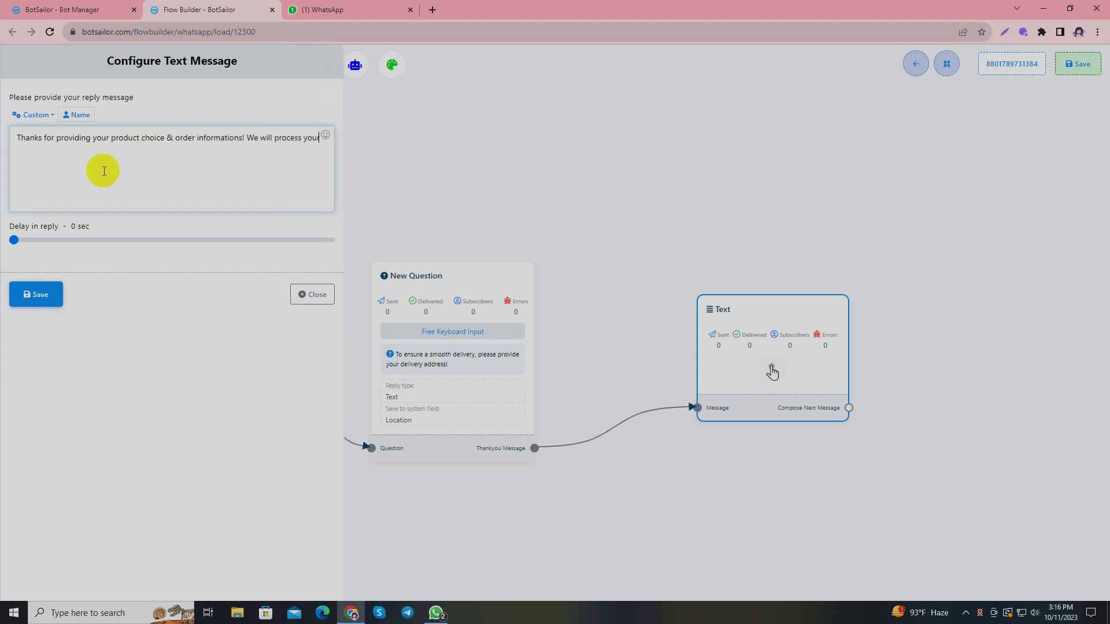
type("ordr and make")
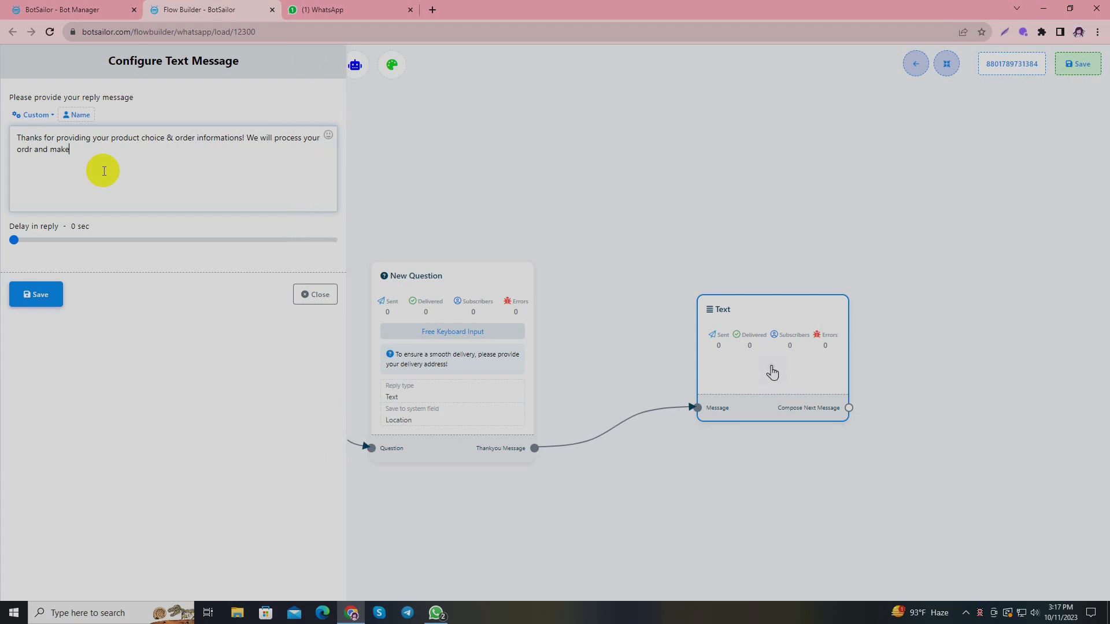
type("sure your pet")
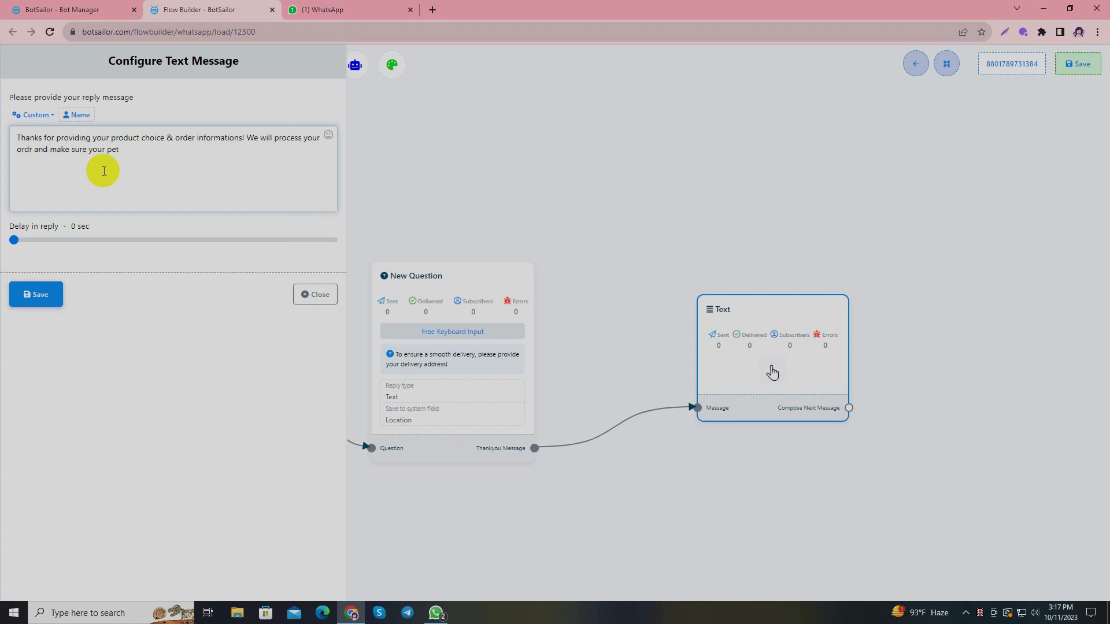
type("is wagging their tail in no t")
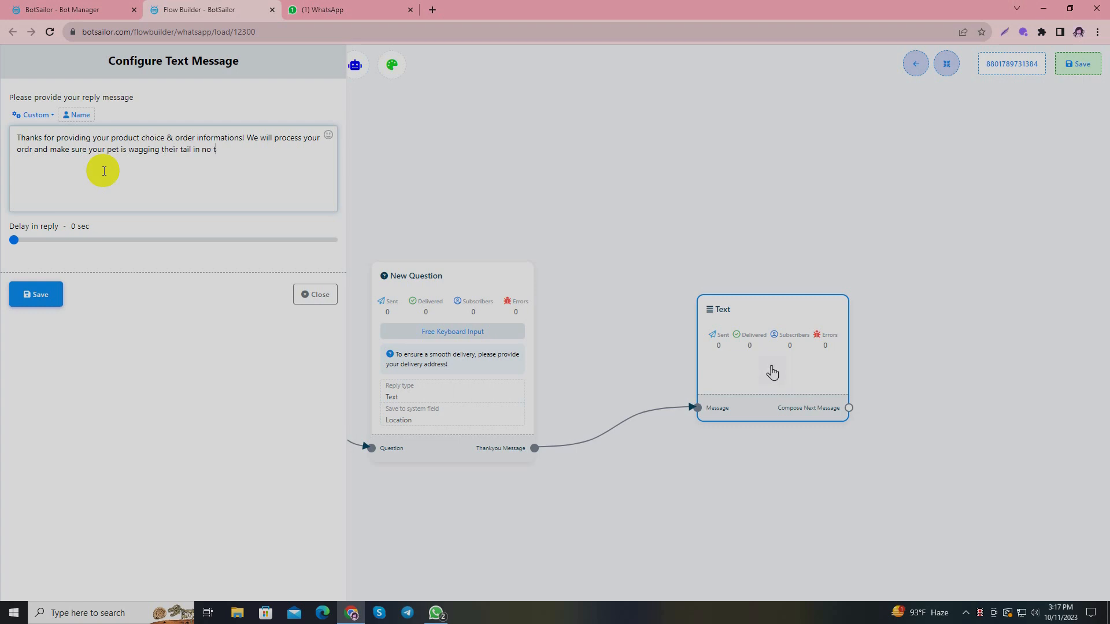
left_click(35, 294)
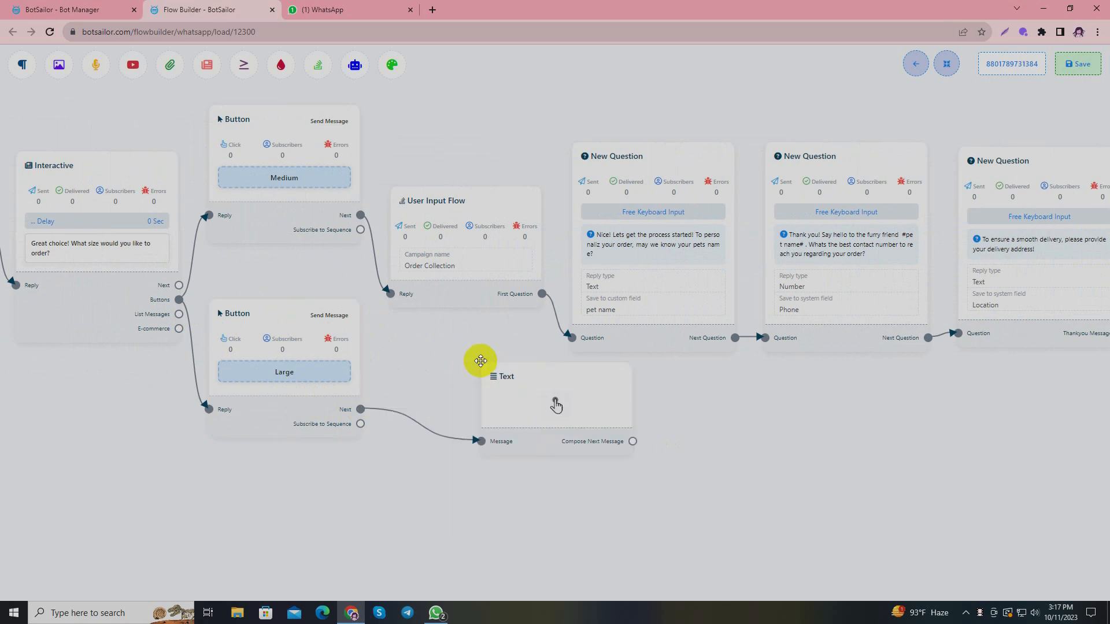
Save the Large reply 'Thanks! one of our human agents will get in touch with you soon!'.
left_click(556, 395)
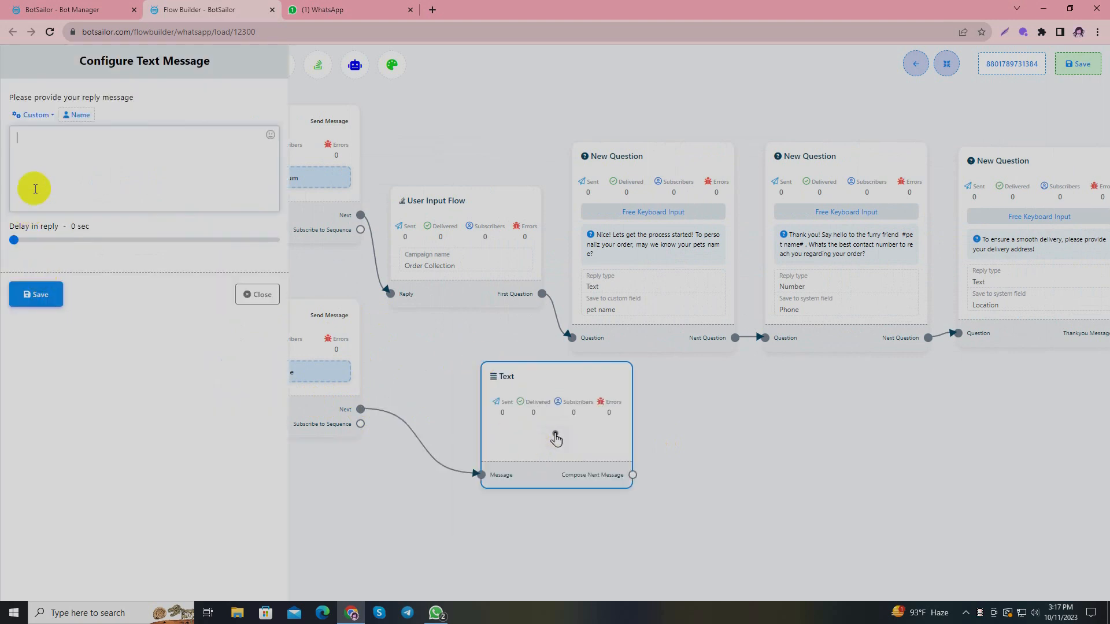
type("Thank!")
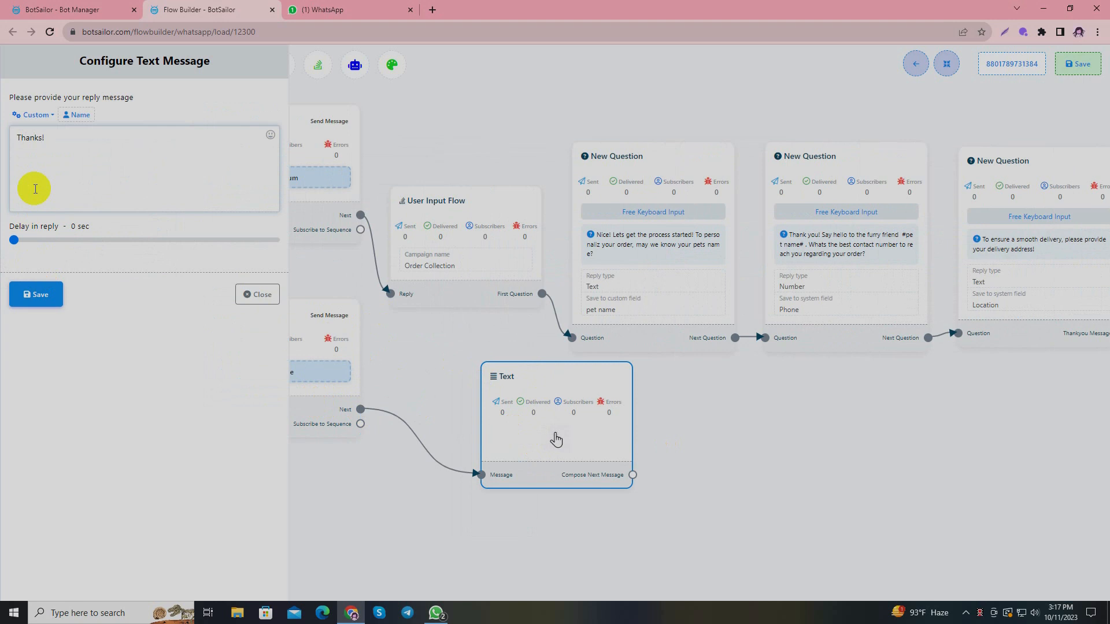
type("one of out")
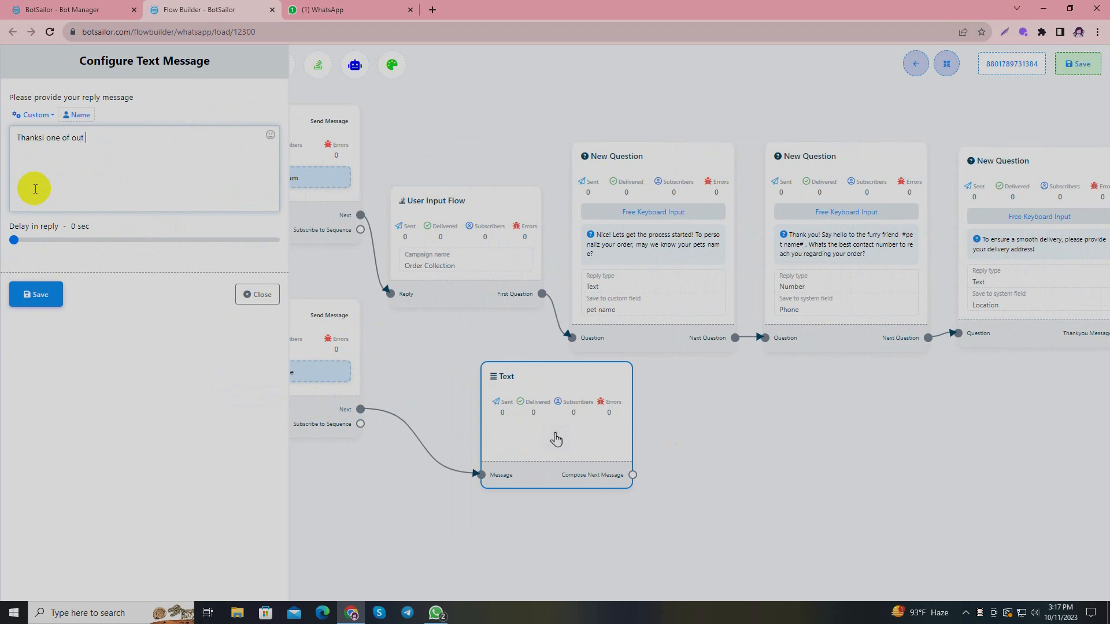
type("human agen")
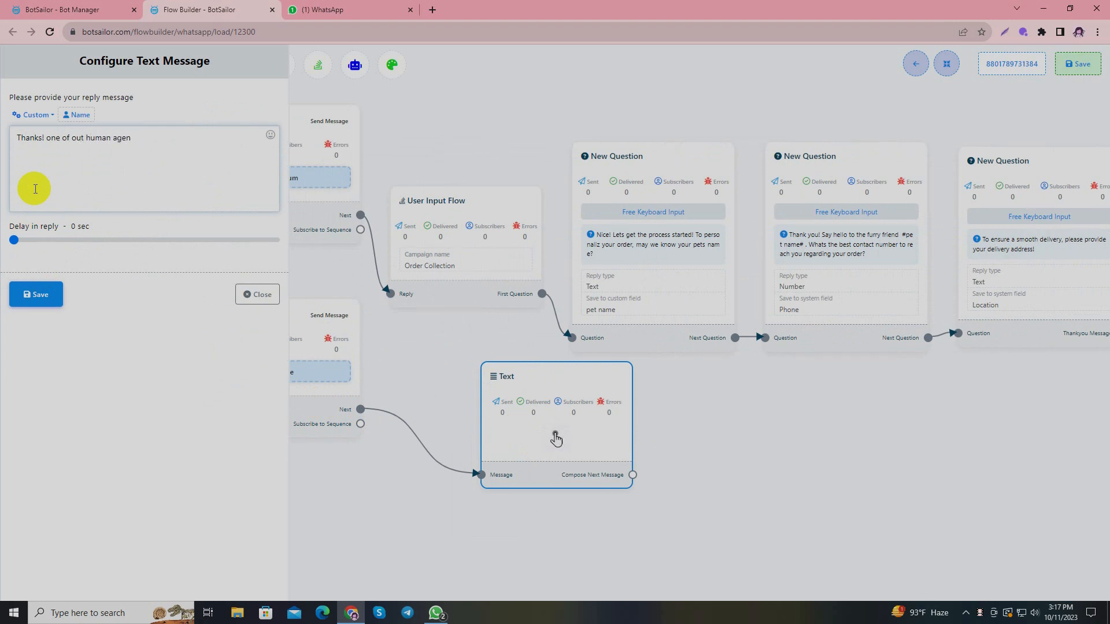
type("ts will")
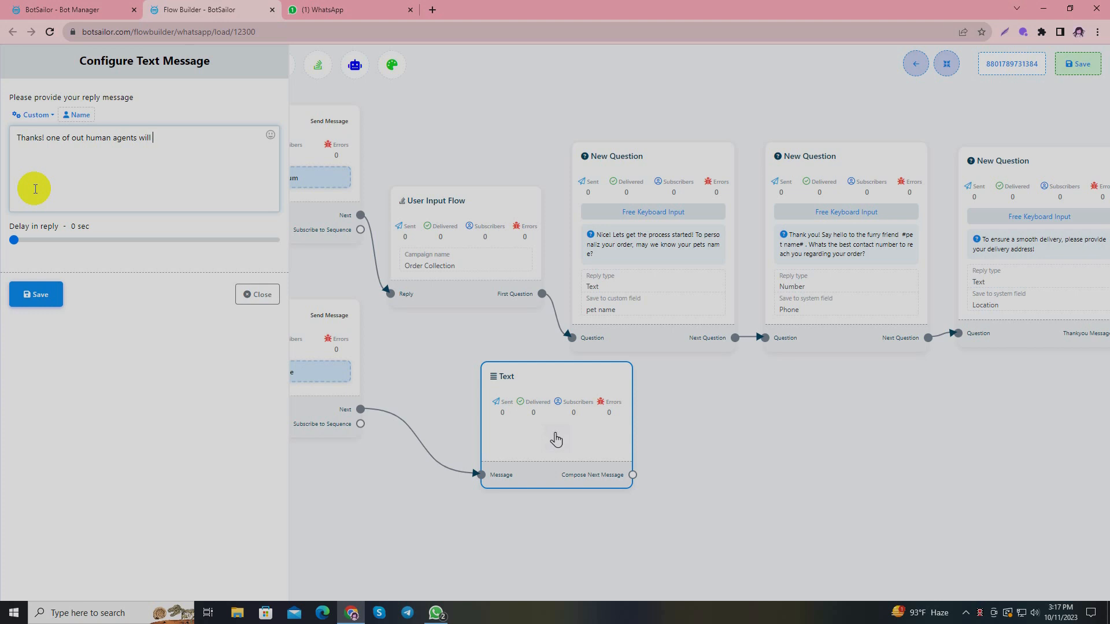
type("get in")
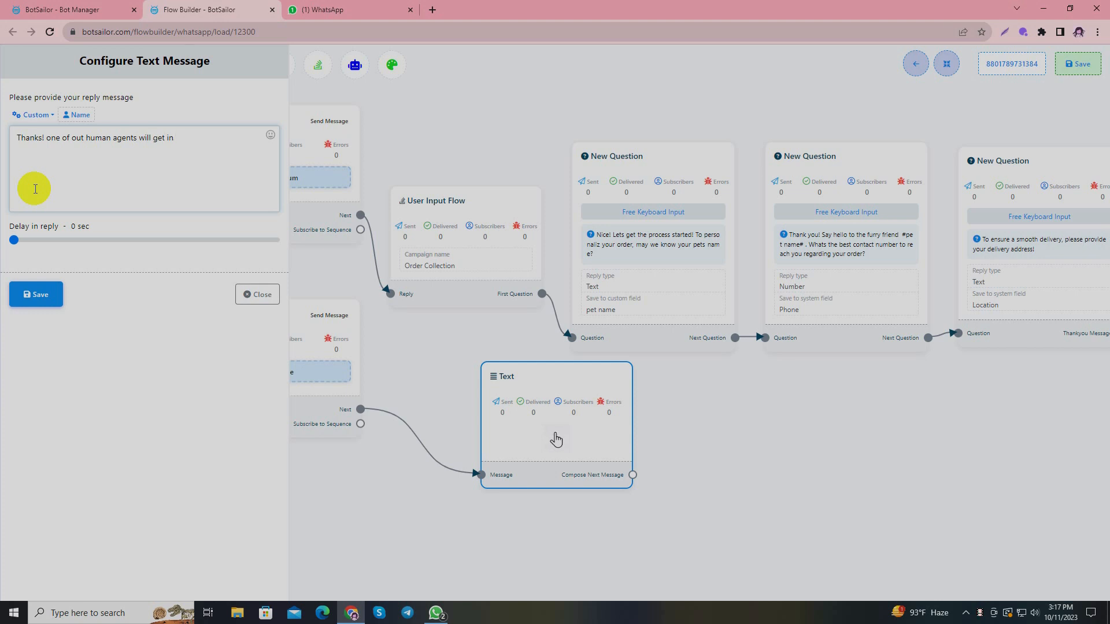
type("touch with yo")
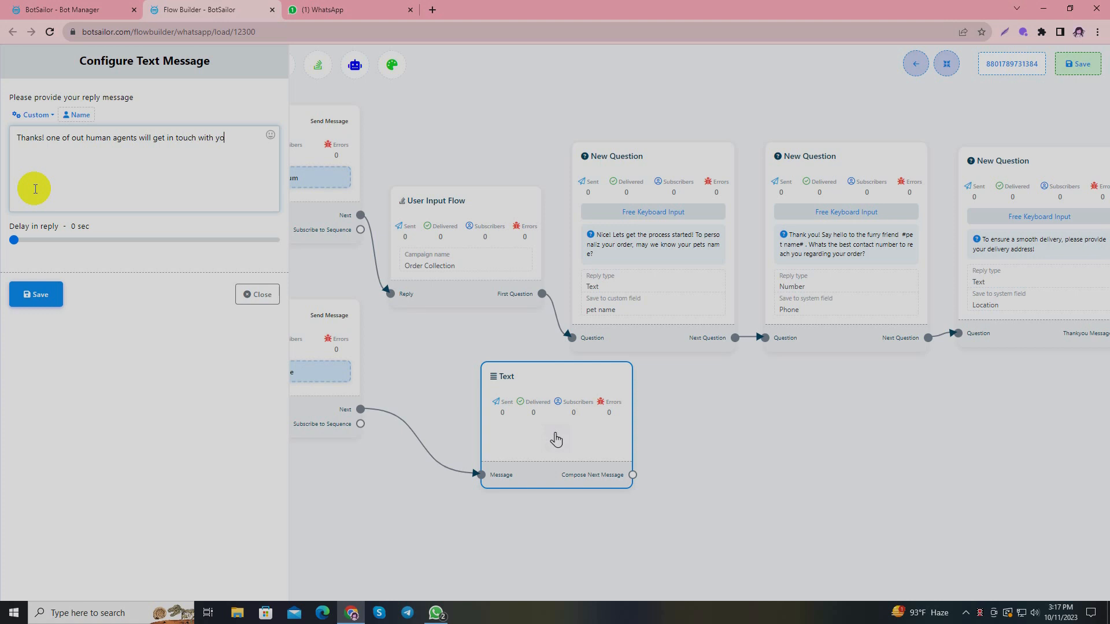
type("u soon")
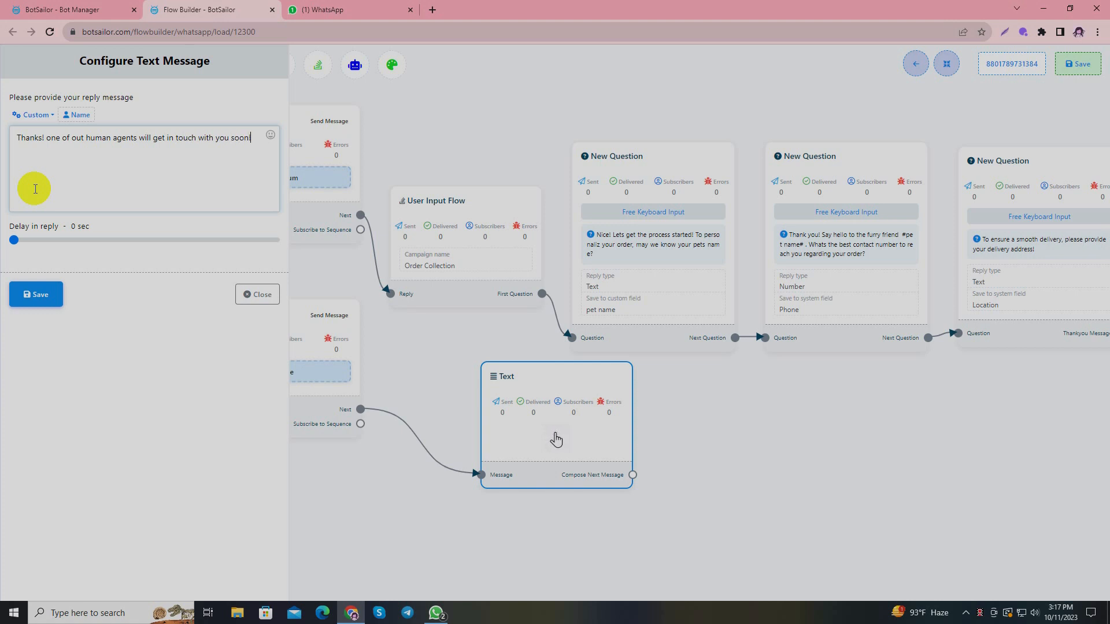
left_click(35, 294)
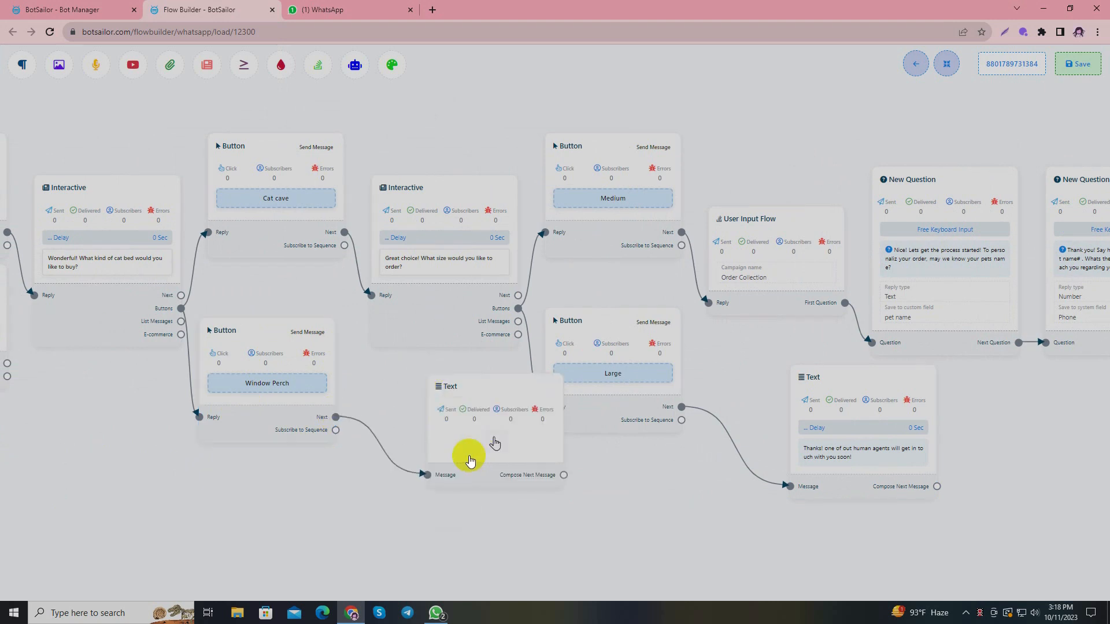
Reply after Window Perch that this particular category is currently out of stock.
left_click(495, 429)
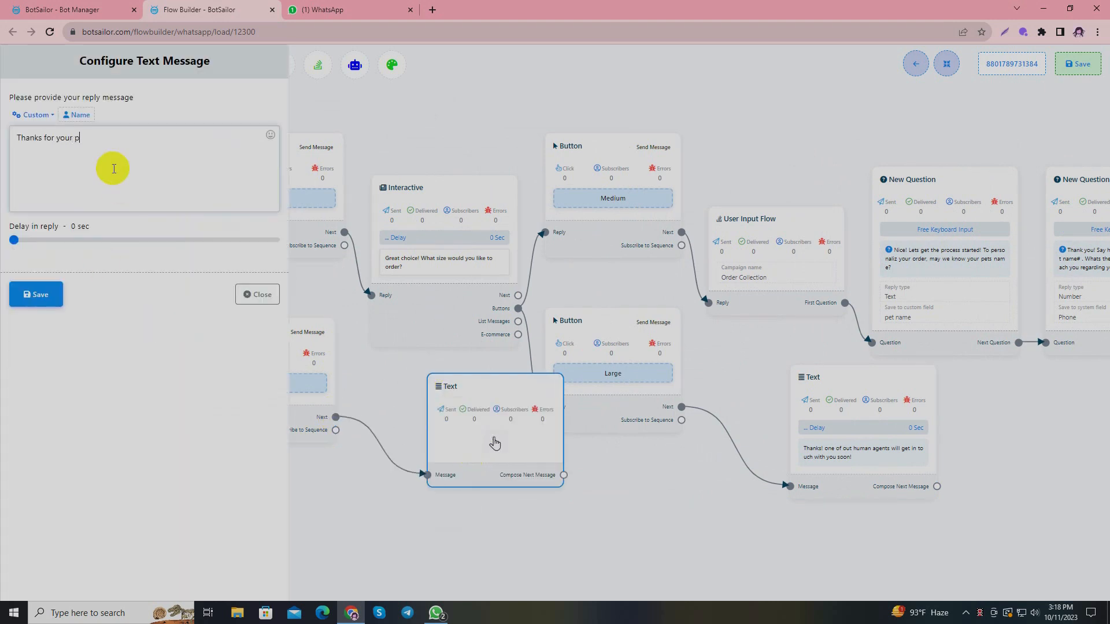
type("reference! We are curre")
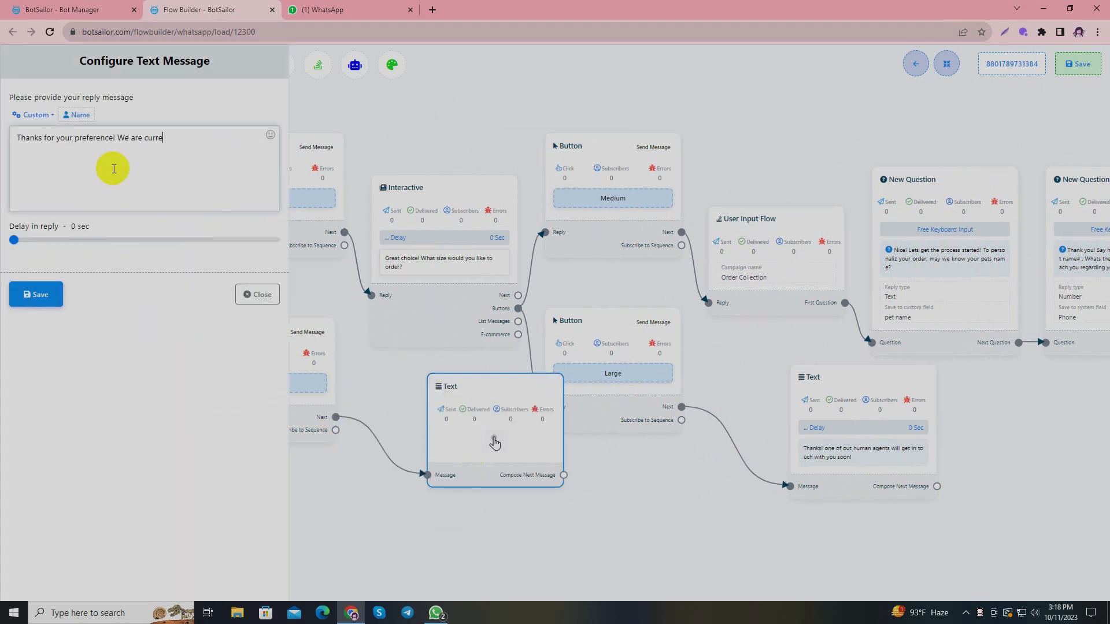
type("ntly our of stock for this")
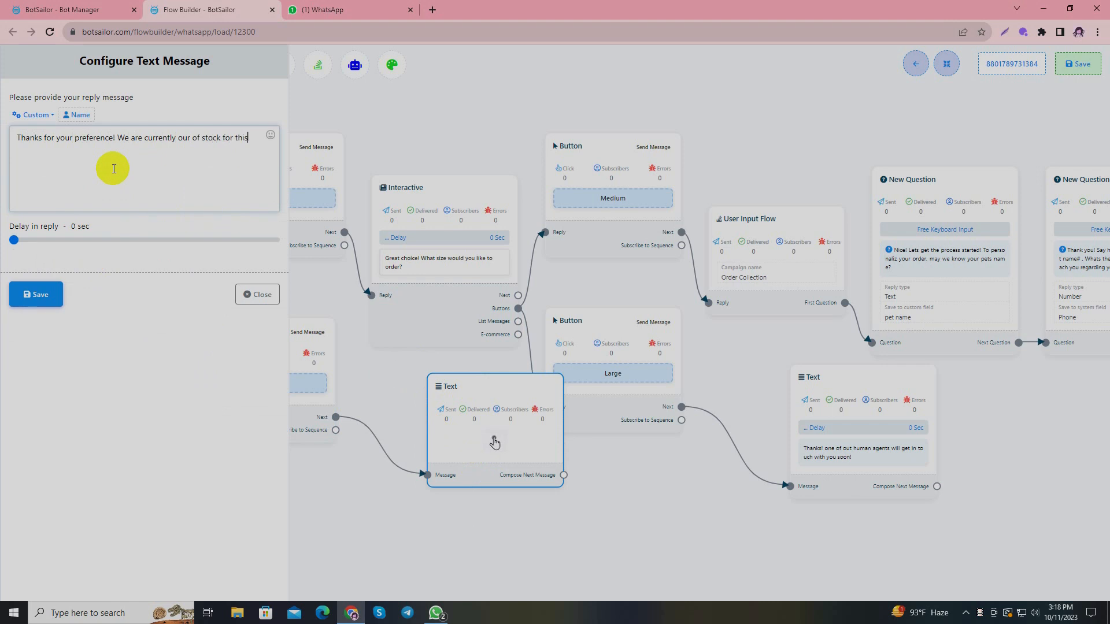
type("particular category!")
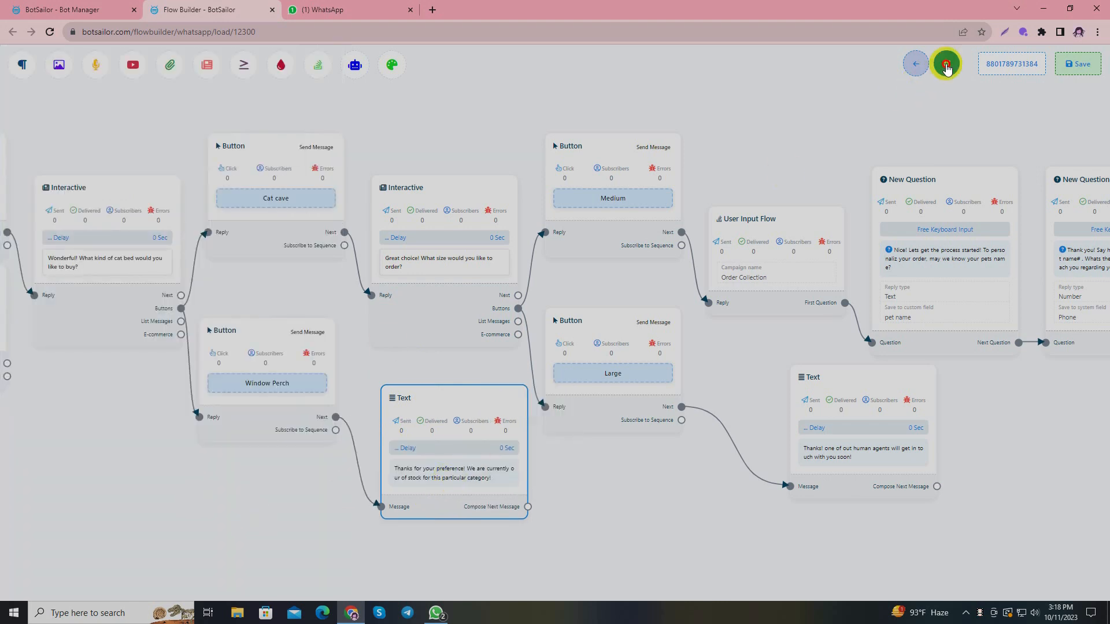
left_click(946, 63)
type("Thanks for letting")
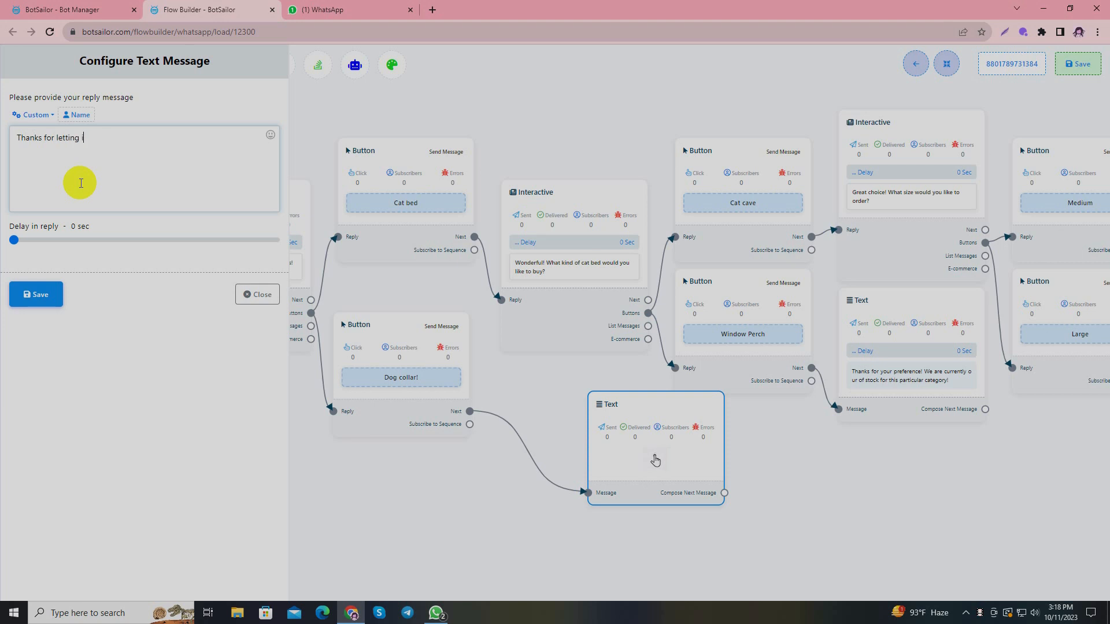
Save the Dog collar! shipment-notification reply and the But Now! human-agent follow-up reply.
type("us know! we will notify you when our latest shipment arrives!")
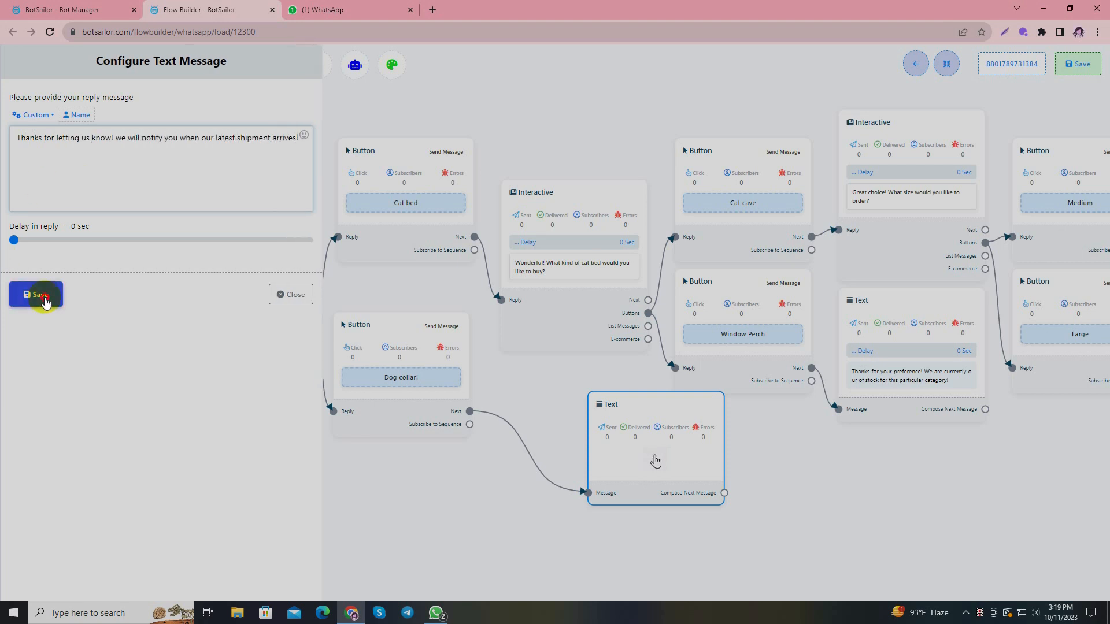
left_click(35, 294)
type("Thank you!")
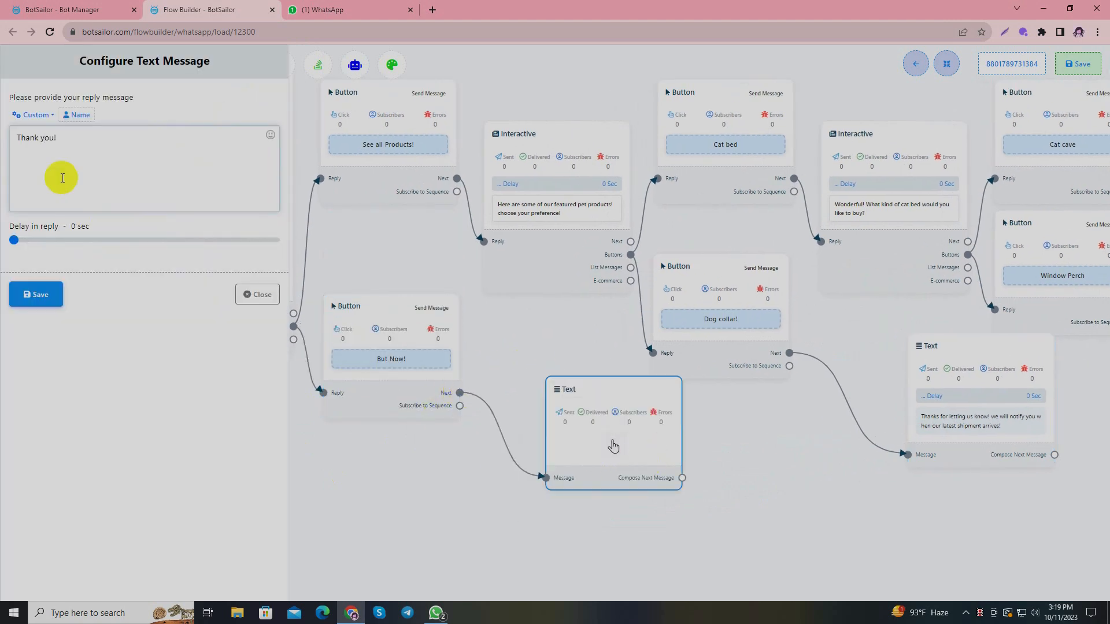
type("One of our human agents will get in touvh")
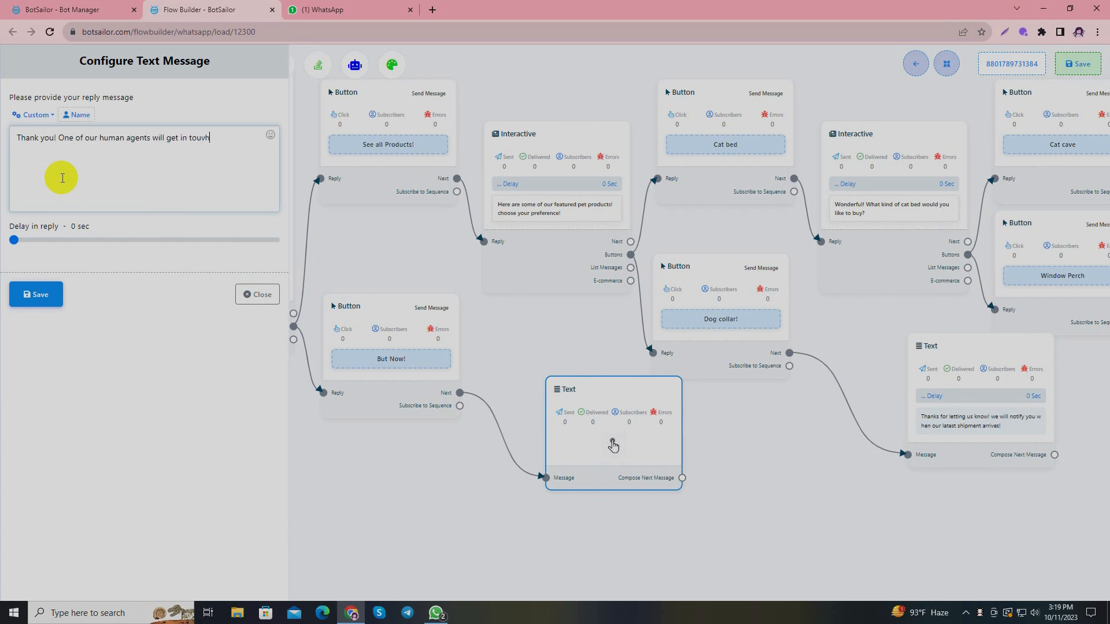
type("with you regrding your purchase soon.")
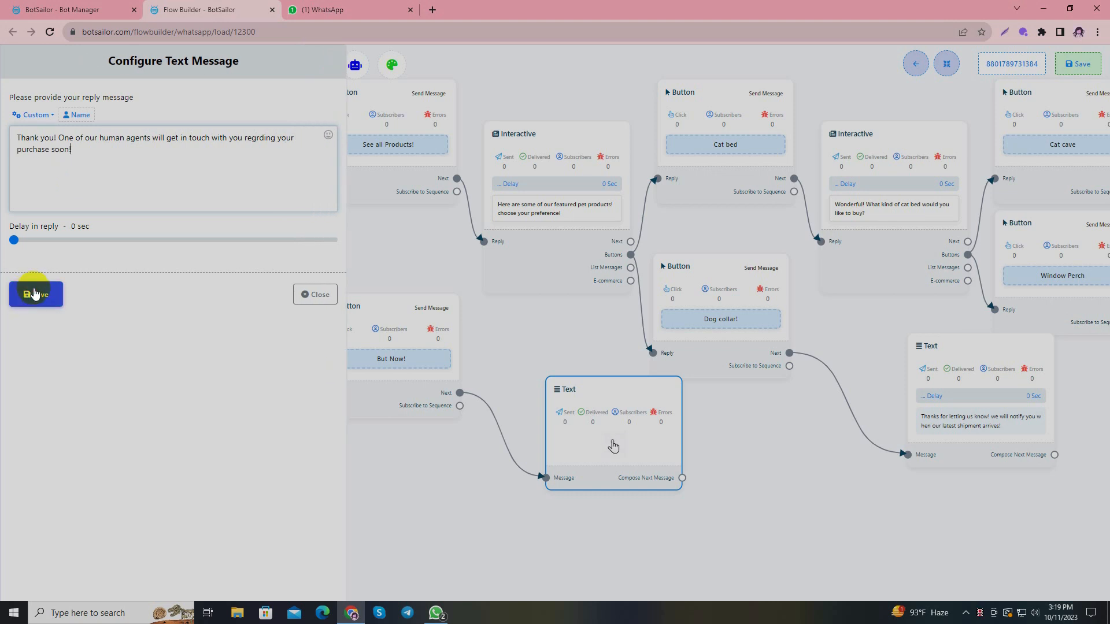
left_click(35, 294)
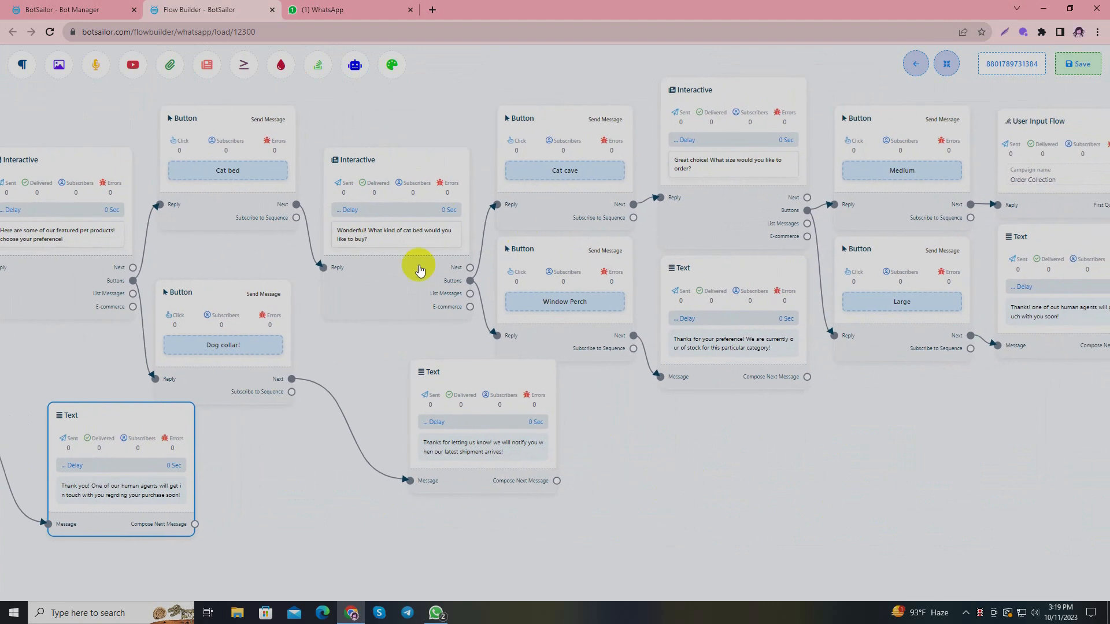
Give the cat bed question an uploaded cat bed photo header, then save the flow.
left_click(395, 233)
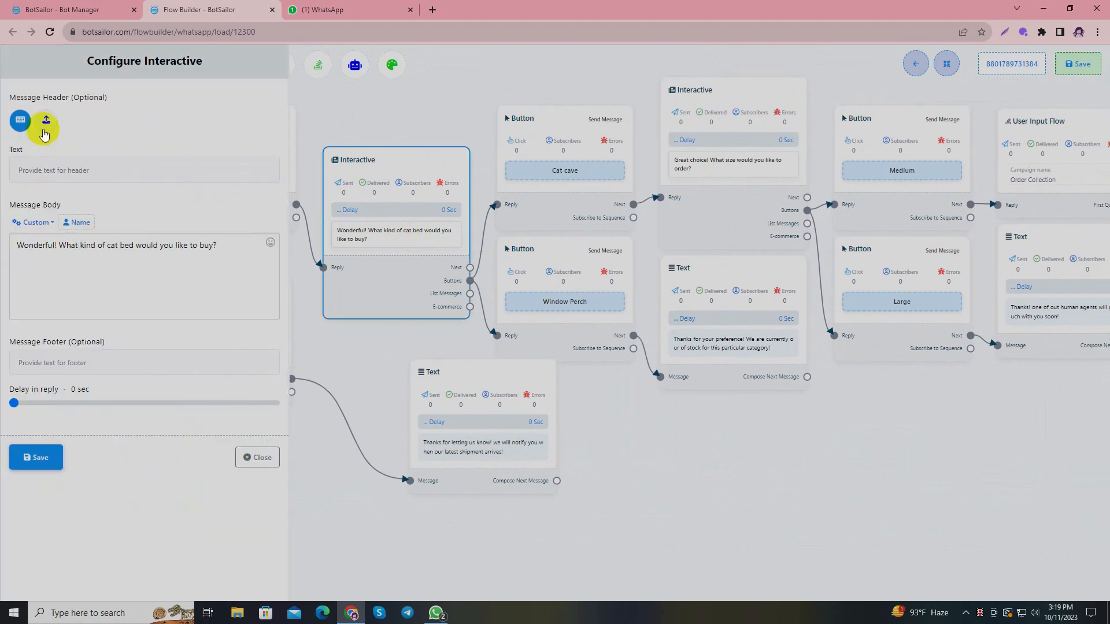
left_click(45, 120)
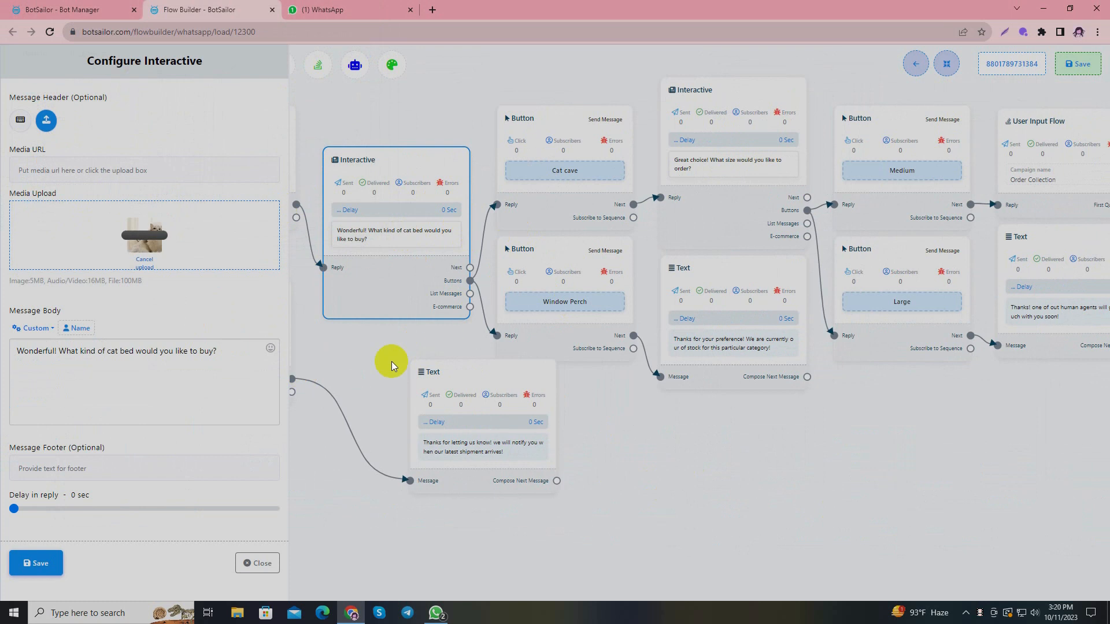
left_click(258, 562)
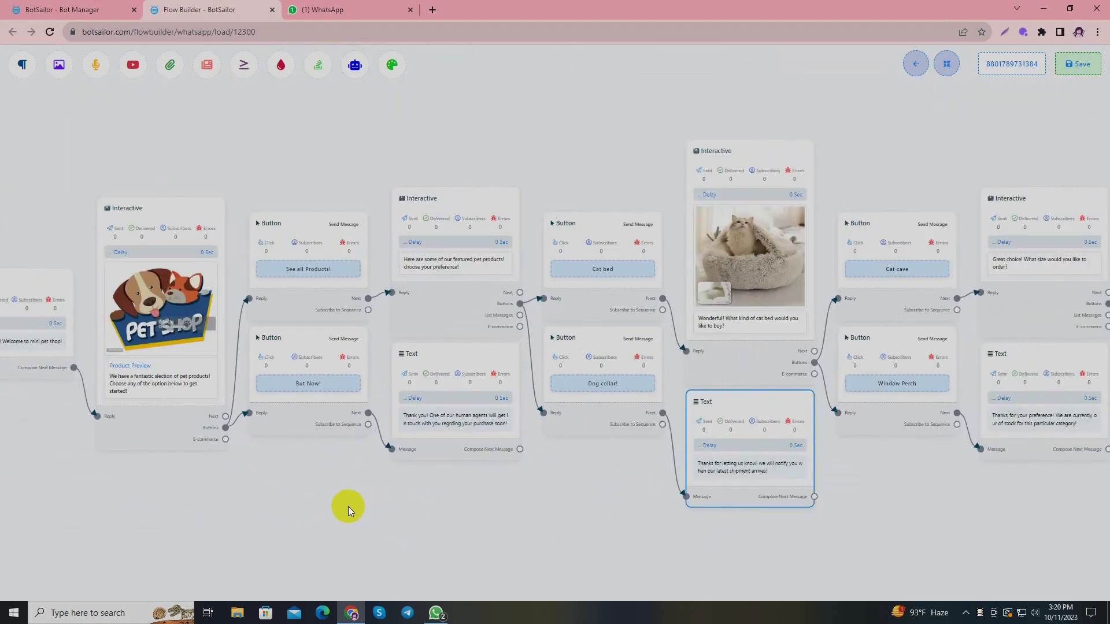
left_click(1077, 63)
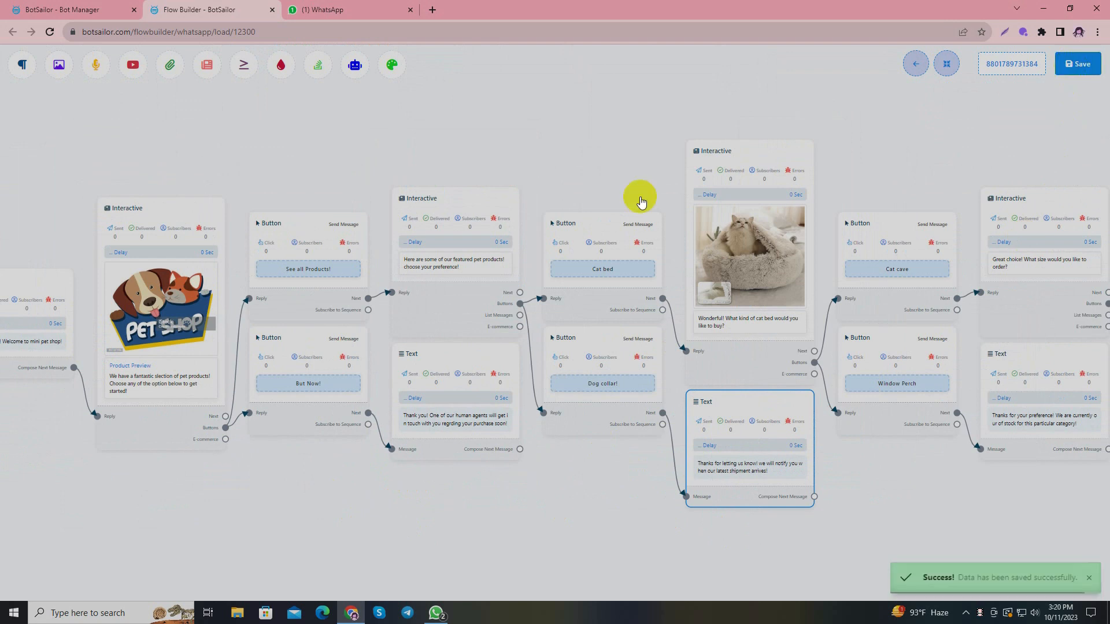
mouse_move(559, 173)
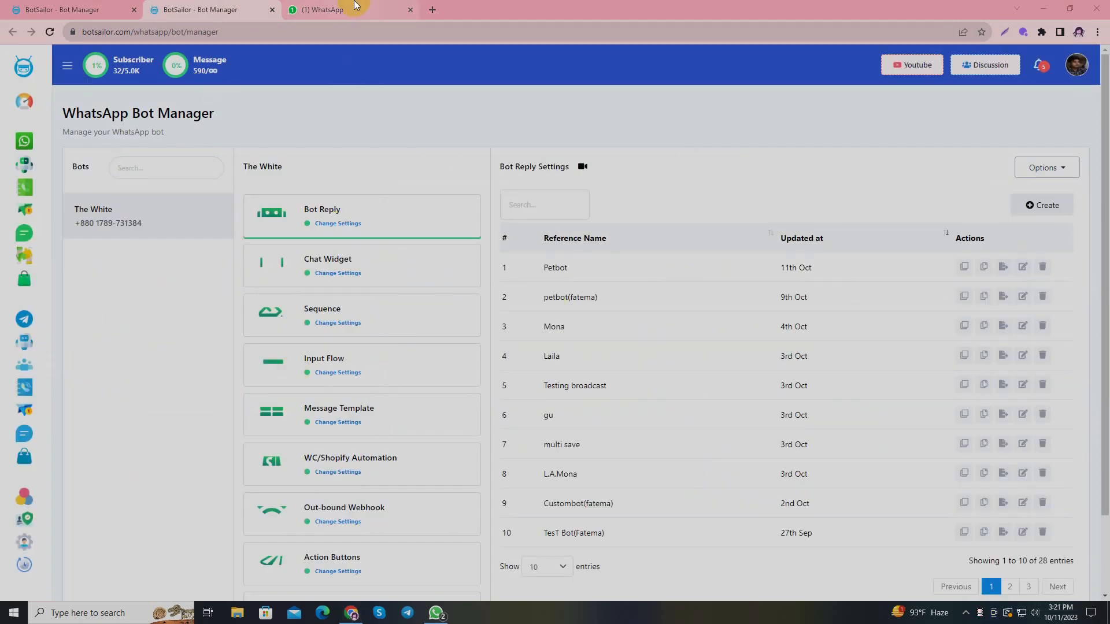
In the WhatsApp chat, choose See all Products!, then Cat bed, then Cat cave.
left_click(325, 9)
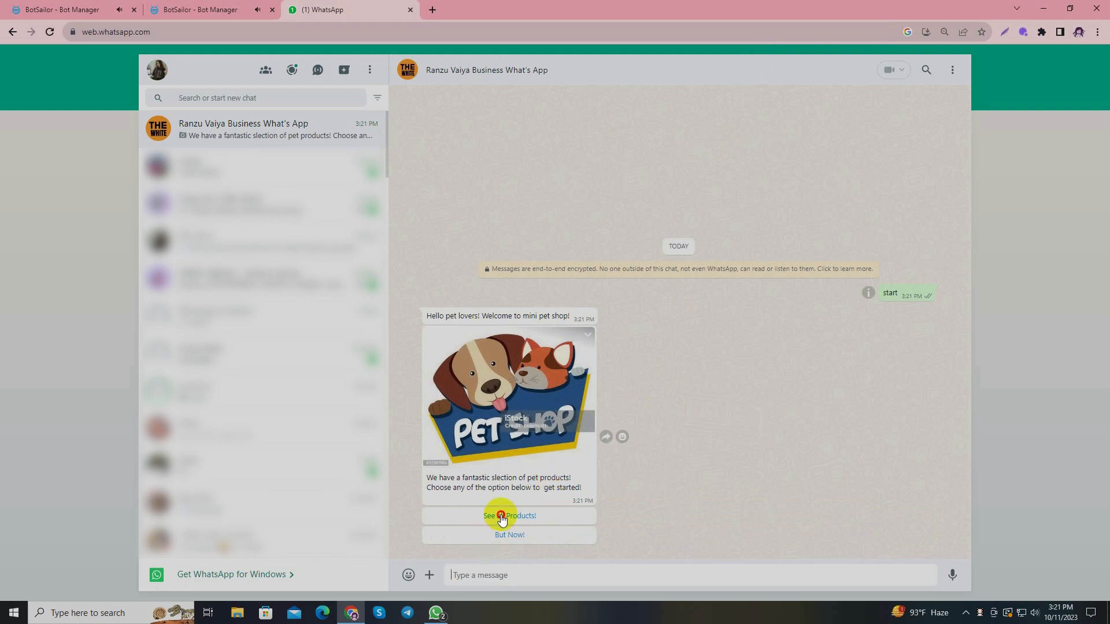
left_click(509, 515)
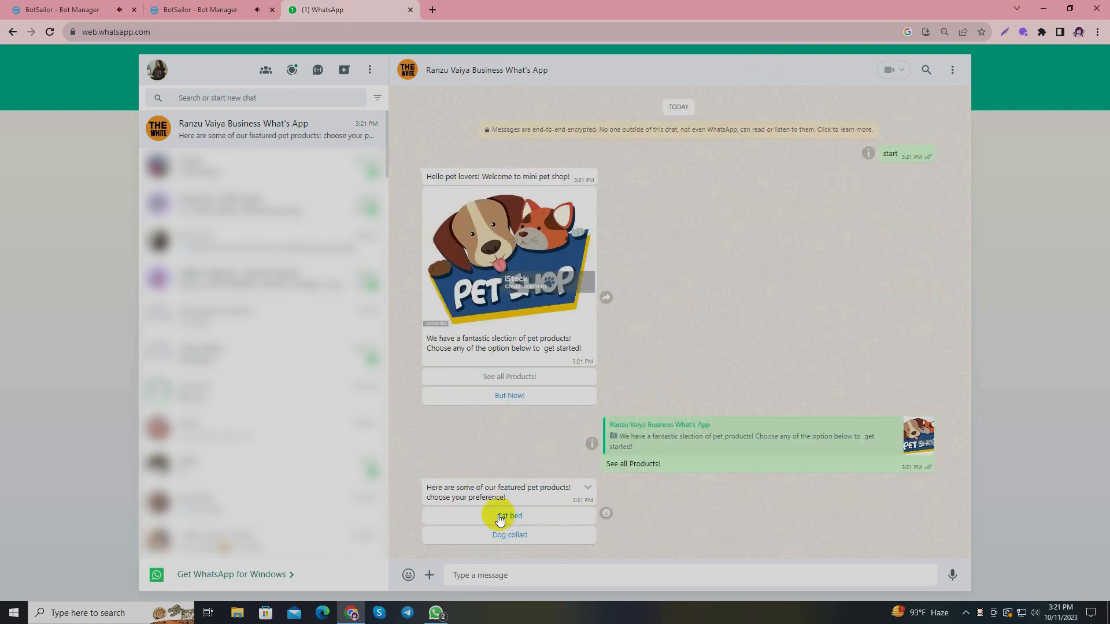
left_click(509, 516)
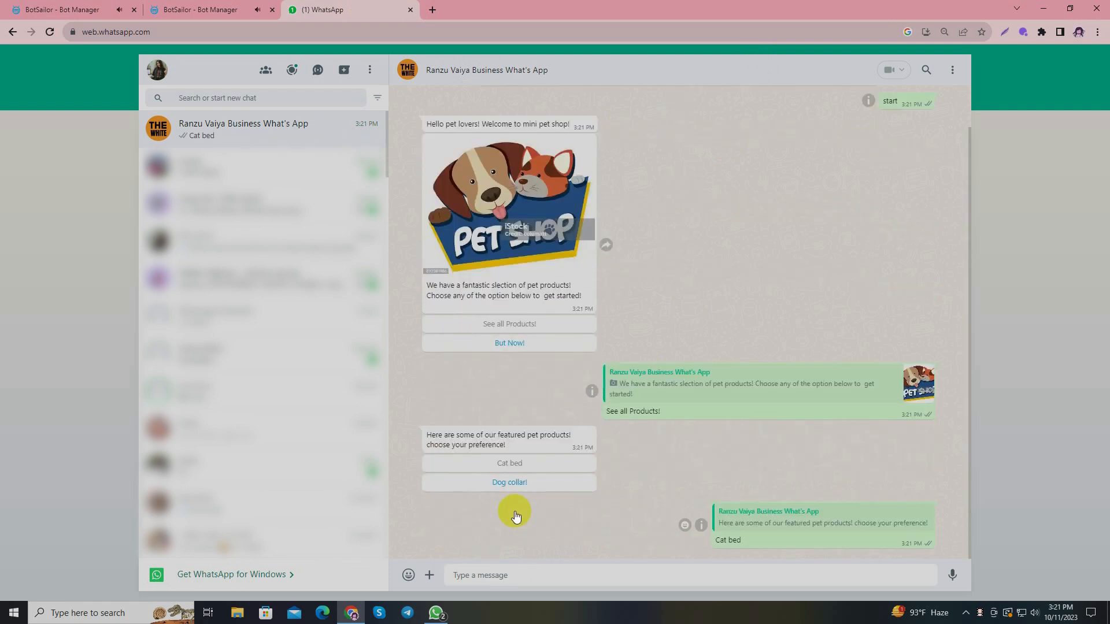
left_click(509, 463)
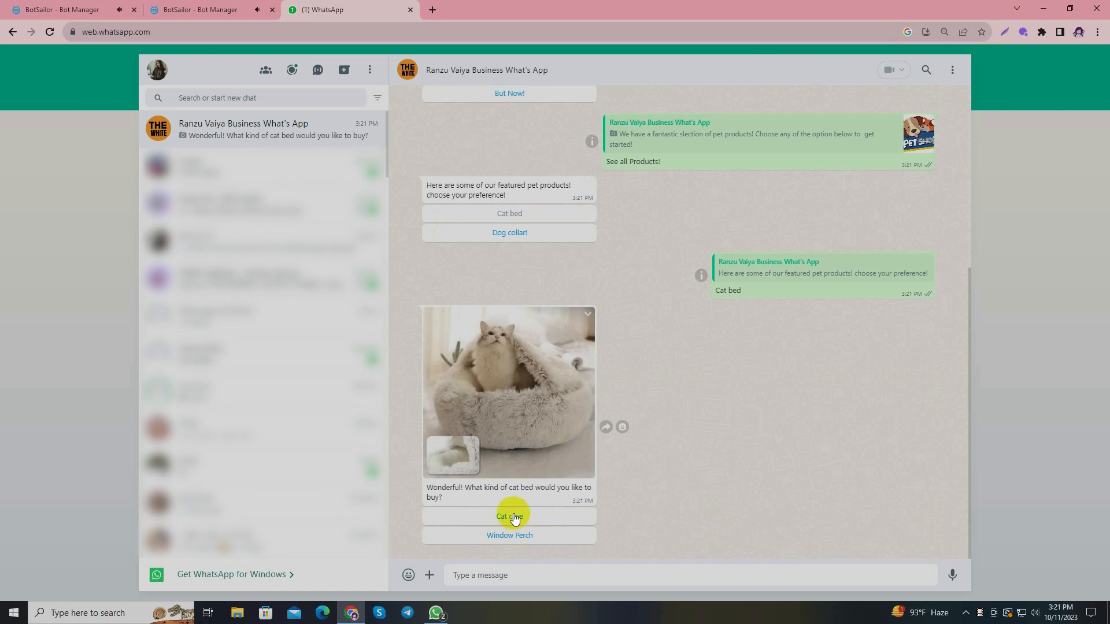
left_click(509, 516)
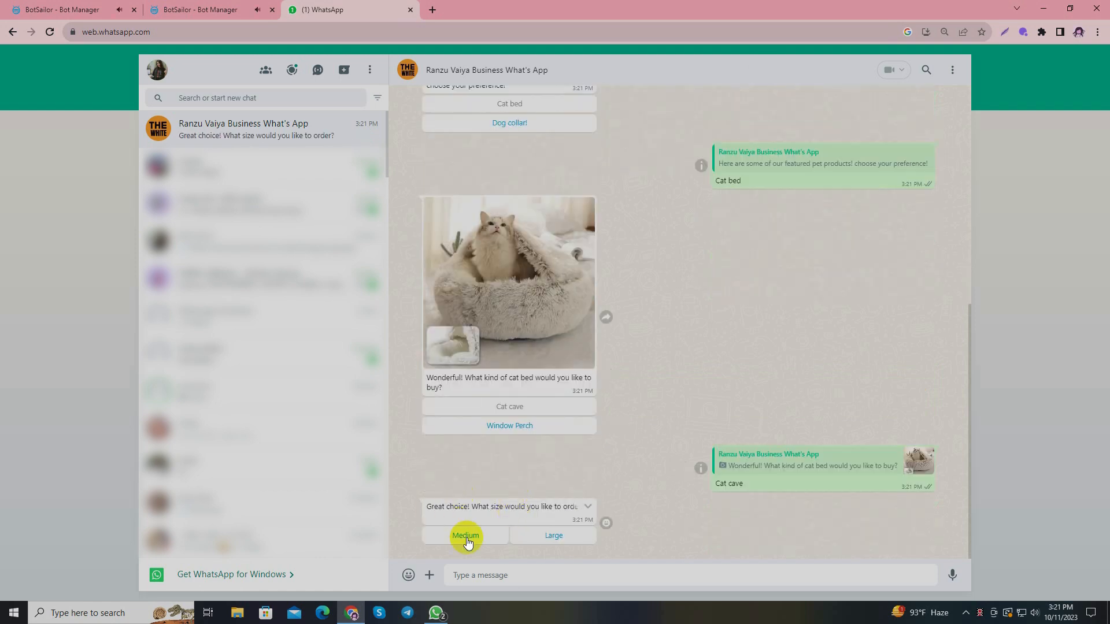
Choose Medium as the order size and send the pet name Muiza.
left_click(464, 536)
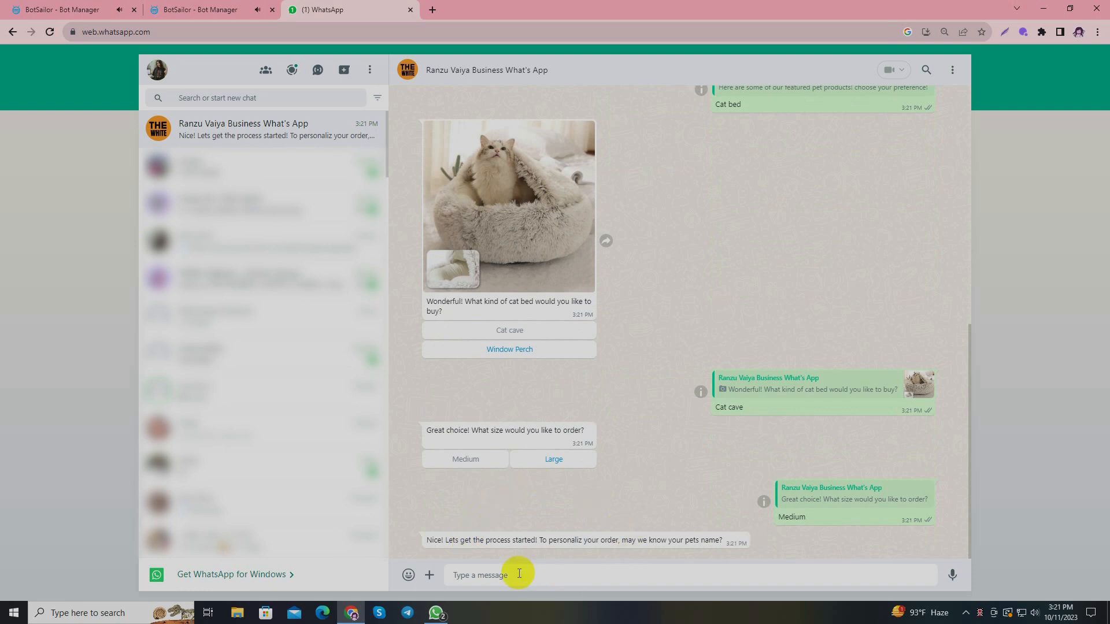
type("mU")
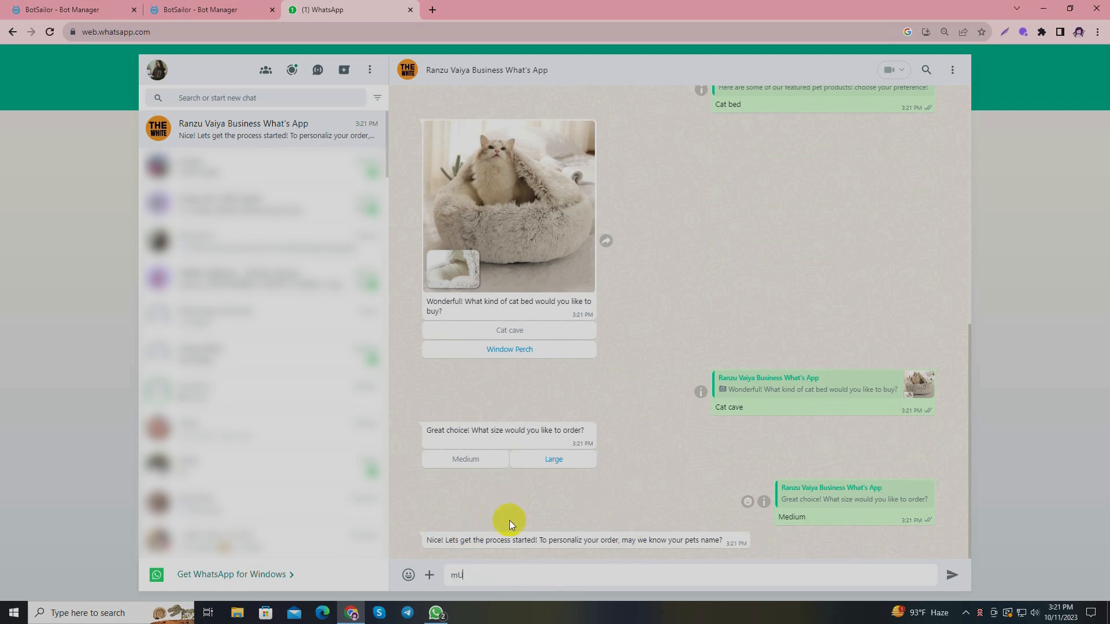
type("Mu")
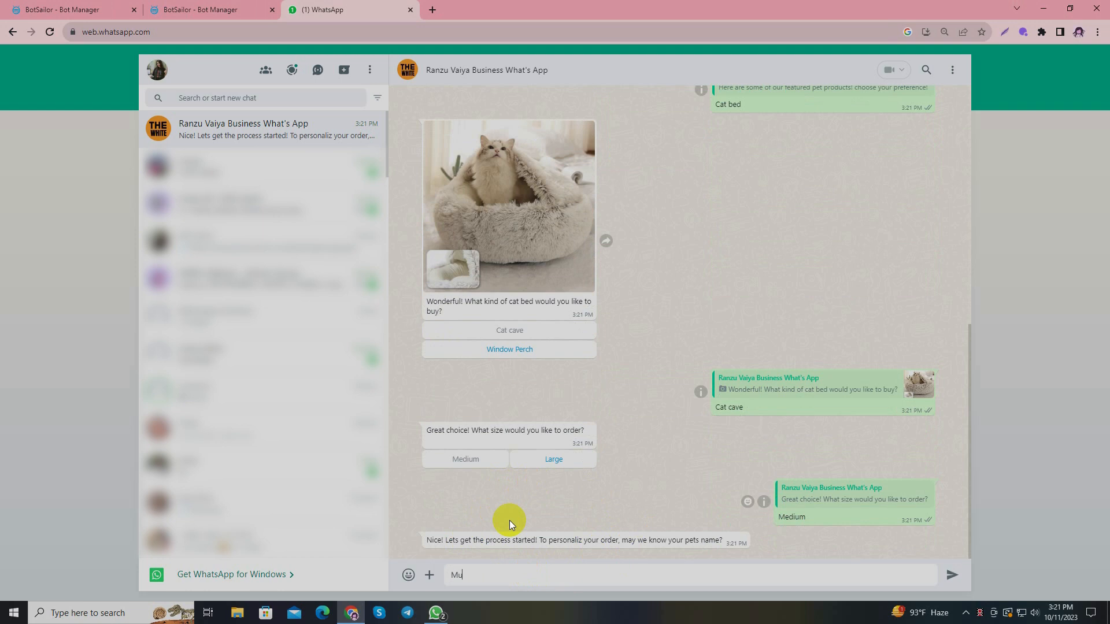
type("iz")
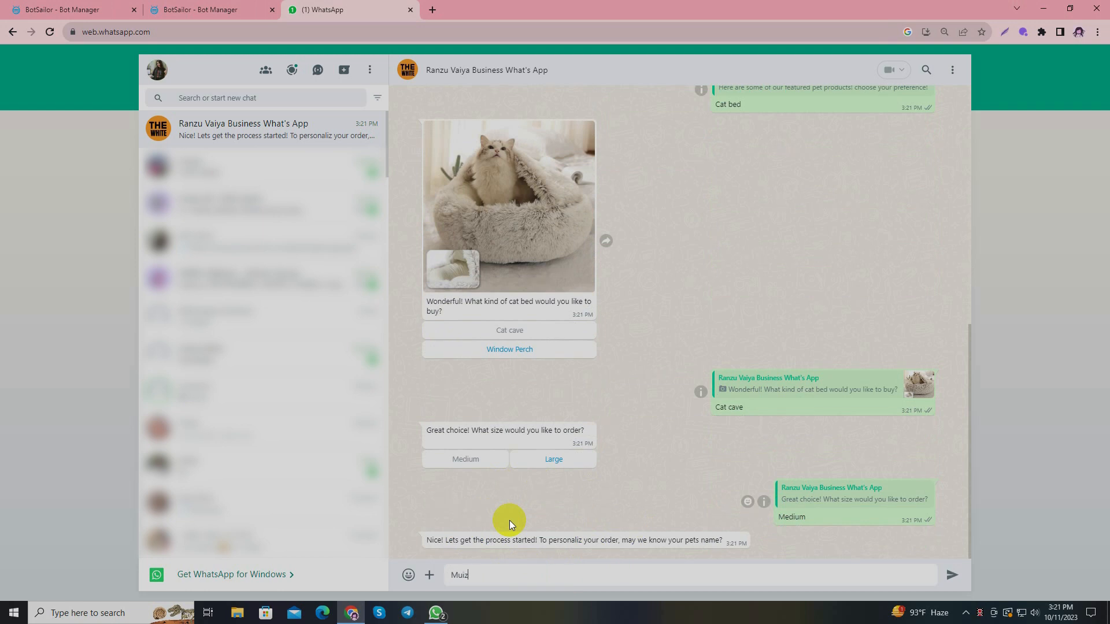
key("Return")
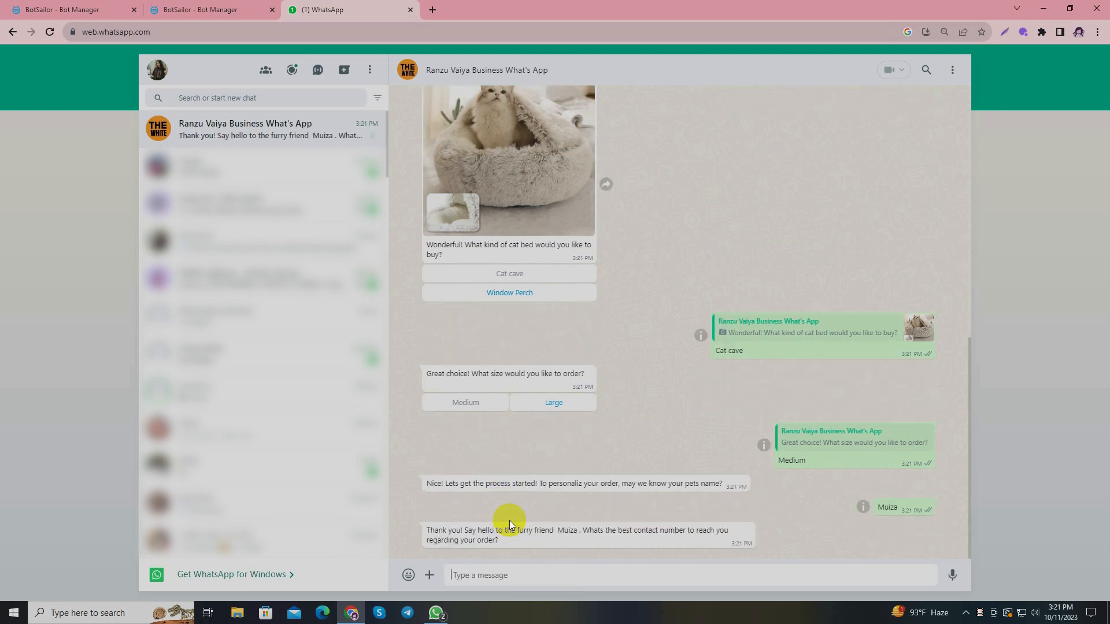
mouse_move(571, 533)
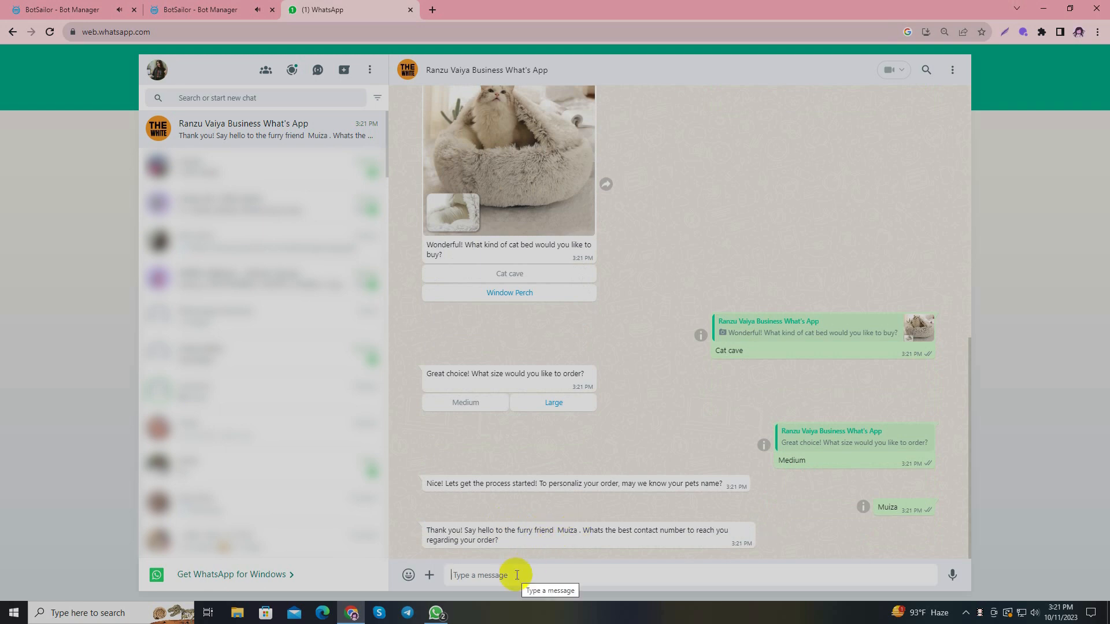
Send contact number 321456 and a delivery address to get the bot's thank-you.
type("321")
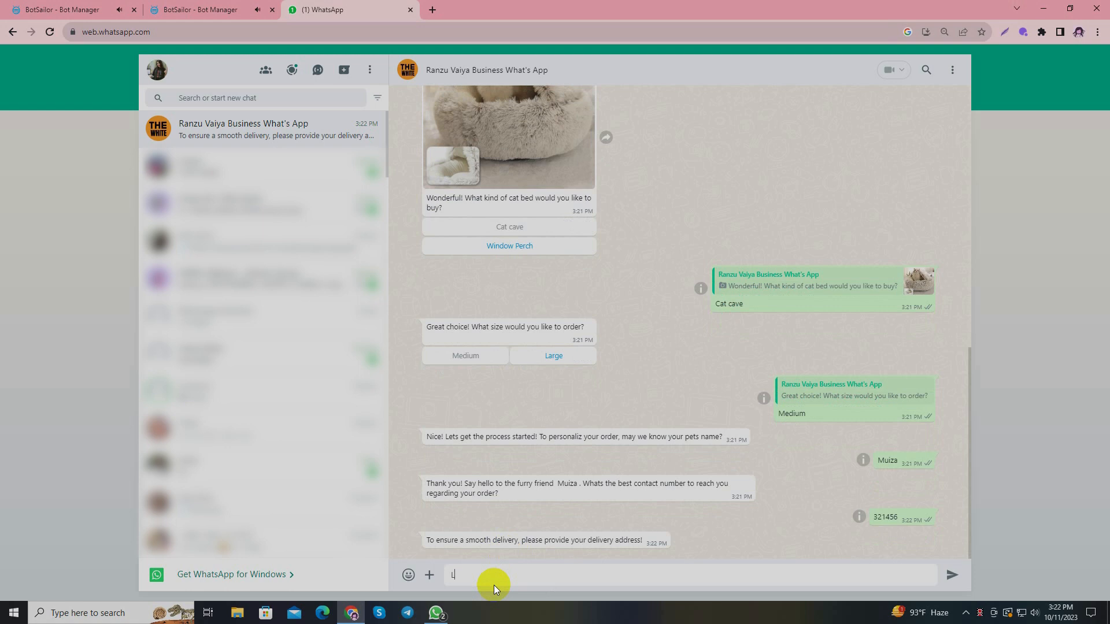
type("A")
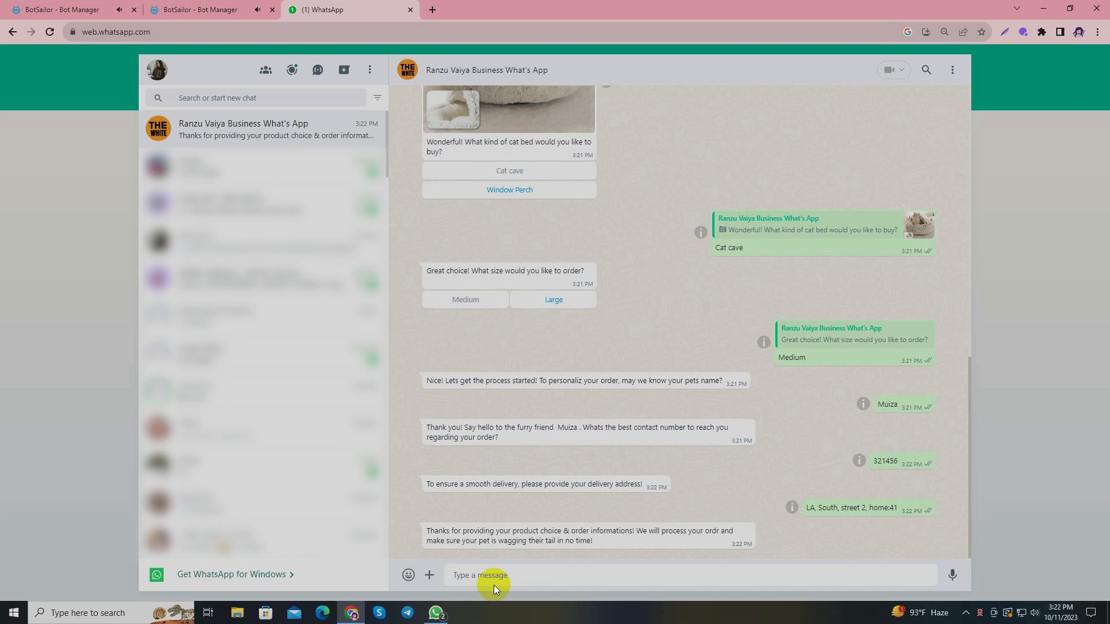
mouse_move(458, 5)
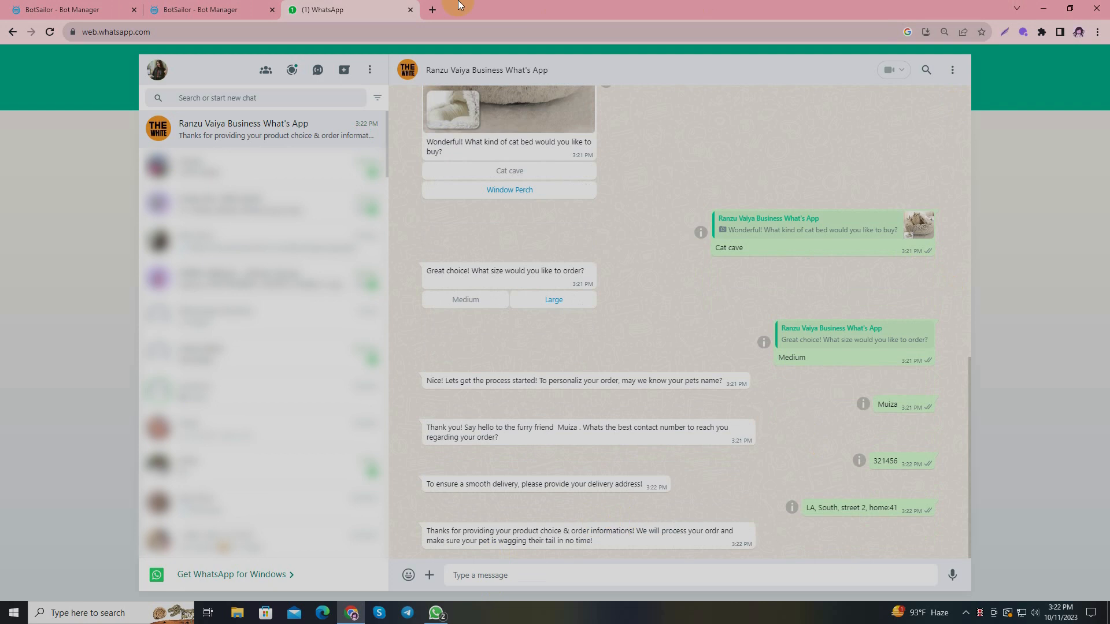
left_click(205, 10)
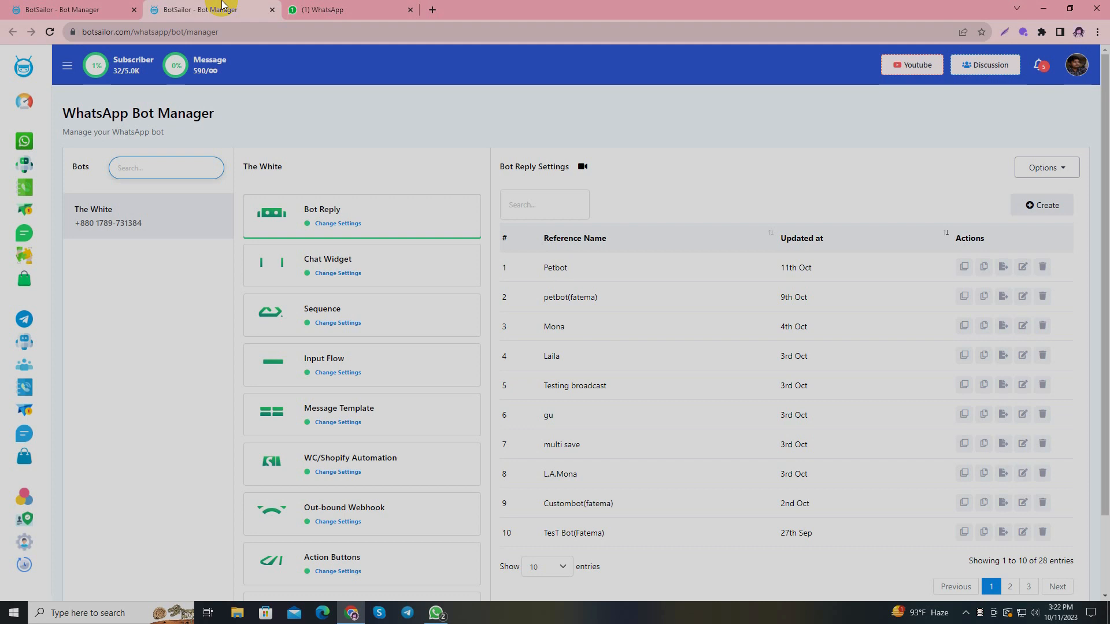
mouse_move(23, 290)
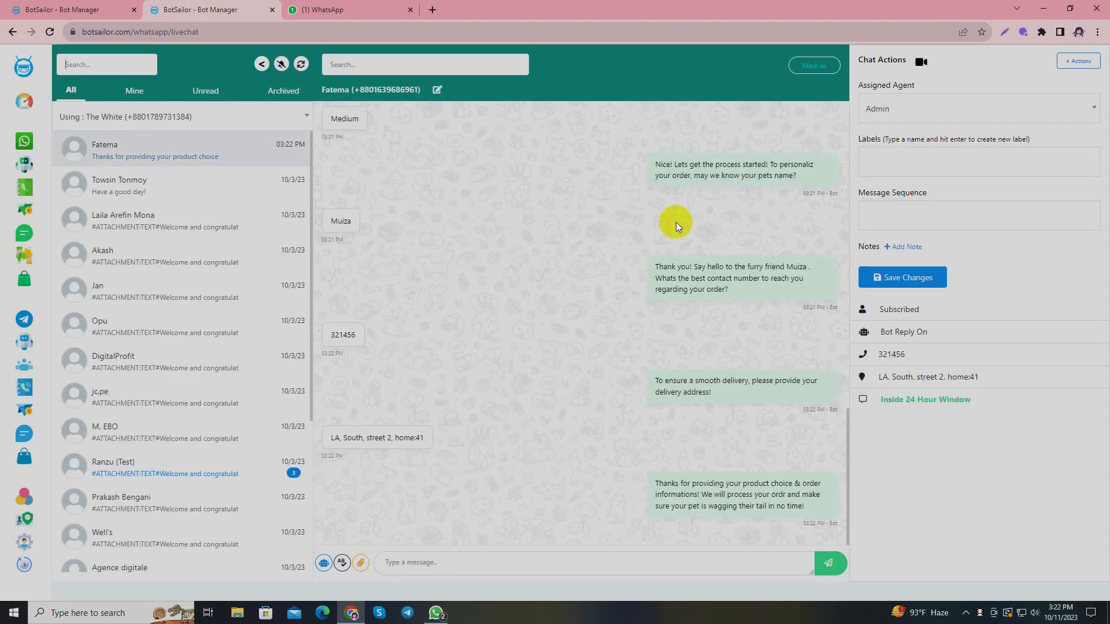
scroll("up", 3)
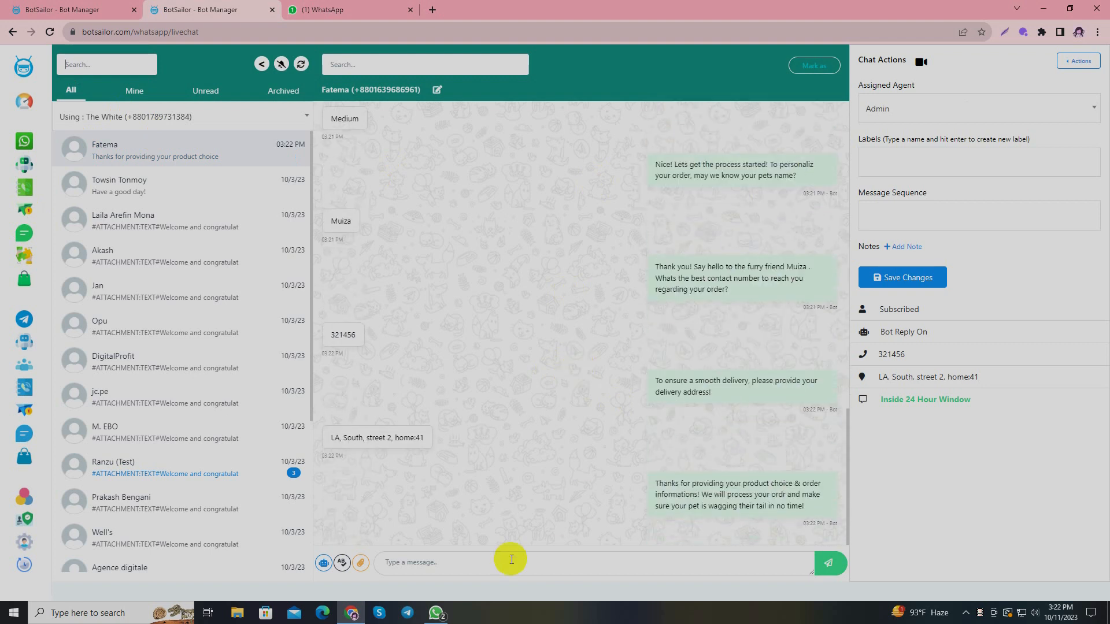
mouse_move(565, 437)
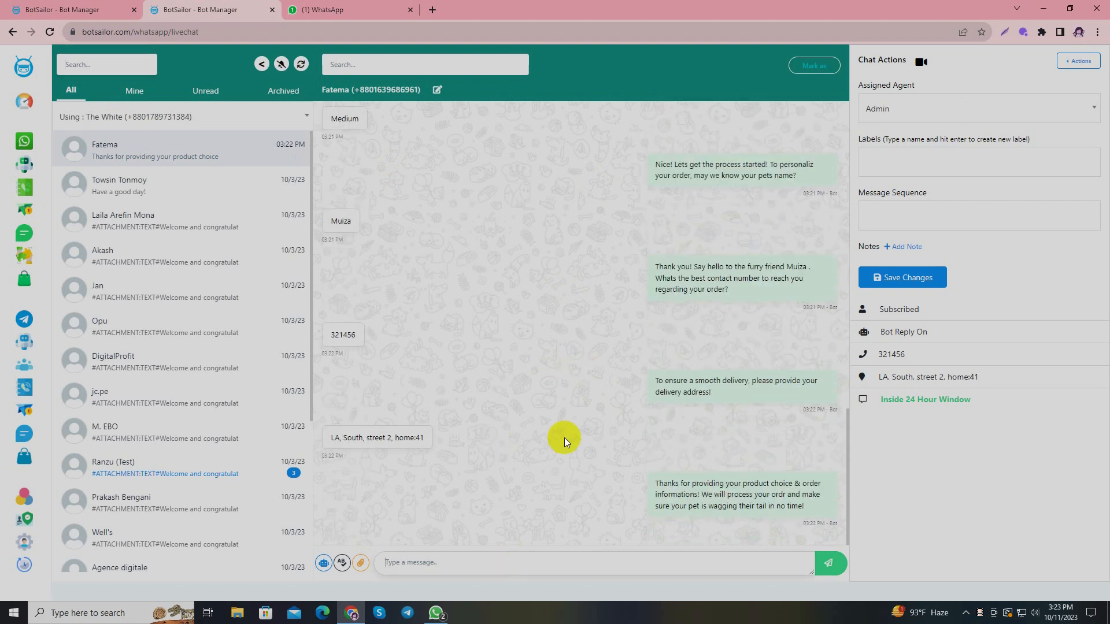
mouse_move(306, 225)
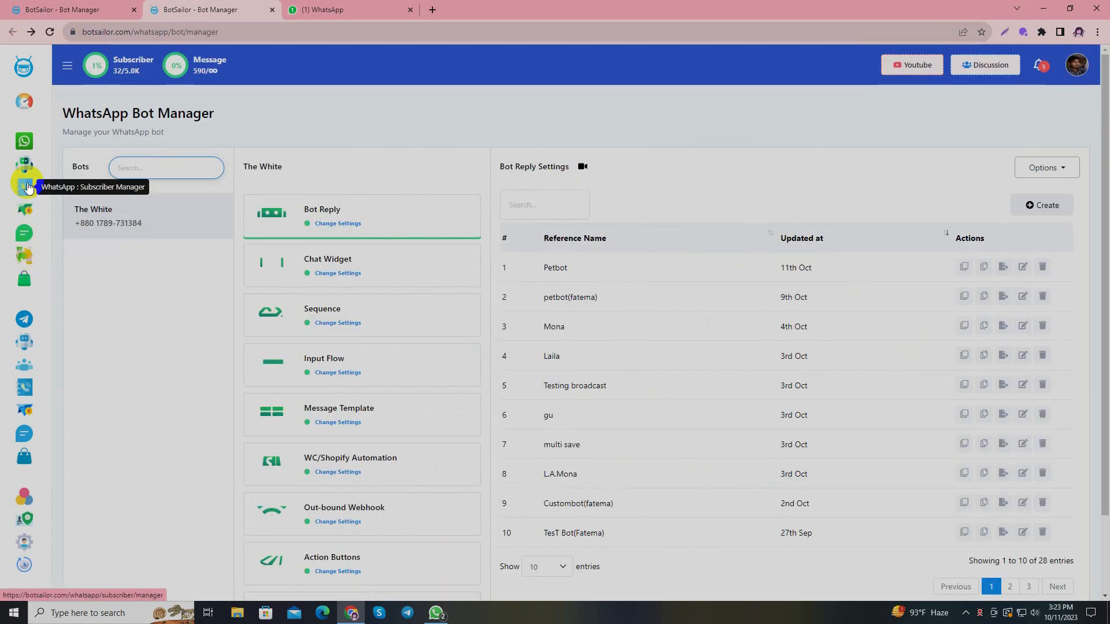
Review Fatema's subscriber record: input flow answers, pet name Muiza, contact 321456 and address.
left_click(24, 187)
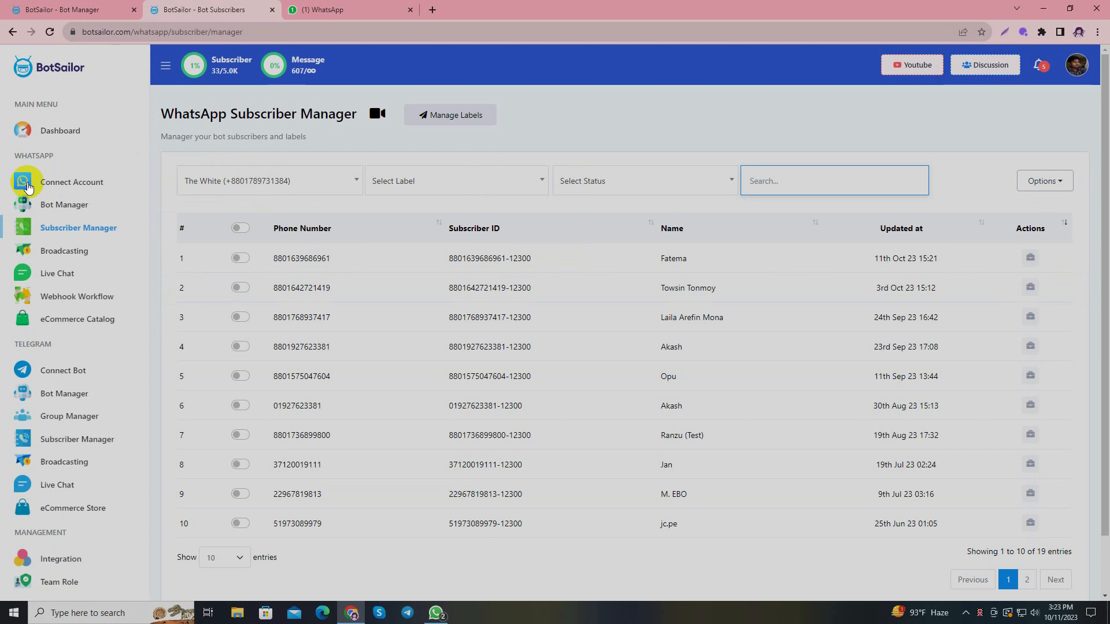
mouse_move(930, 270)
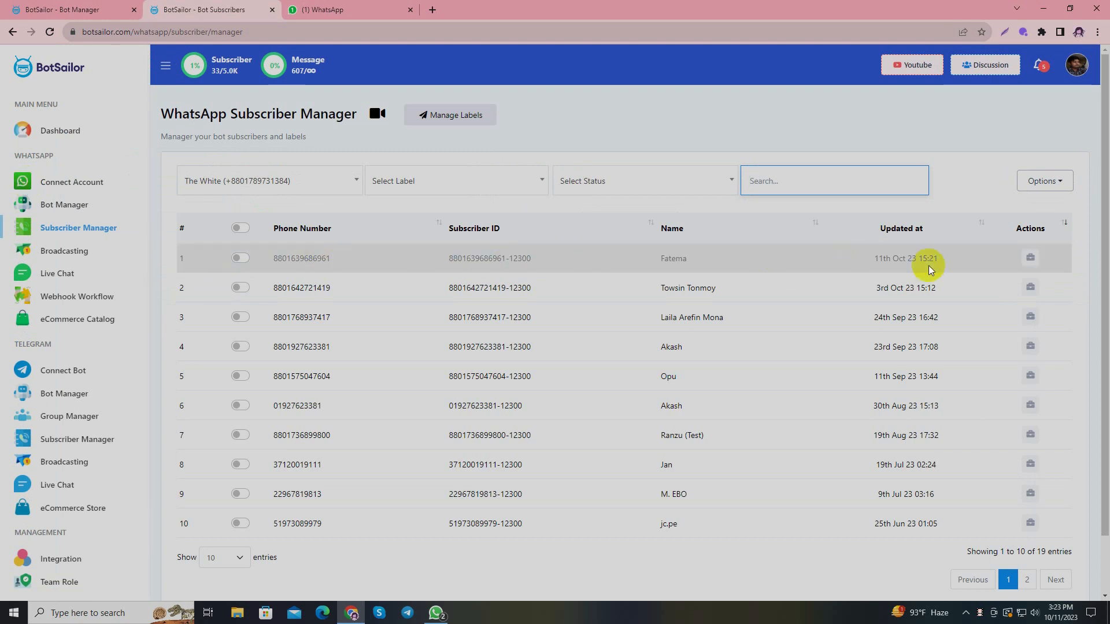
left_click(1029, 259)
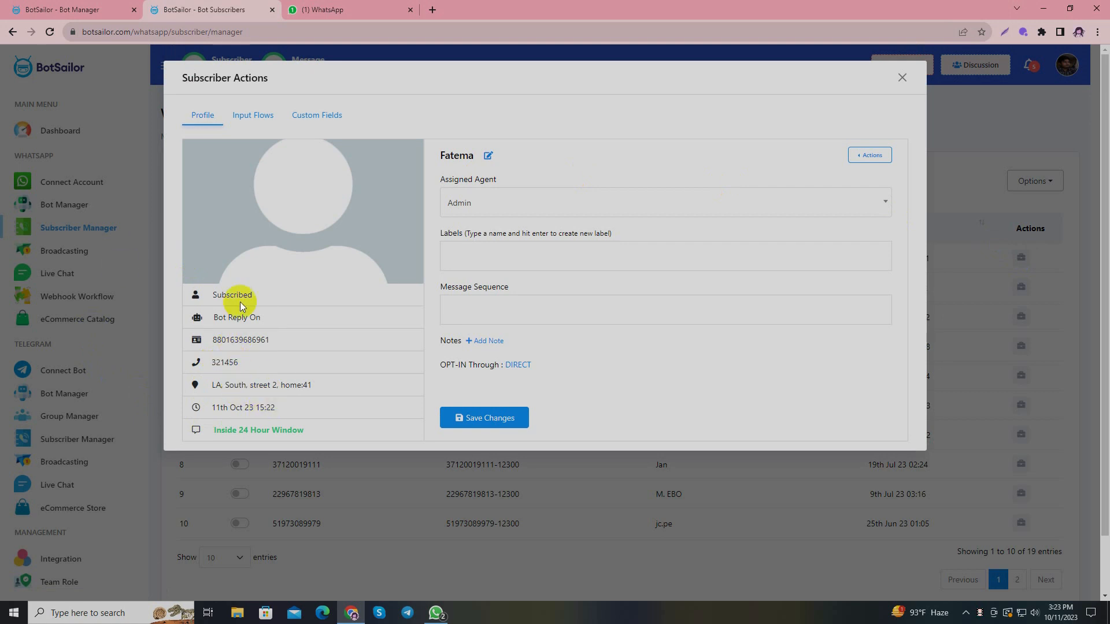
left_click(253, 116)
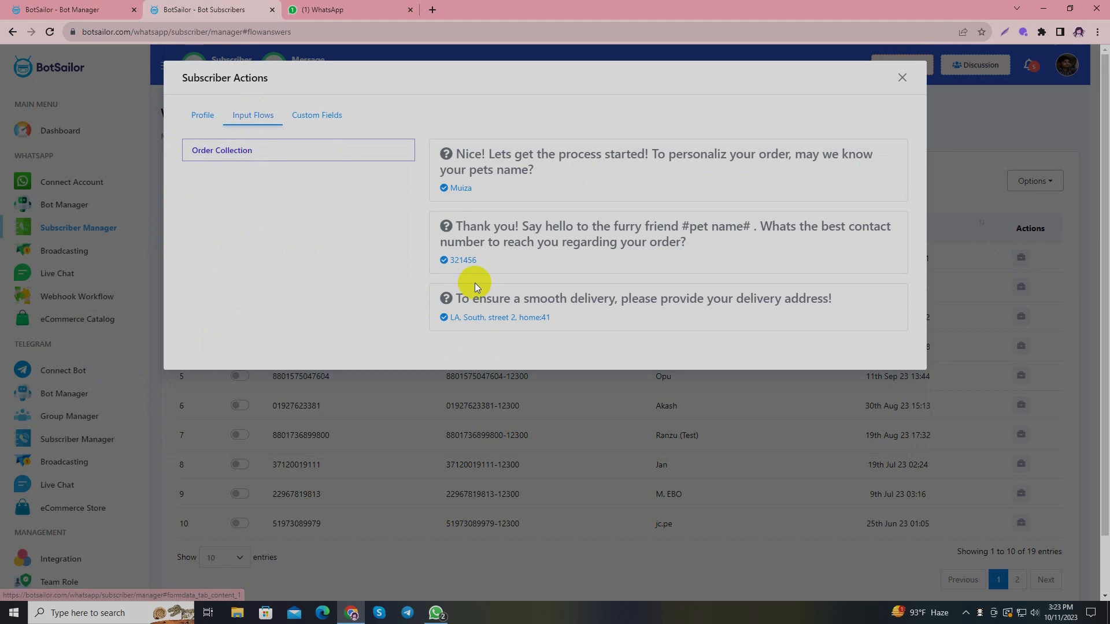
left_click(316, 115)
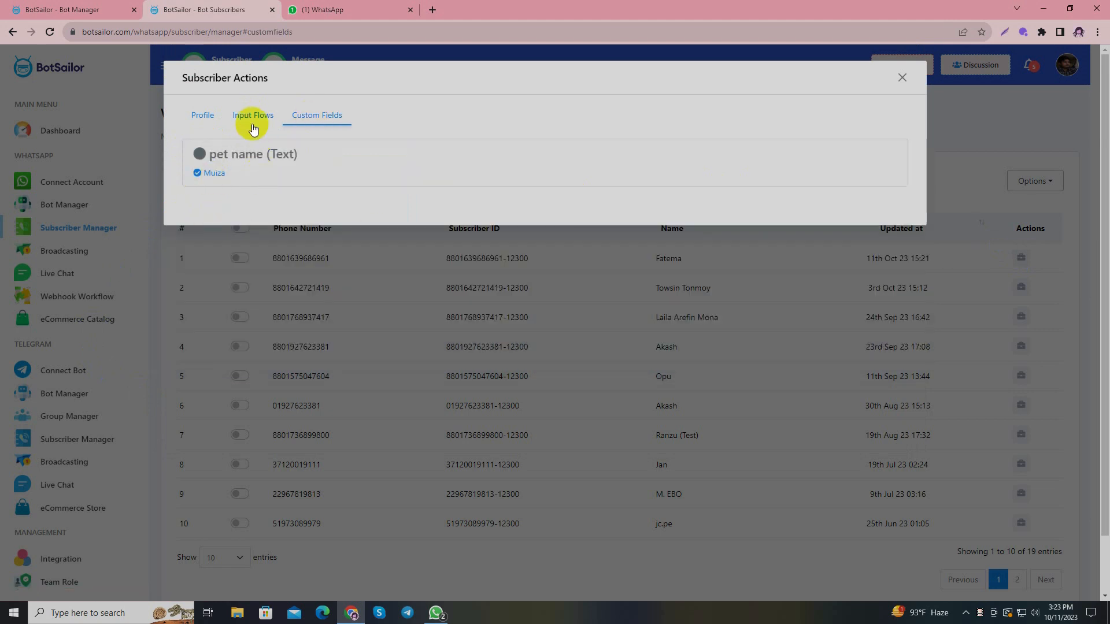
left_click(252, 114)
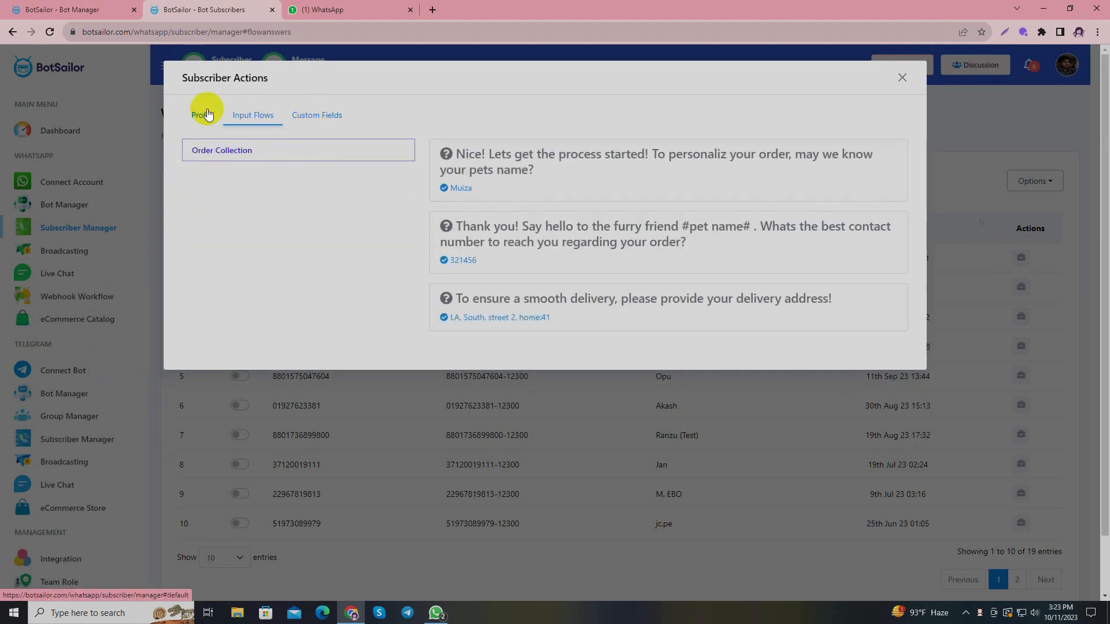
left_click(203, 115)
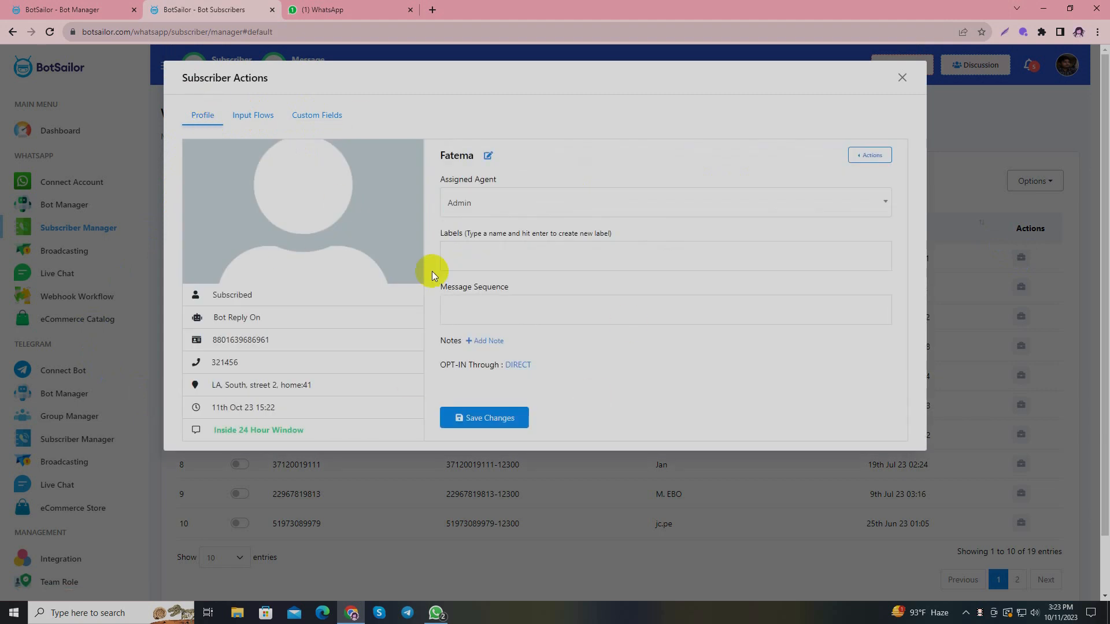
left_click(902, 77)
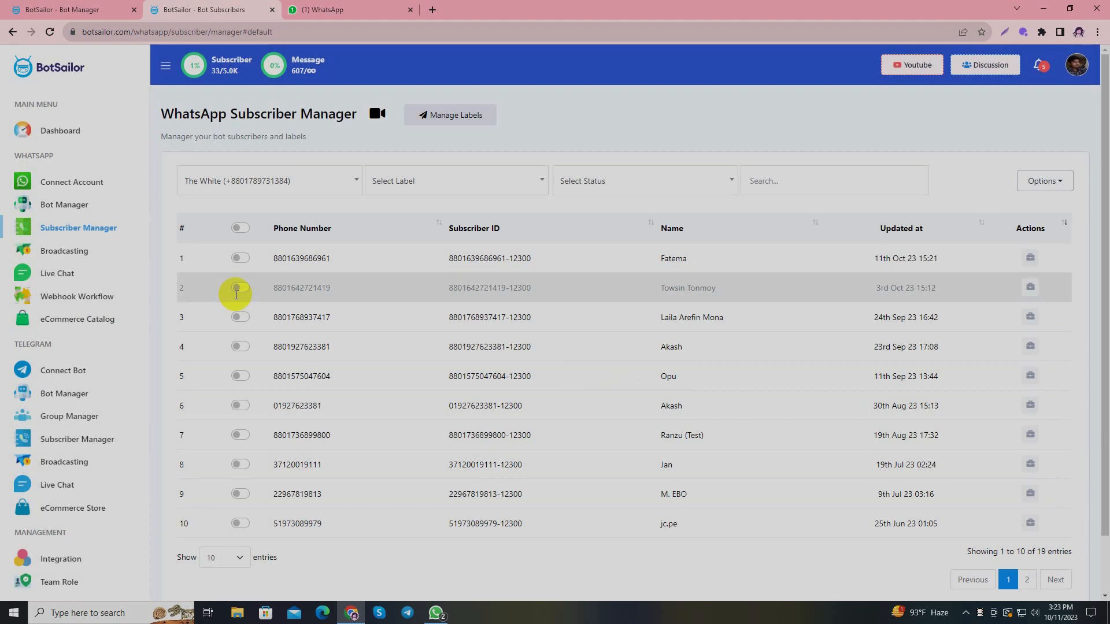
mouse_move(18, 76)
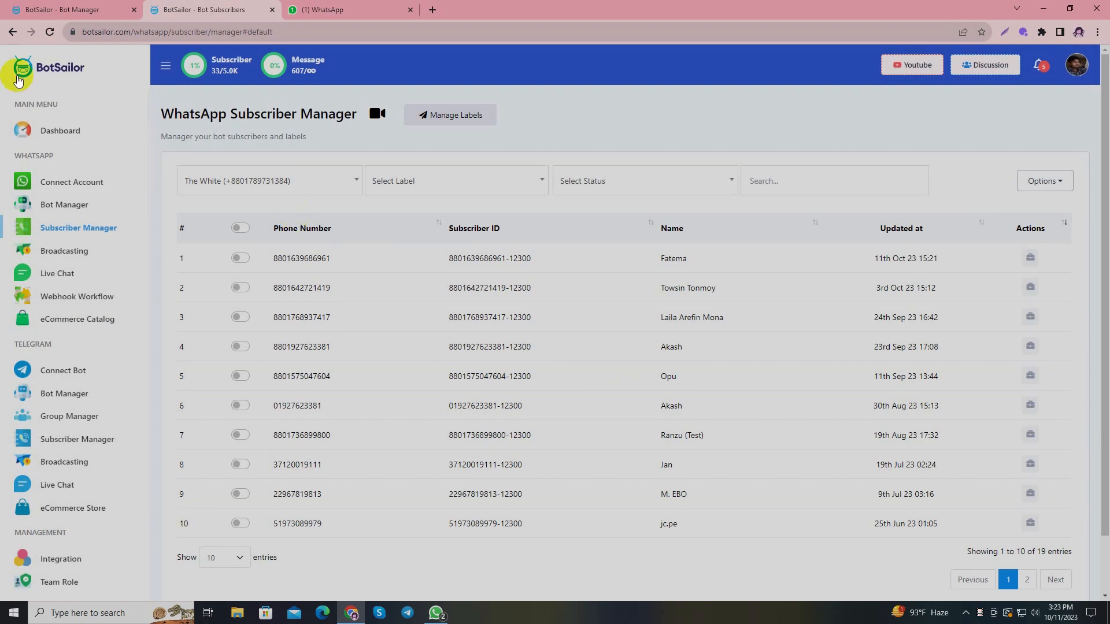
Go to the BotSailor public homepage via the sidebar logo.
left_click(48, 67)
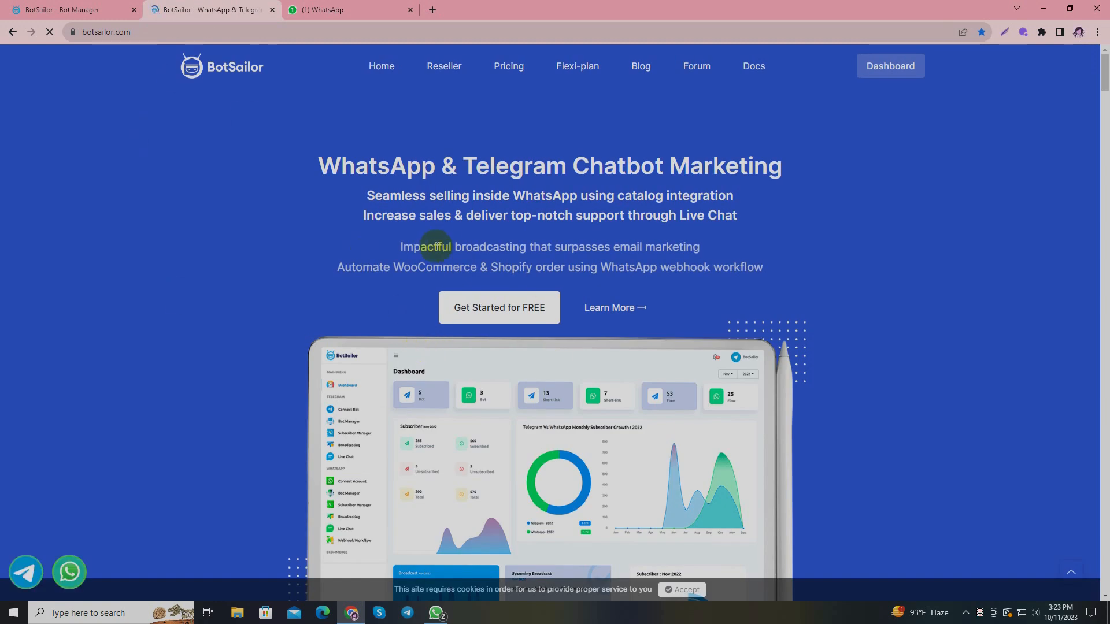
mouse_move(198, 210)
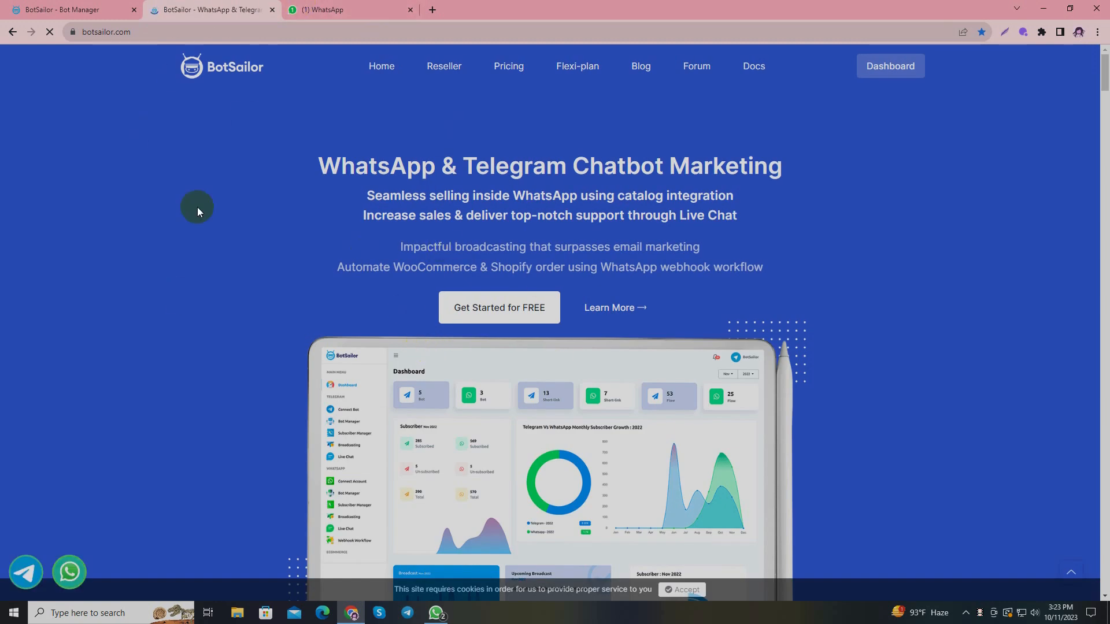
mouse_move(996, 615)
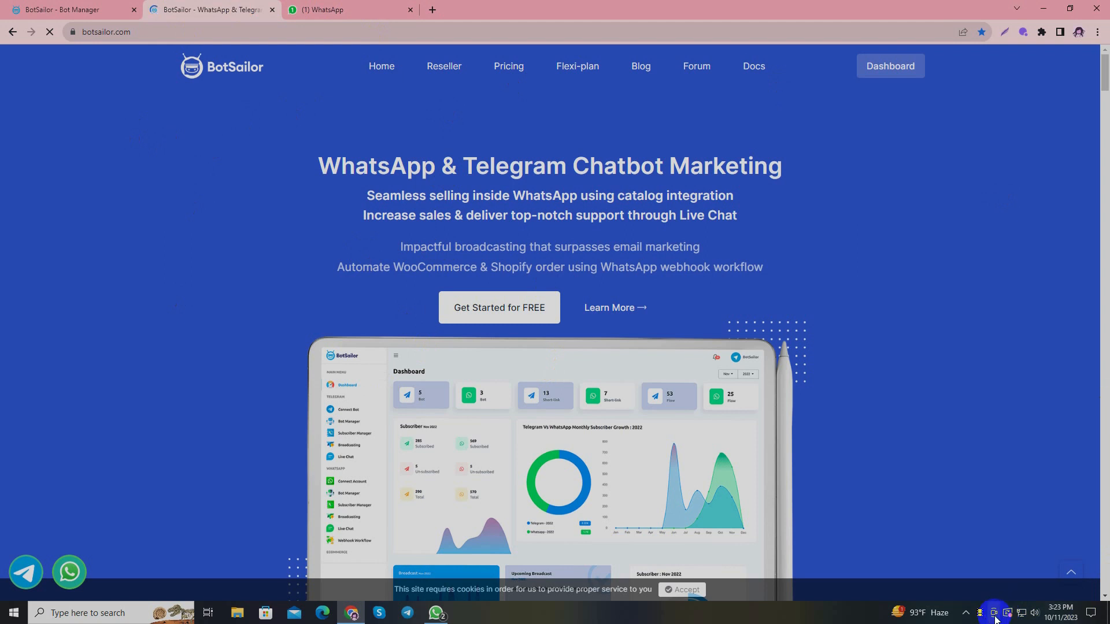